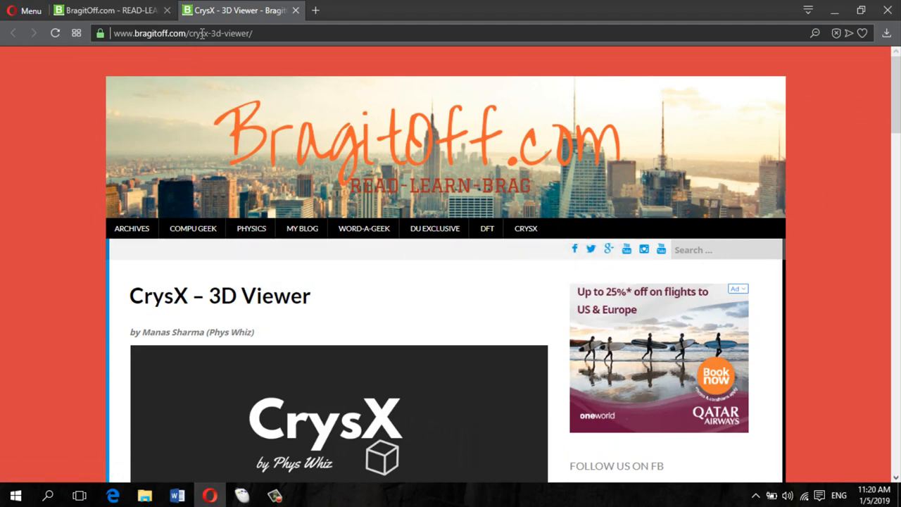
{"action": "mouse_move", "coordinate": [119, 121]}
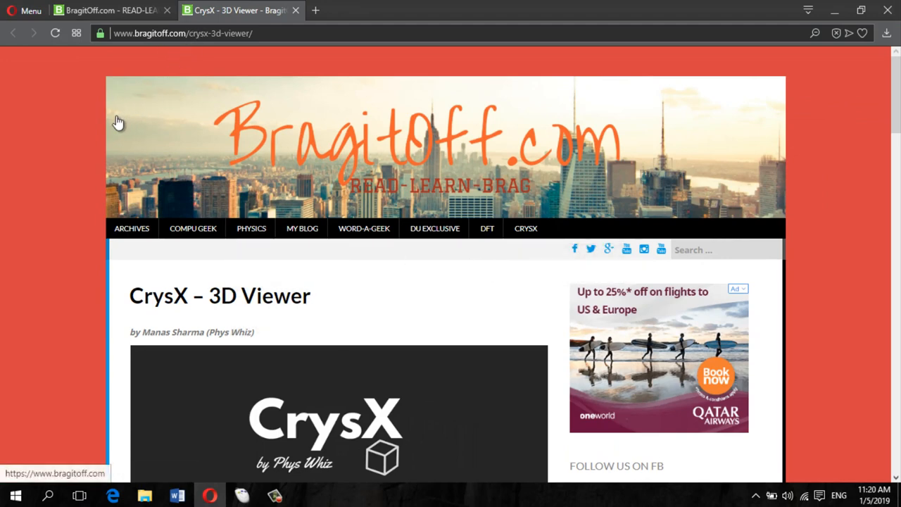
Scroll to Download (Latest Version) and start downloading 'CrysX- 3D Viewer version 1.3 Windows'.
{"action": "scroll", "scroll_direction": "down", "scroll_amount": 3}
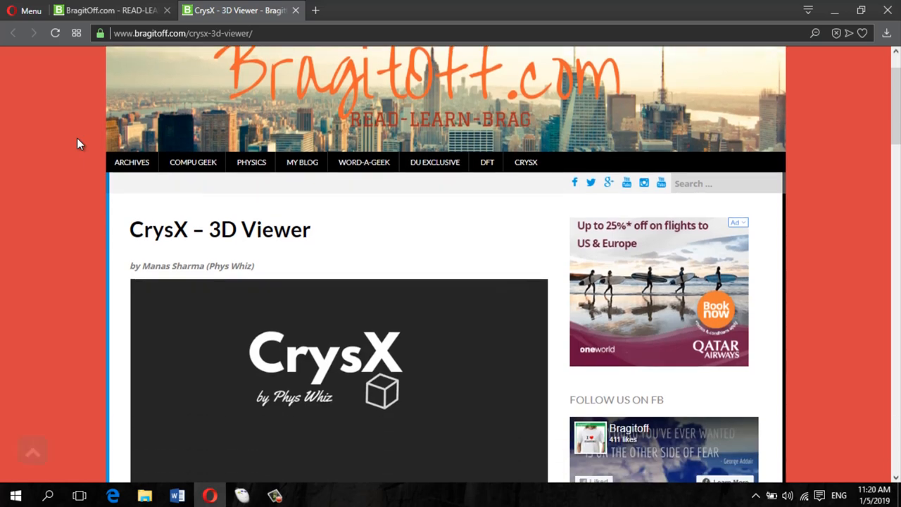
{"action": "scroll", "scroll_direction": "down", "scroll_amount": 3}
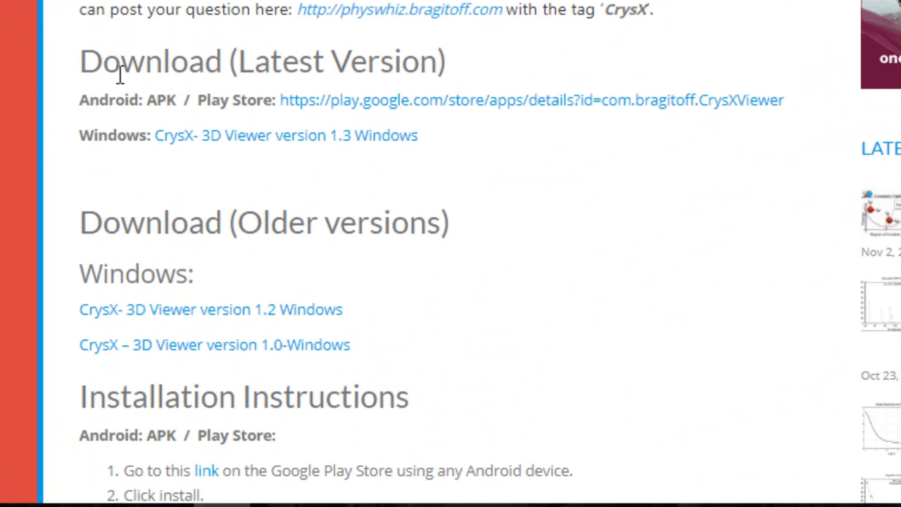
{"action": "scroll", "scroll_direction": "down", "scroll_amount": 3}
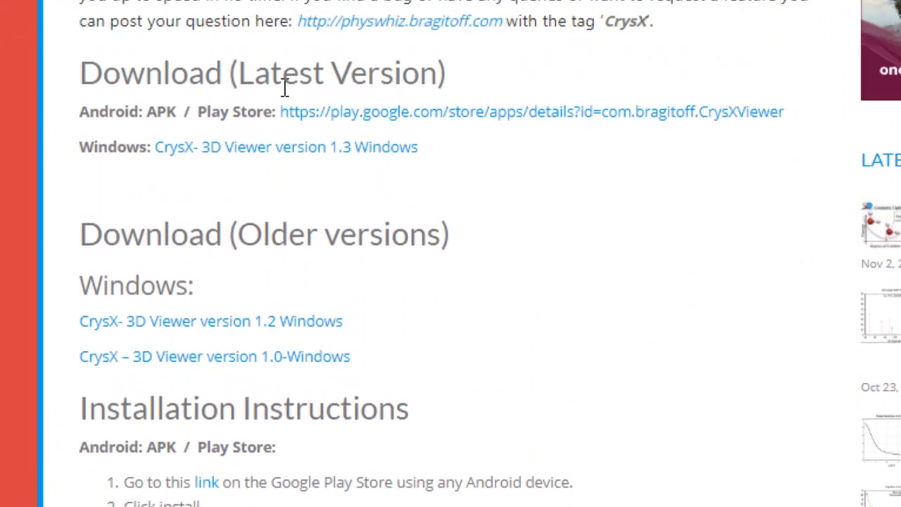
{"action": "mouse_move", "coordinate": [371, 150]}
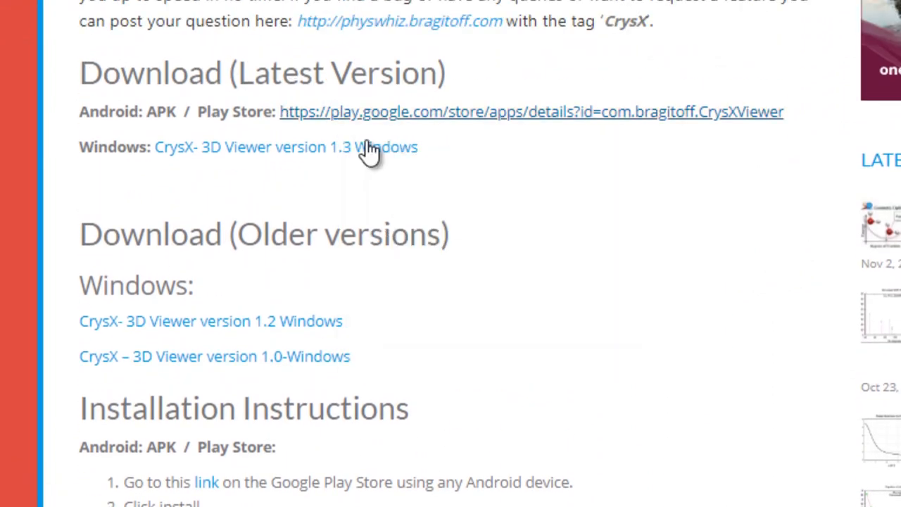
{"action": "mouse_move", "coordinate": [266, 153]}
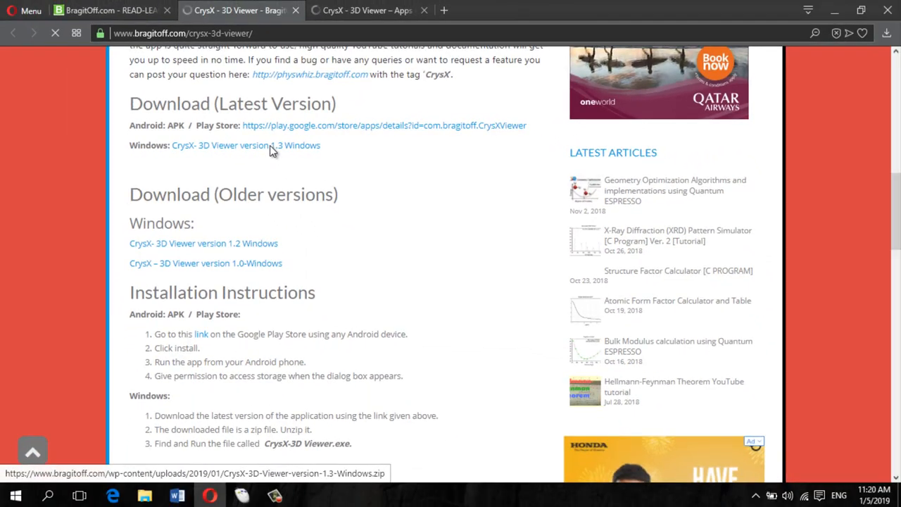
{"action": "left_click", "coordinate": [246, 145]}
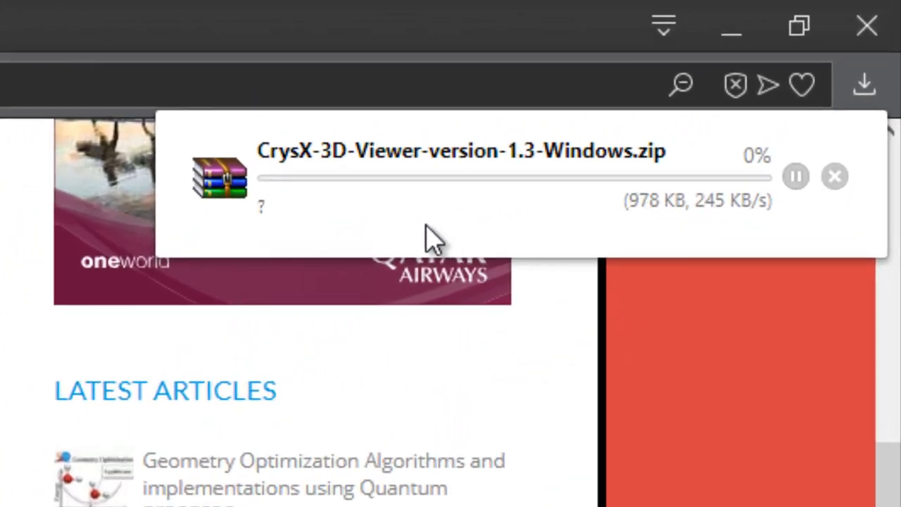
{"action": "mouse_move", "coordinate": [503, 243]}
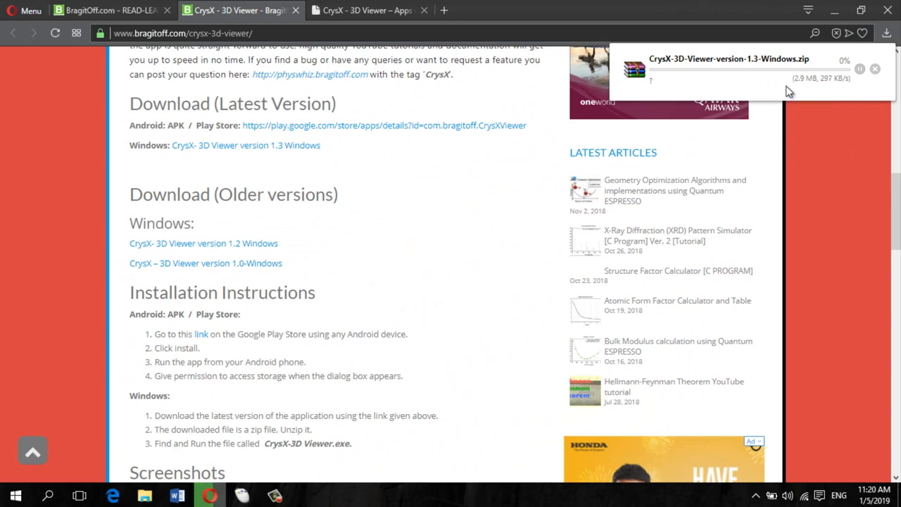
{"action": "left_click", "coordinate": [366, 10]}
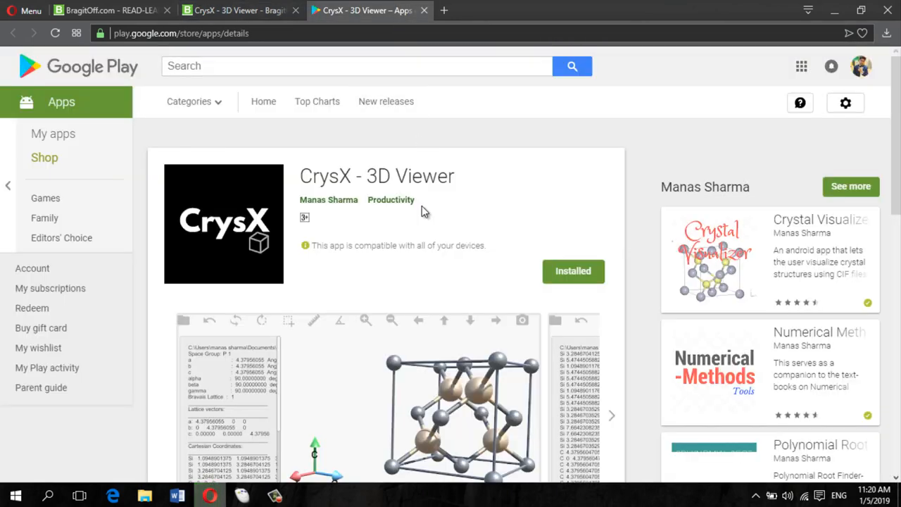
{"action": "scroll", "scroll_direction": "down", "scroll_amount": 3}
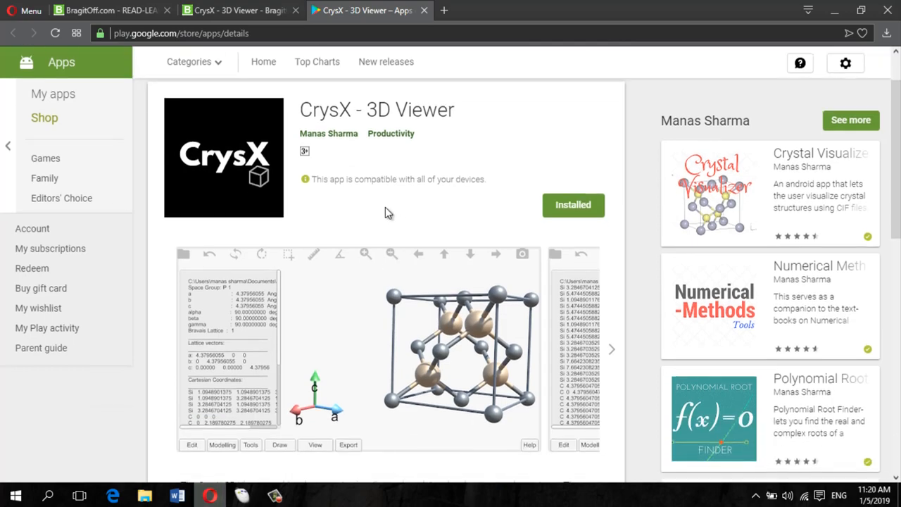
{"action": "scroll", "scroll_direction": "down", "scroll_amount": 3}
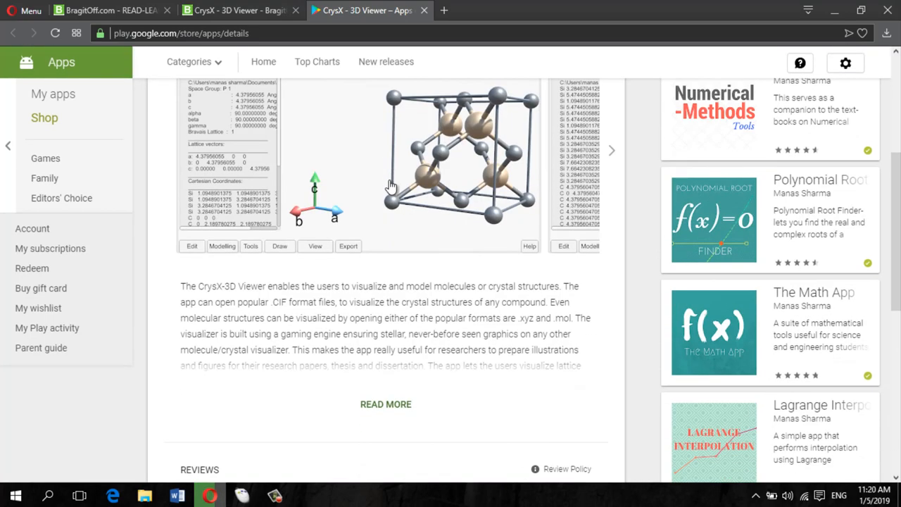
{"action": "scroll", "scroll_direction": "up", "scroll_amount": 3}
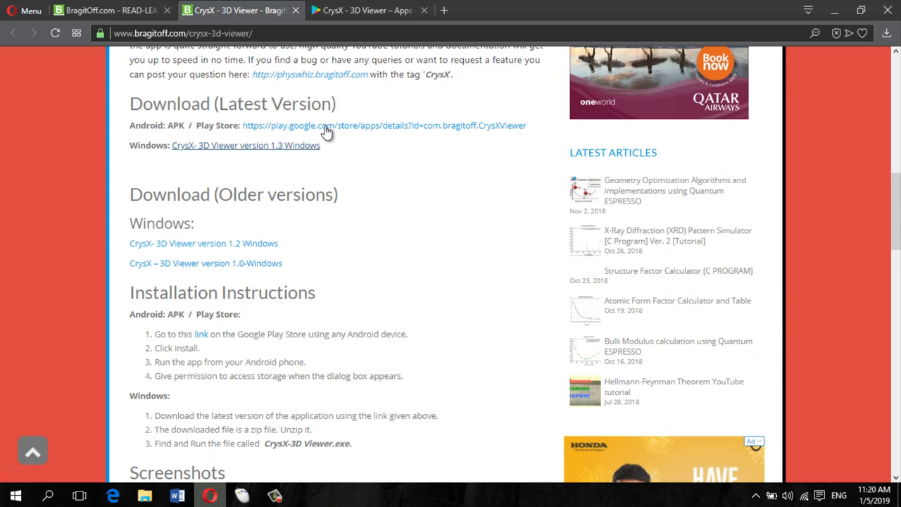
{"action": "scroll", "scroll_direction": "up", "scroll_amount": 3}
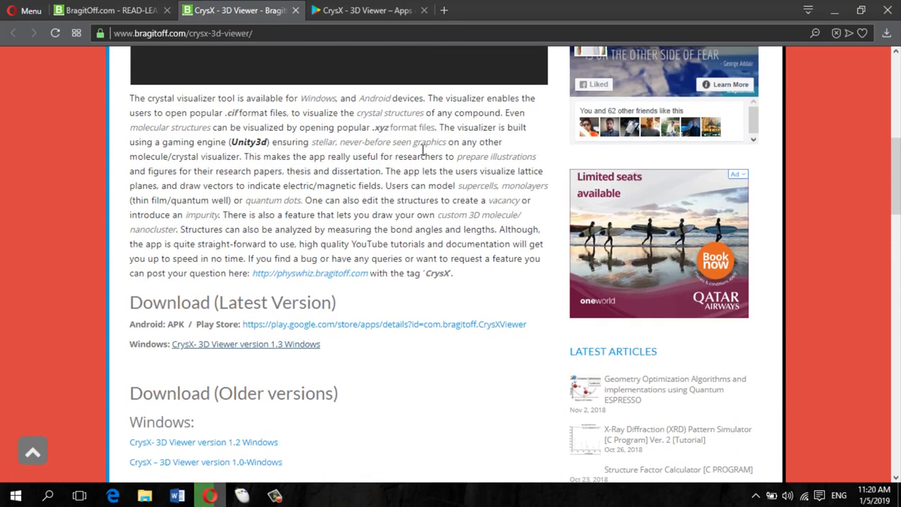
{"action": "scroll", "scroll_direction": "up", "scroll_amount": 3}
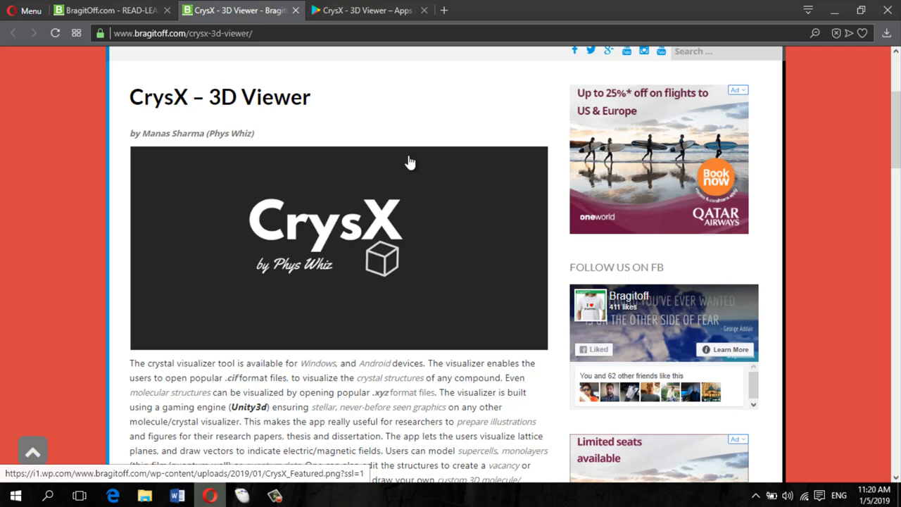
{"action": "mouse_move", "coordinate": [357, 190]}
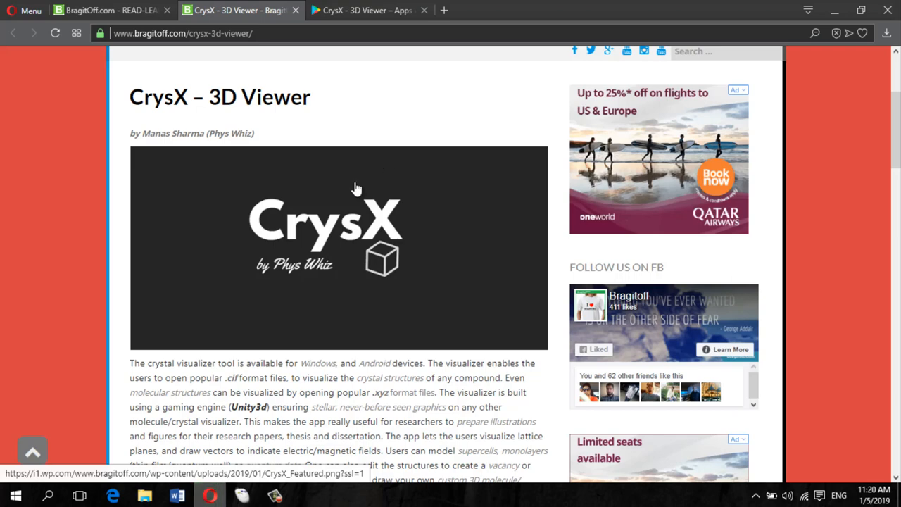
{"action": "scroll", "scroll_direction": "down", "scroll_amount": 3}
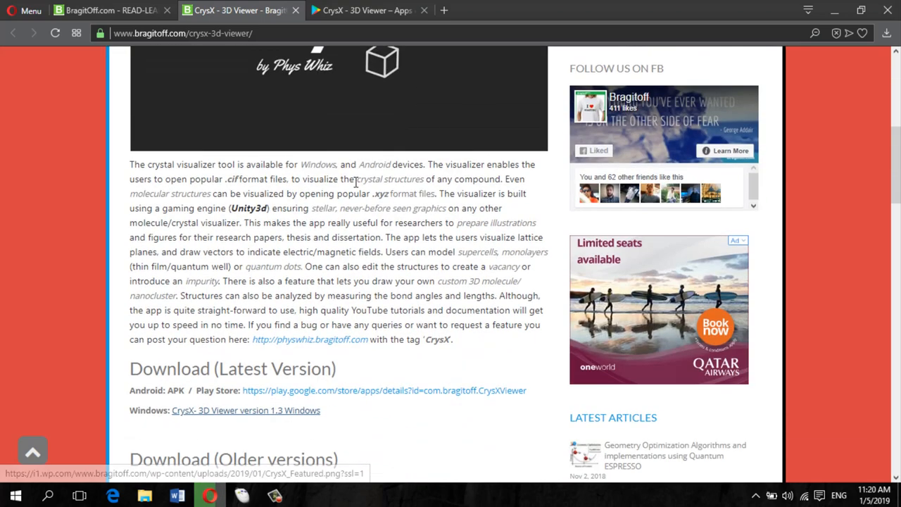
{"action": "scroll", "scroll_direction": "down", "scroll_amount": 3}
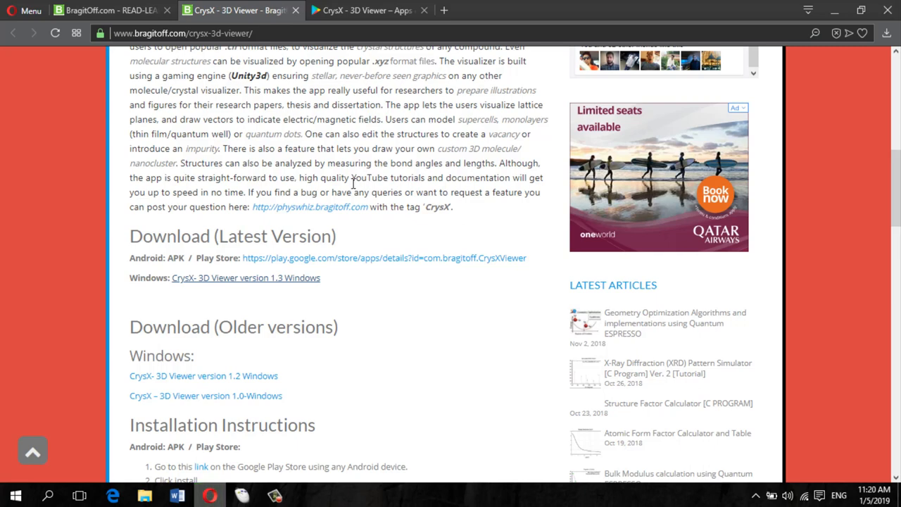
{"action": "left_click", "coordinate": [383, 258]}
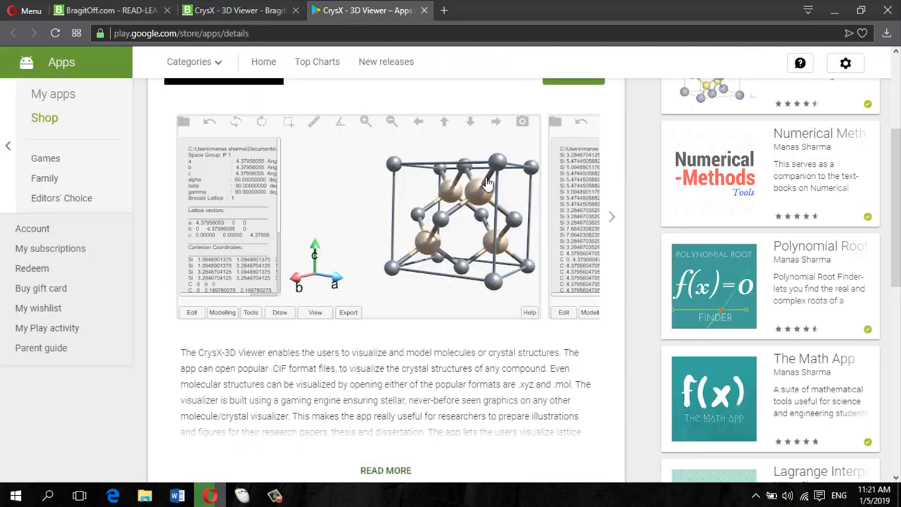
{"action": "left_click", "coordinate": [239, 10]}
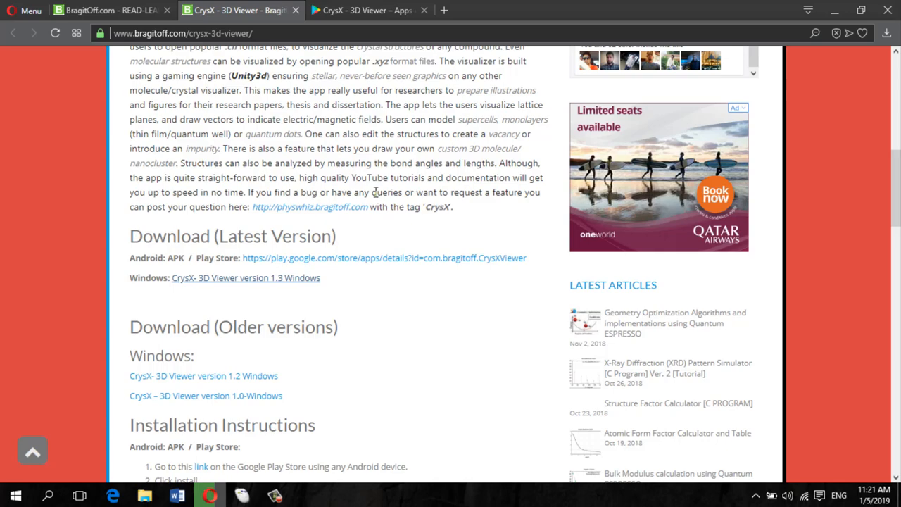
{"action": "scroll", "scroll_direction": "down", "scroll_amount": 3}
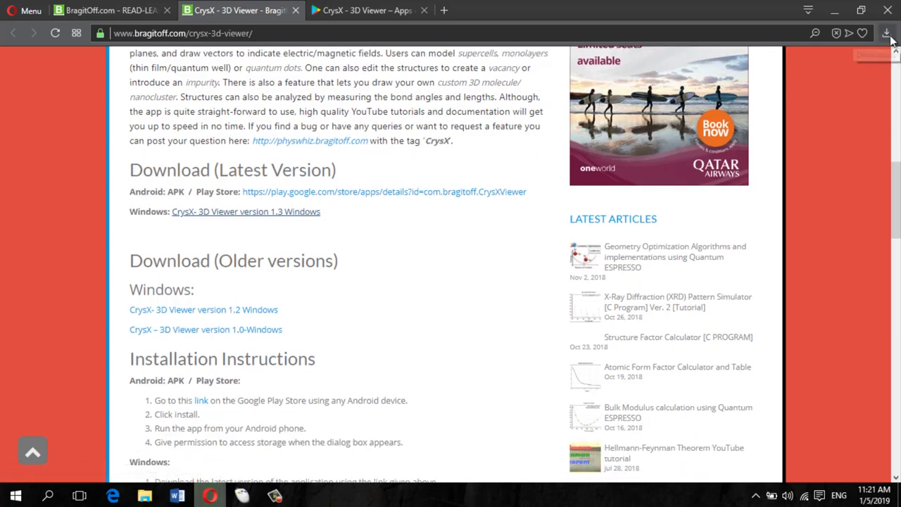
Show Opera's downloads list with CrysX-3D-Viewer-version-1.3-Windows.zip marked complete.
{"action": "left_click", "coordinate": [875, 33]}
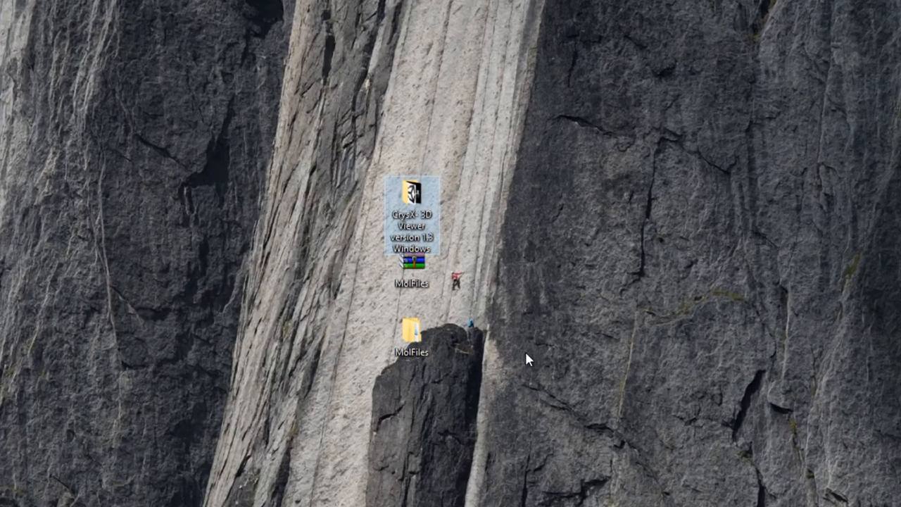
{"action": "double_click", "coordinate": [412, 196]}
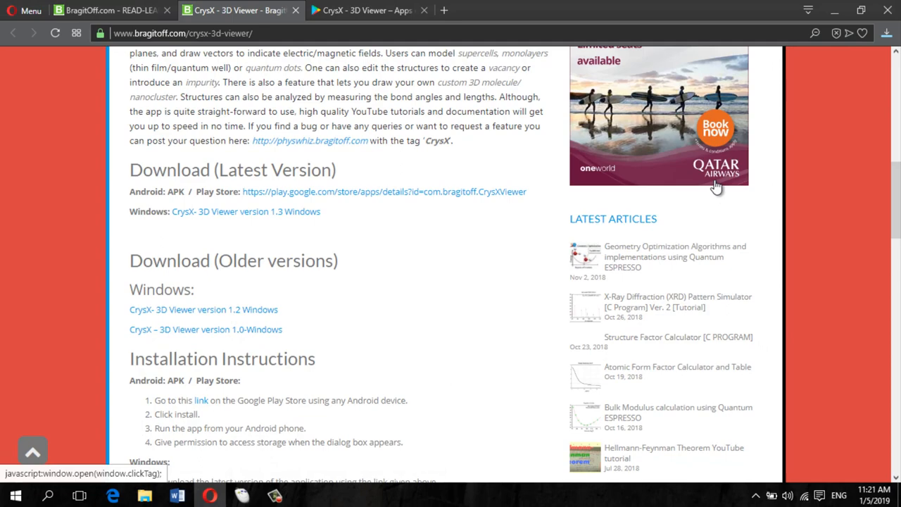
{"action": "left_click", "coordinate": [886, 33]}
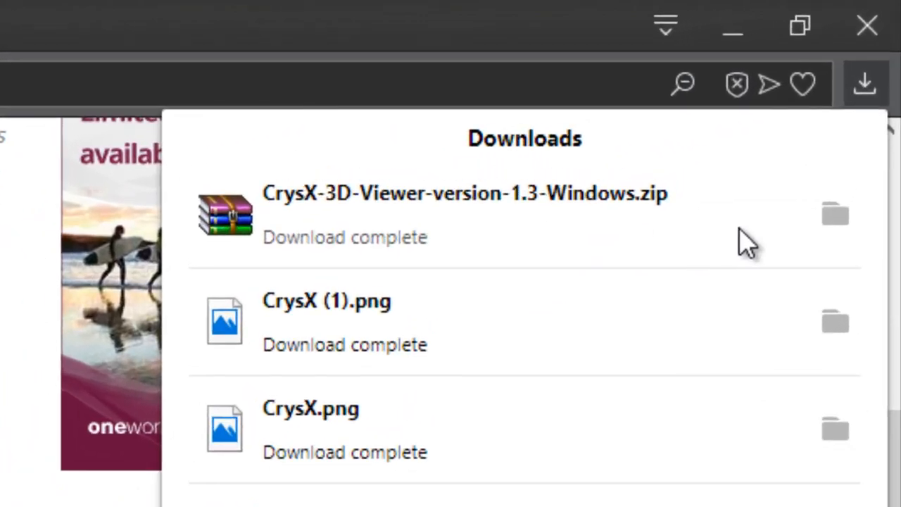
Open the CrysX 1.3 zip in WinRAR and extract the viewer folder to the desktop.
{"action": "left_click", "coordinate": [835, 214]}
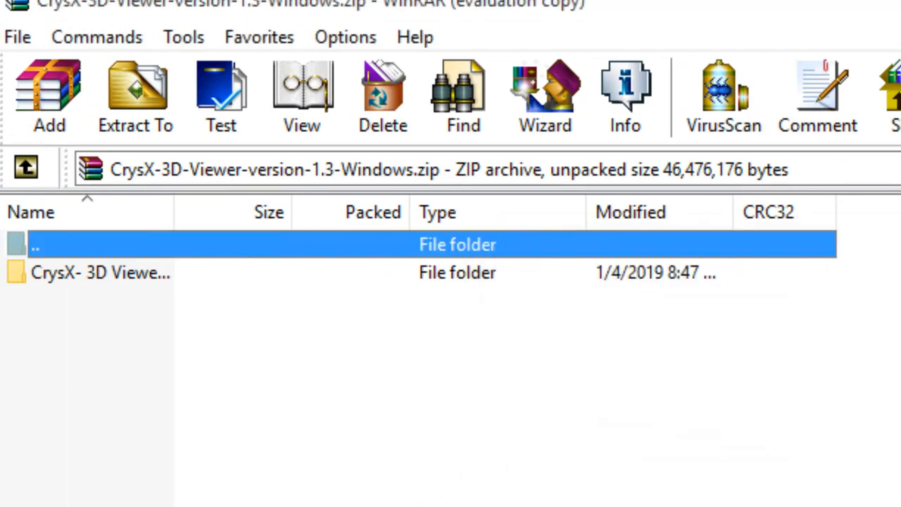
{"action": "right_click", "coordinate": [401, 204]}
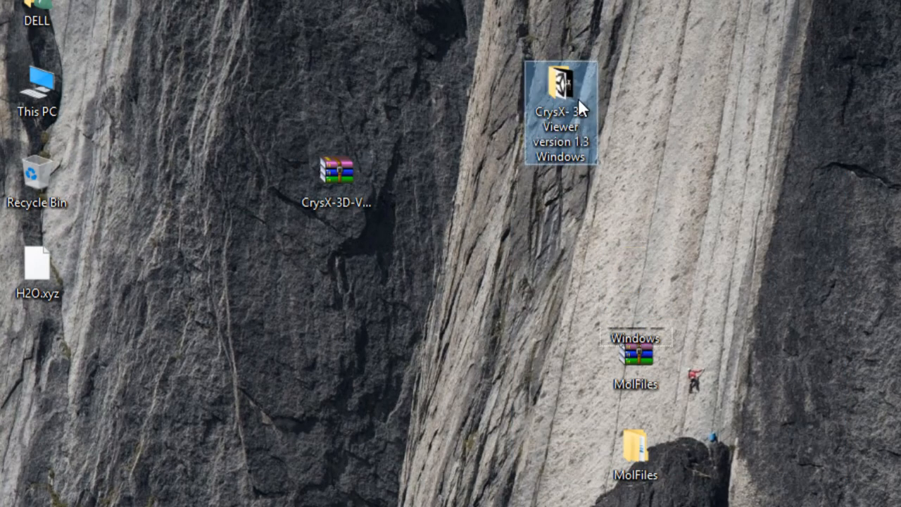
{"action": "mouse_move", "coordinate": [666, 174]}
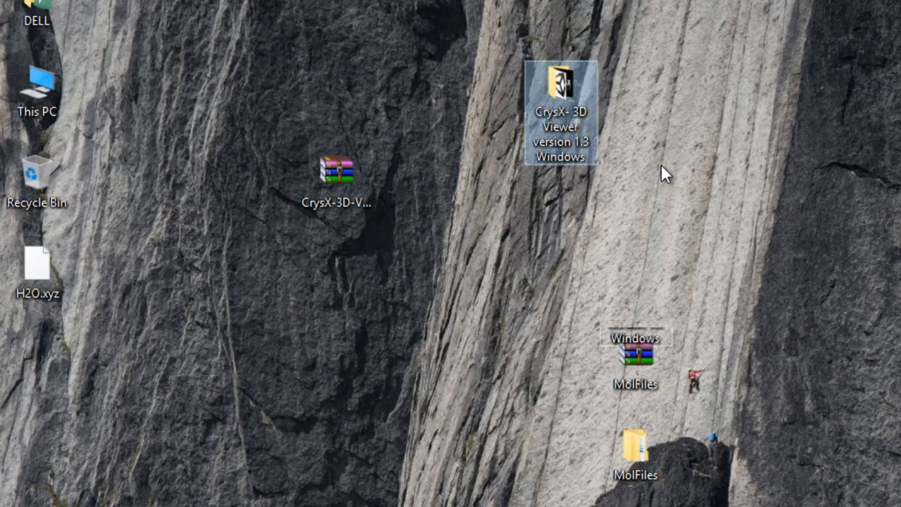
Open the CrysX- 3D Viewer version 1.3 Windows folder and select the viewer application.
{"action": "double_click", "coordinate": [560, 88]}
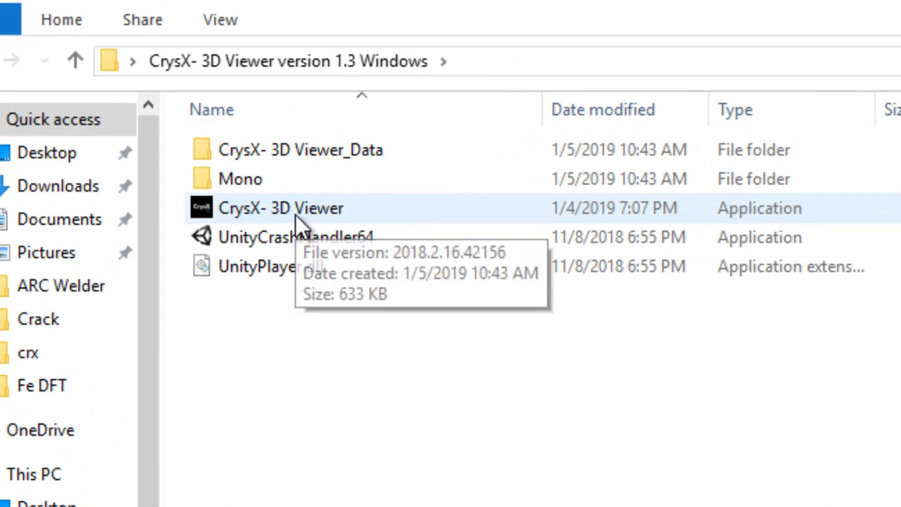
{"action": "left_click", "coordinate": [281, 208]}
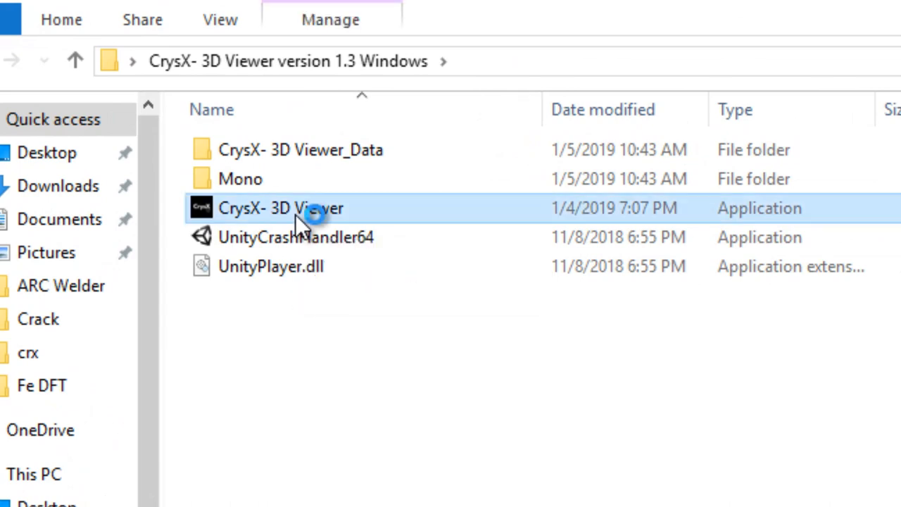
Launch the viewer windowed at 1360 x 768, Medium graphics quality, on Display 1.
{"action": "double_click", "coordinate": [281, 207]}
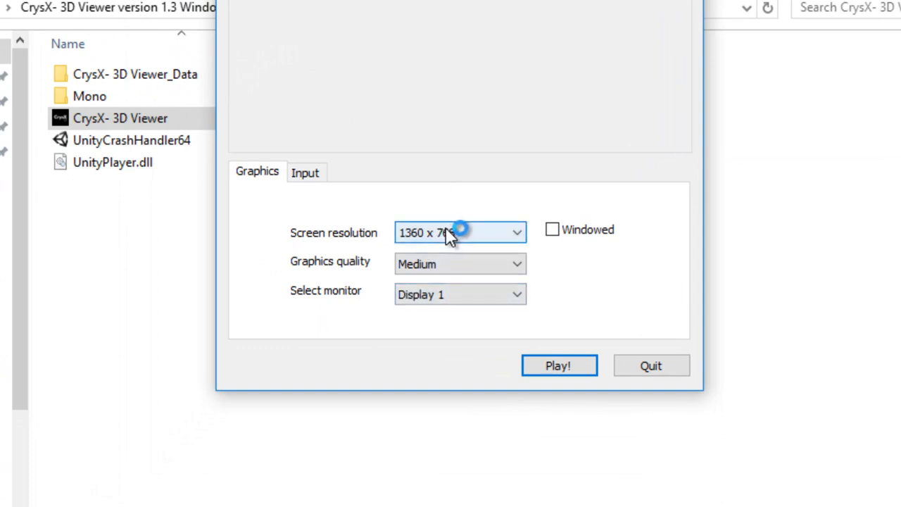
{"action": "mouse_move", "coordinate": [587, 264]}
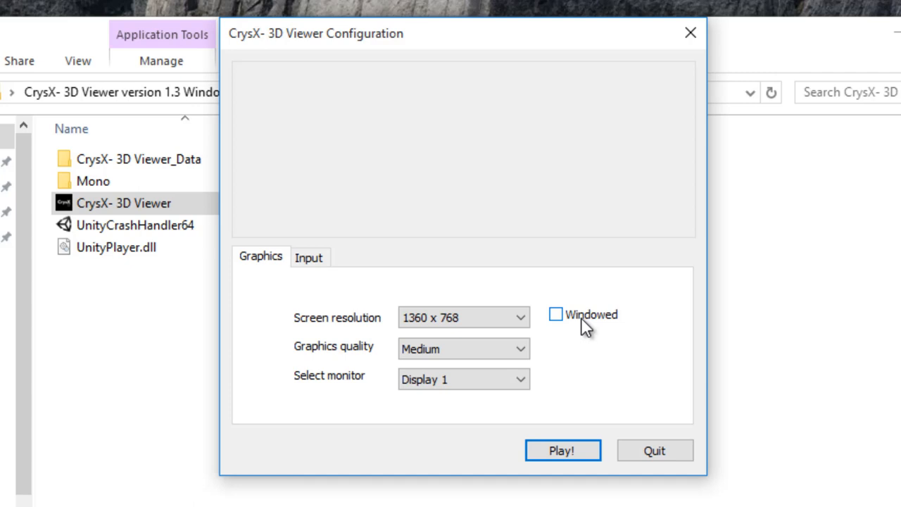
{"action": "left_click", "coordinate": [556, 314]}
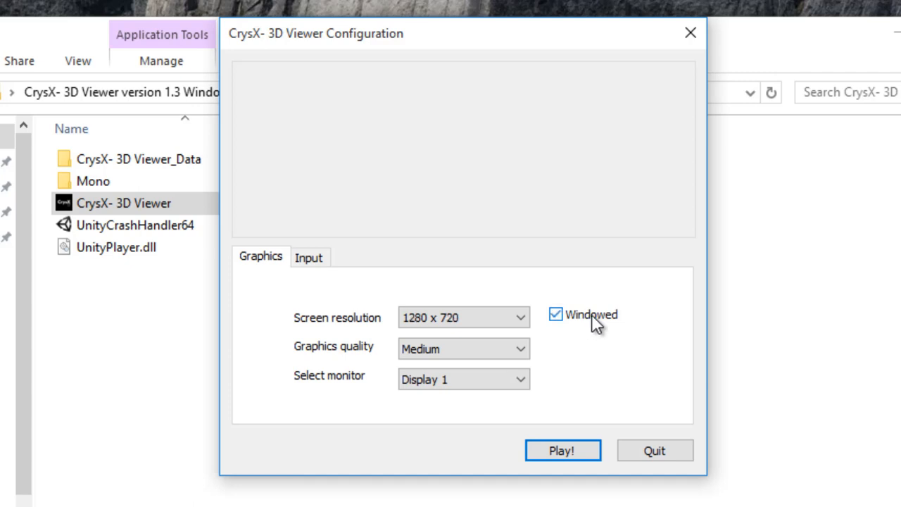
{"action": "left_click", "coordinate": [556, 314]}
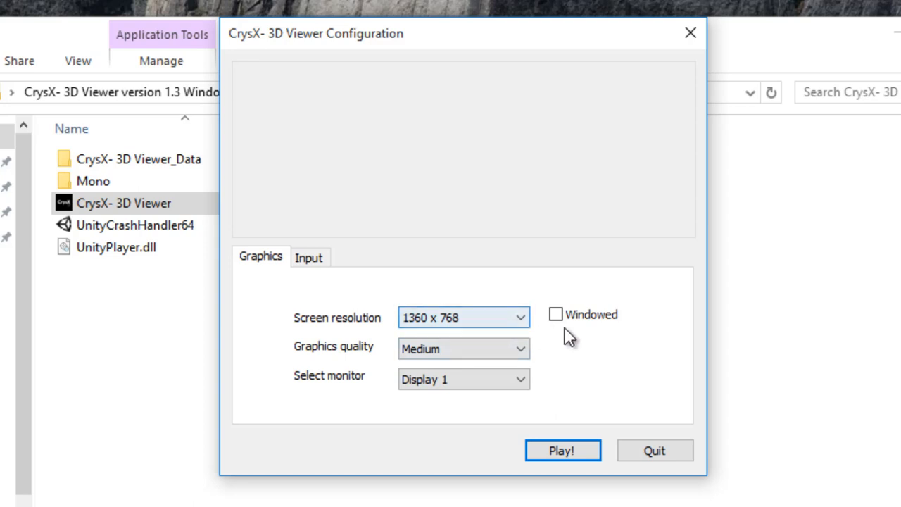
{"action": "left_click", "coordinate": [463, 349]}
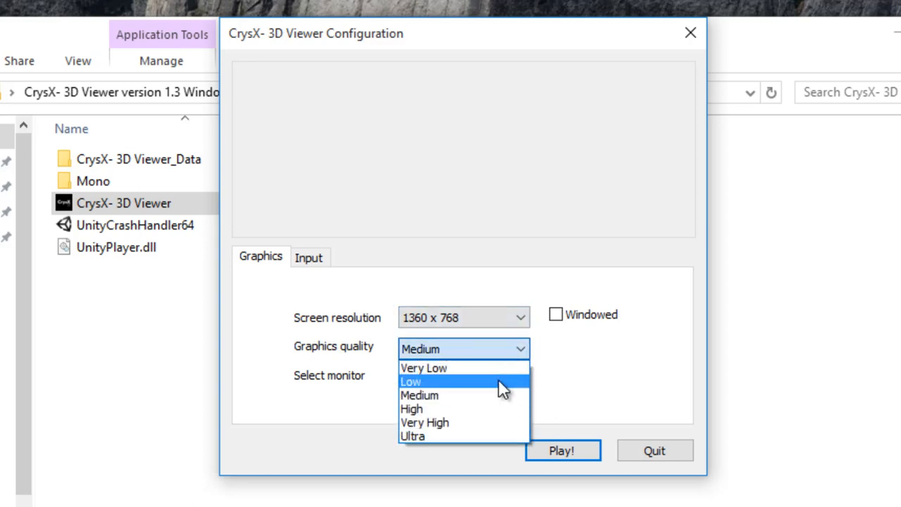
{"action": "left_click", "coordinate": [419, 395]}
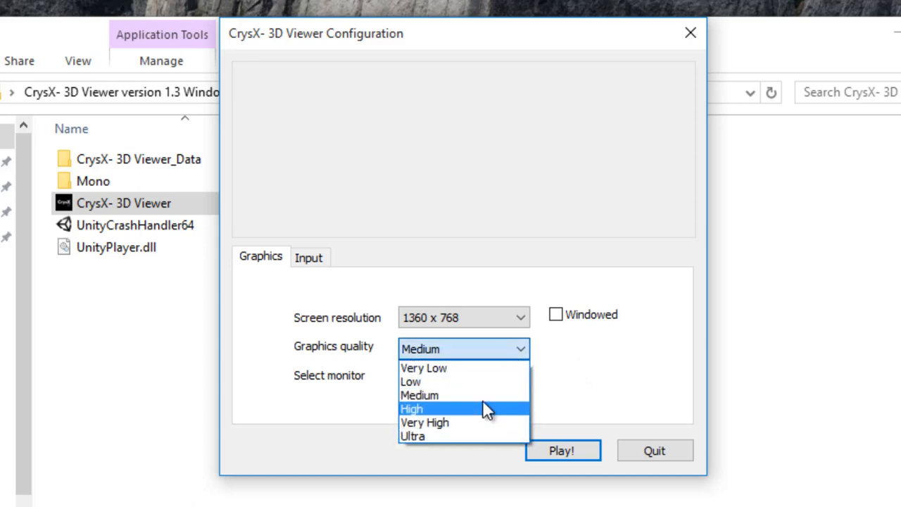
{"action": "left_click", "coordinate": [419, 395]}
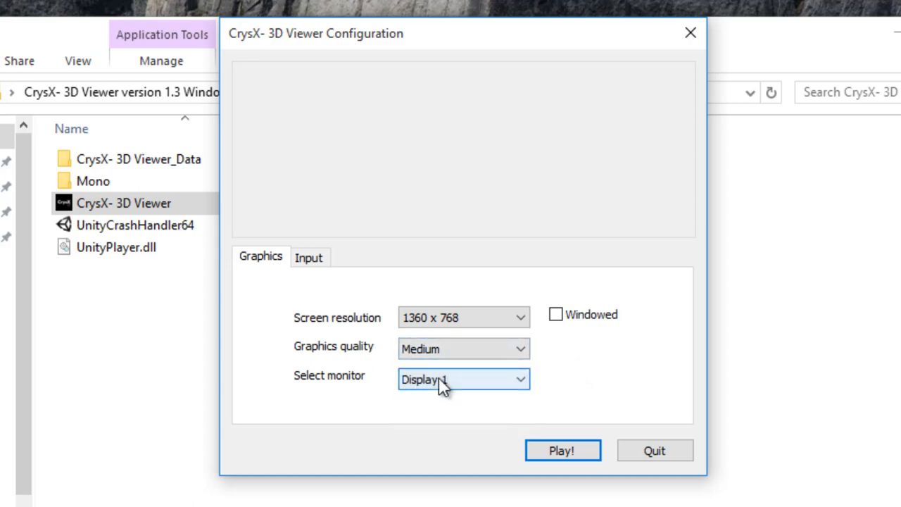
{"action": "mouse_move", "coordinate": [489, 397]}
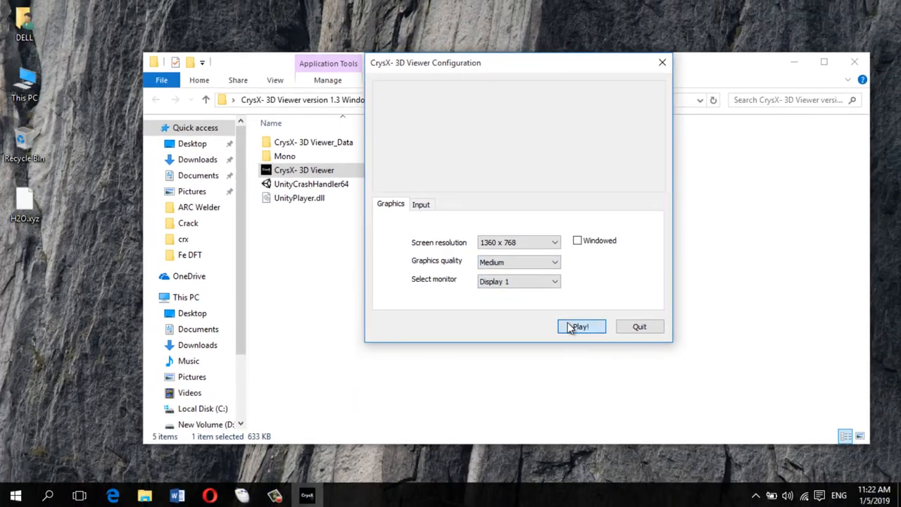
{"action": "left_click", "coordinate": [580, 326]}
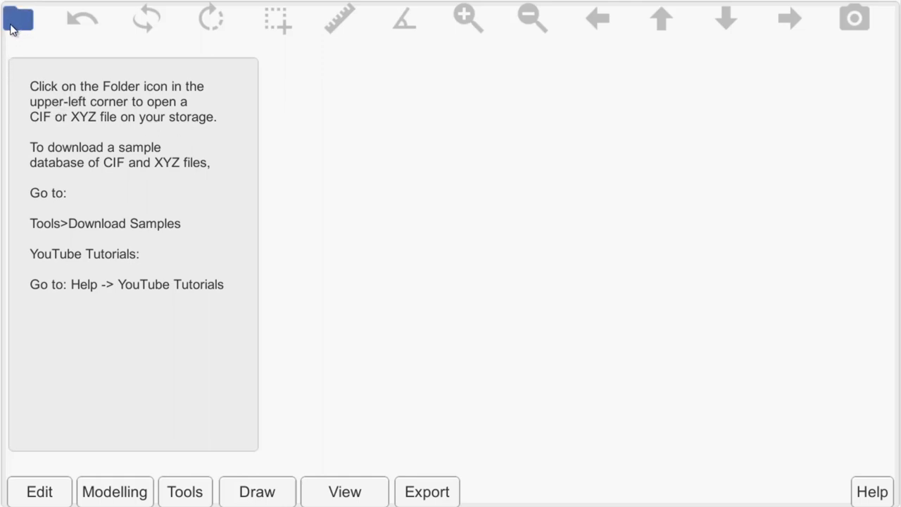
{"action": "mouse_move", "coordinate": [97, 131]}
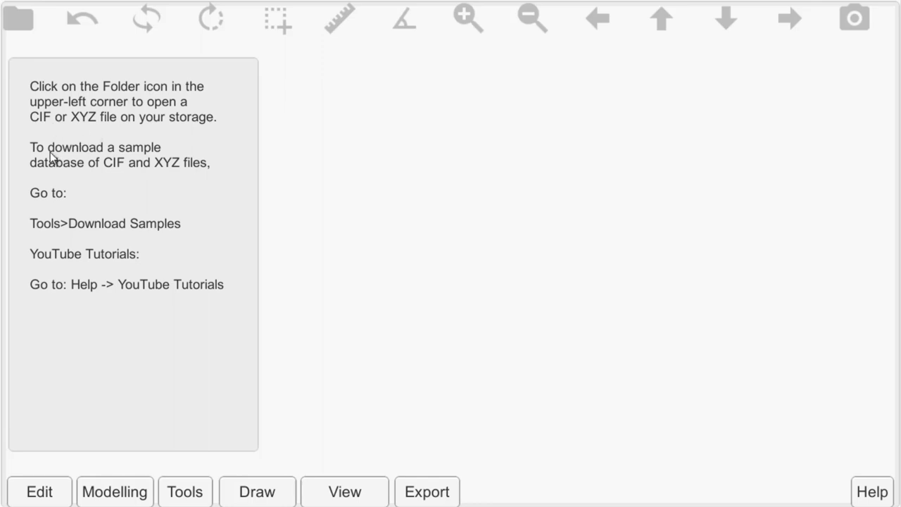
{"action": "mouse_move", "coordinate": [41, 147]}
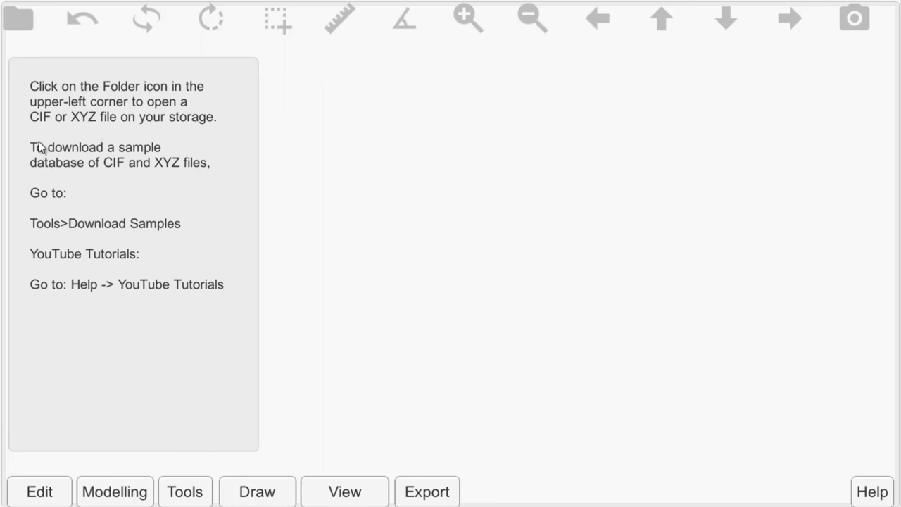
{"action": "mouse_move", "coordinate": [38, 126]}
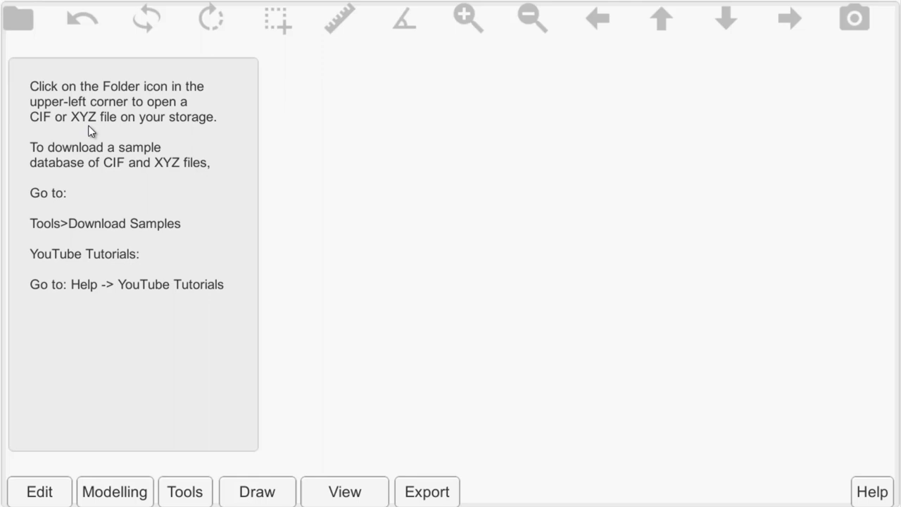
{"action": "mouse_move", "coordinate": [60, 144]}
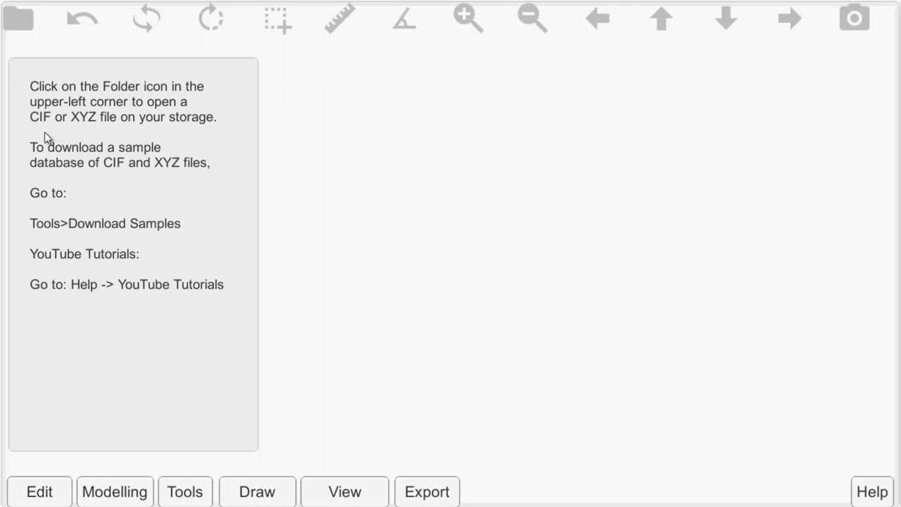
{"action": "mouse_move", "coordinate": [37, 130]}
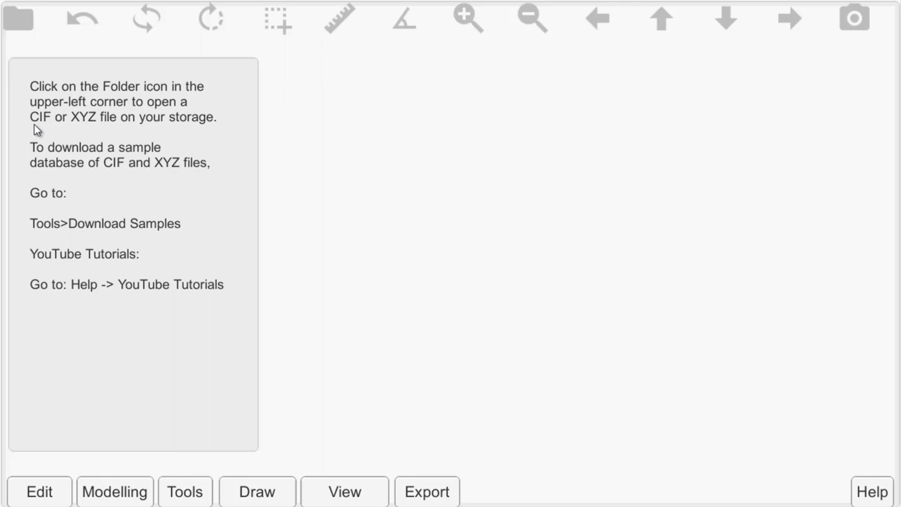
{"action": "mouse_move", "coordinate": [65, 148]}
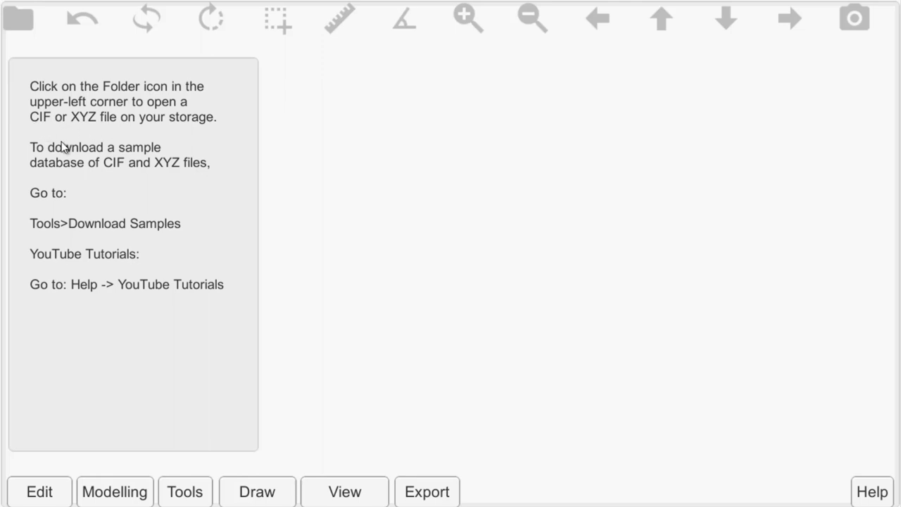
{"action": "mouse_move", "coordinate": [88, 169]}
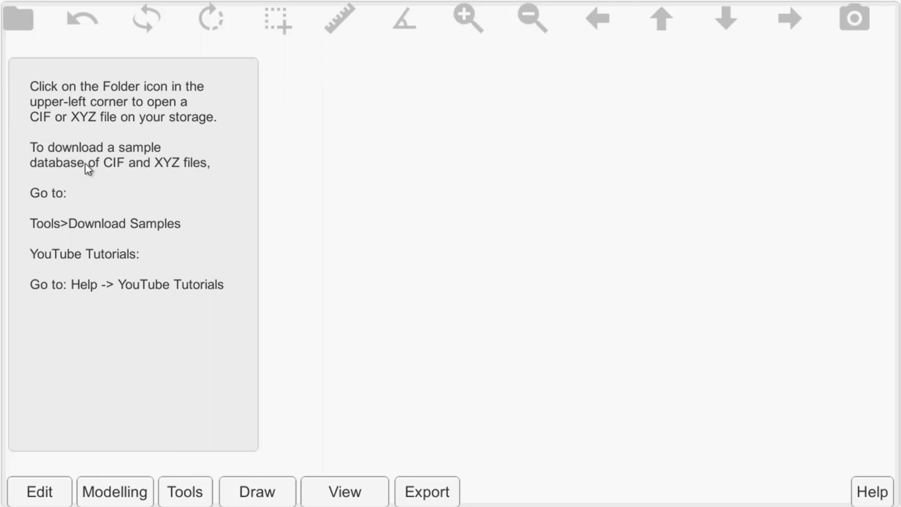
{"action": "mouse_move", "coordinate": [125, 168]}
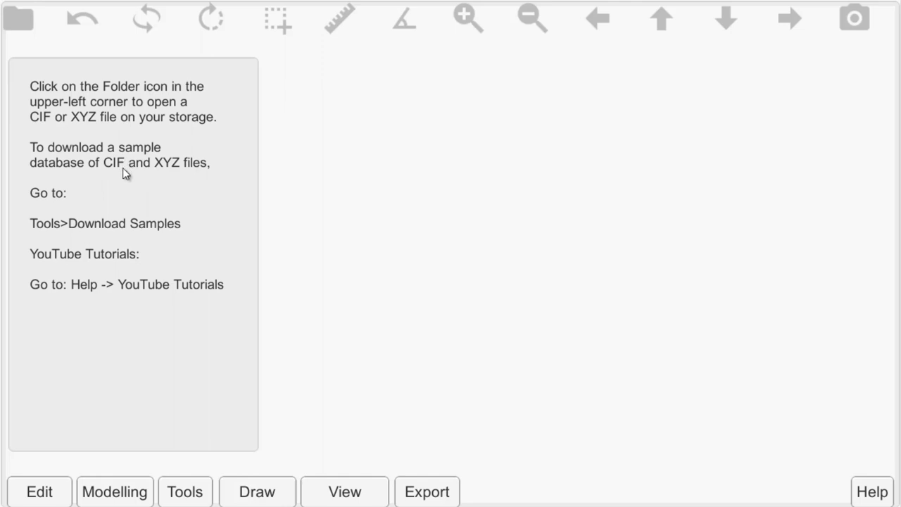
{"action": "mouse_move", "coordinate": [104, 190]}
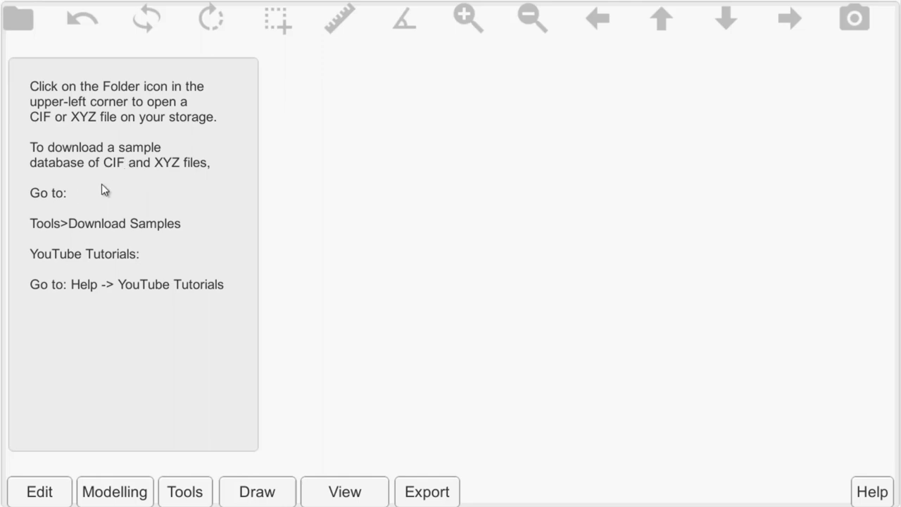
{"action": "mouse_move", "coordinate": [111, 179]}
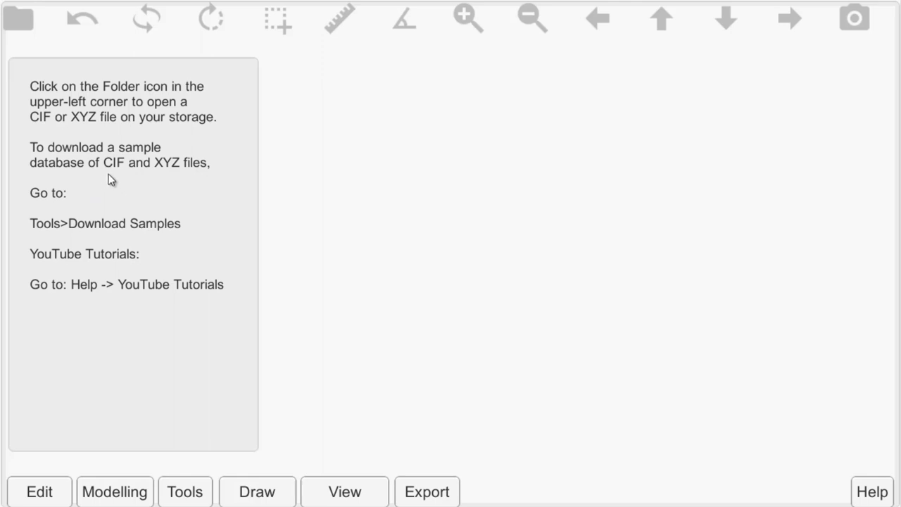
{"action": "mouse_move", "coordinate": [217, 479]}
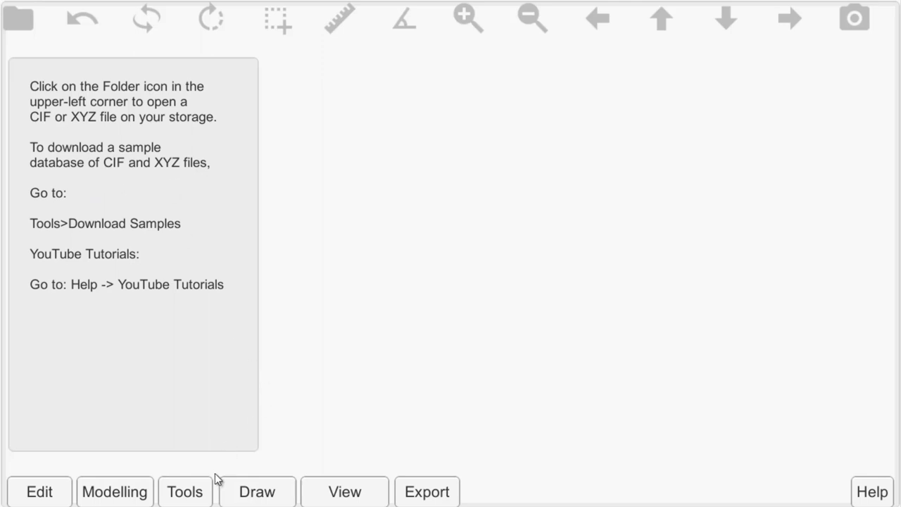
Use Tools > Download Samples to fetch the CIF and XYZ sample database.
{"action": "left_click", "coordinate": [185, 491]}
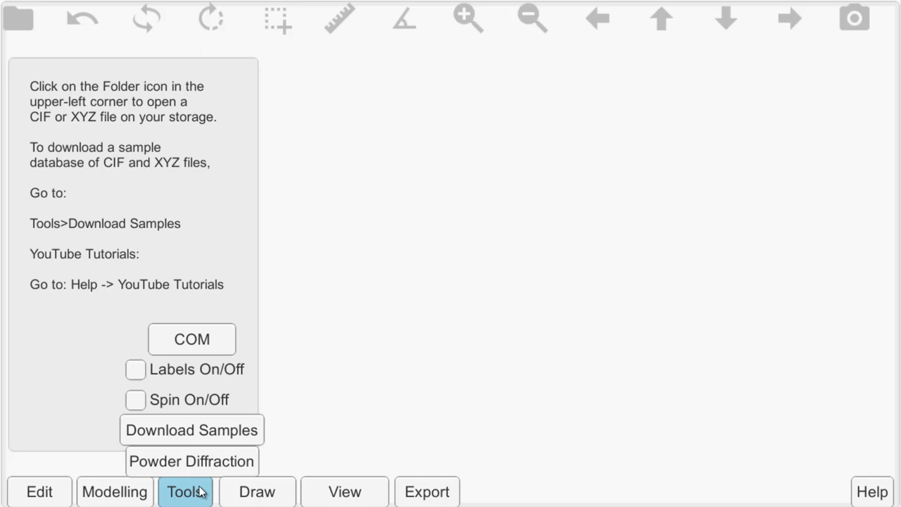
{"action": "mouse_move", "coordinate": [191, 430]}
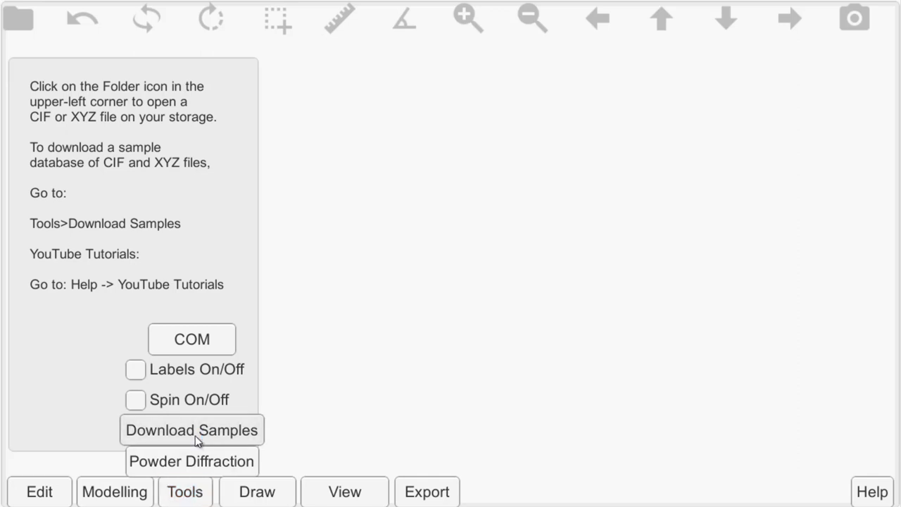
{"action": "left_click", "coordinate": [192, 430]}
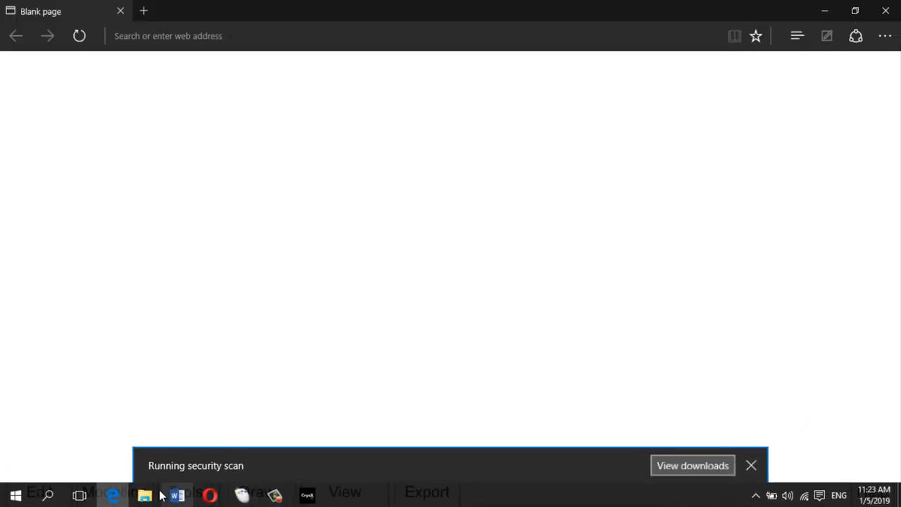
{"action": "left_click", "coordinate": [692, 465]}
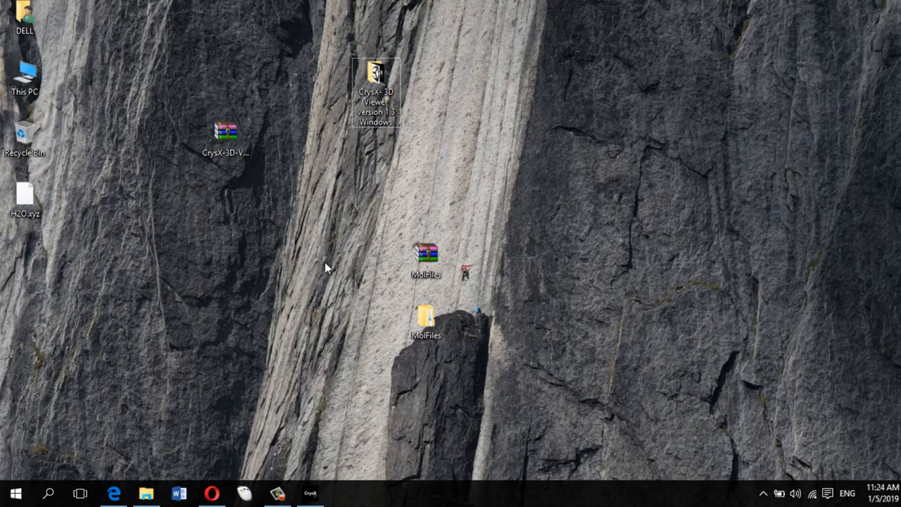
Move the MolFiles archive beside the viewer folder and open the extracted MolFiles folder.
{"action": "left_click_drag", "start_coordinate": [426, 253], "coordinate": [488, 84]}
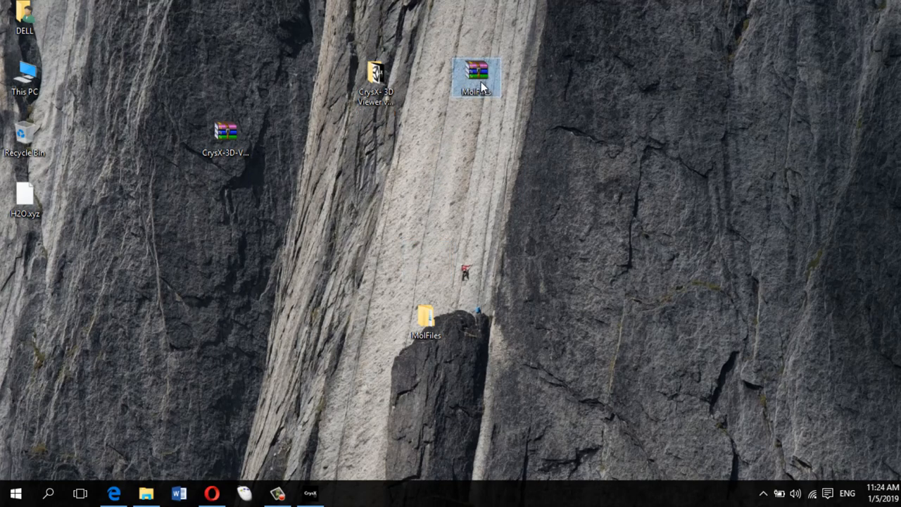
{"action": "right_click", "coordinate": [475, 75]}
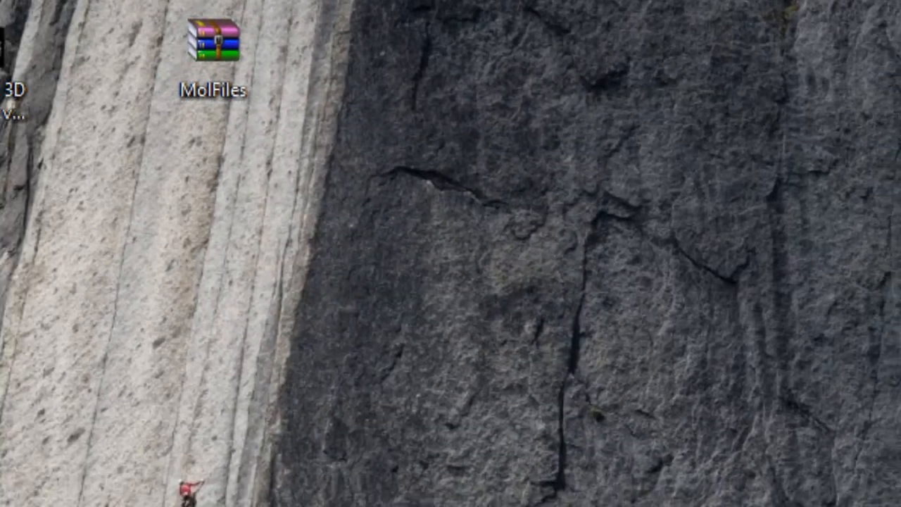
{"action": "double_click", "coordinate": [214, 37]}
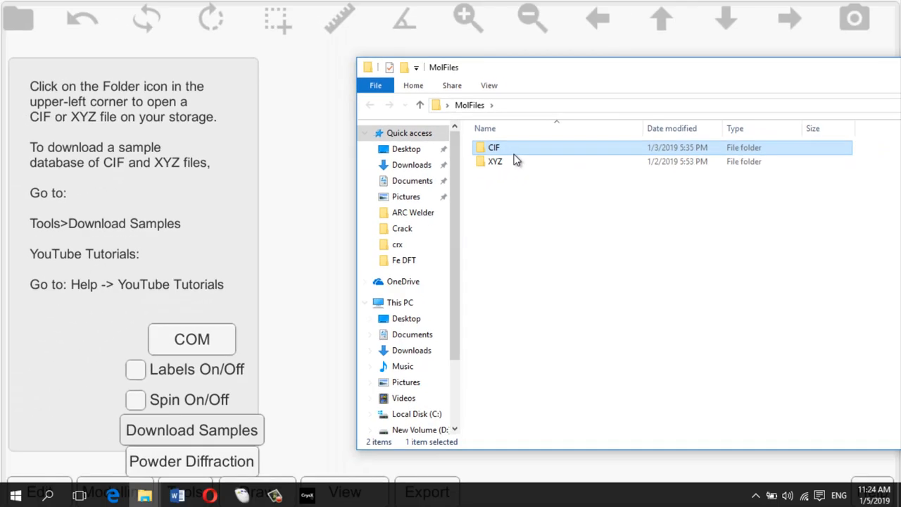
Browse the CIF folder's 22 category subfolders, then close the File Explorer window.
{"action": "double_click", "coordinate": [493, 147]}
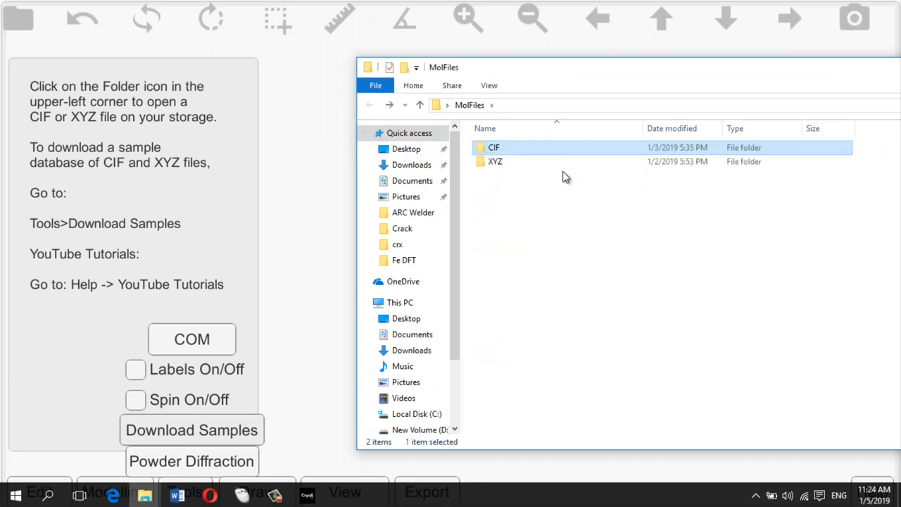
{"action": "mouse_move", "coordinate": [544, 161]}
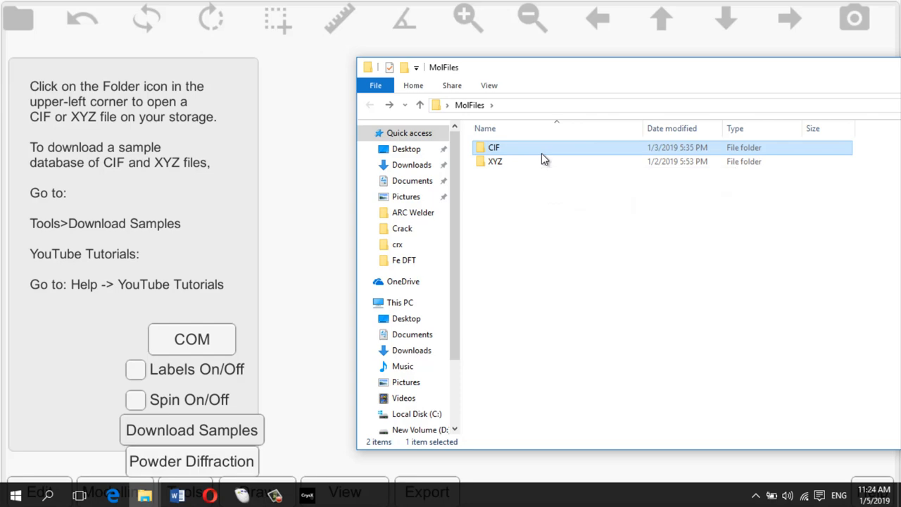
{"action": "double_click", "coordinate": [493, 147]}
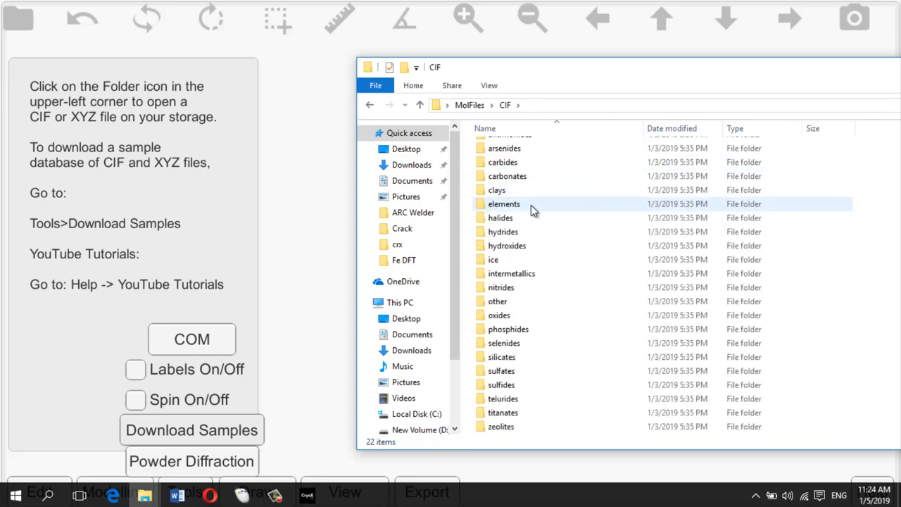
{"action": "left_click", "coordinate": [420, 104]}
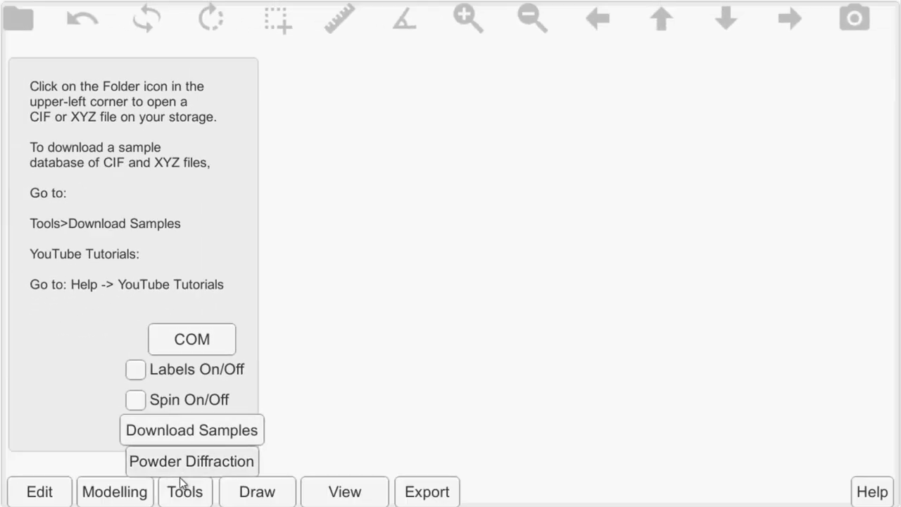
Hide the Tools options and return to the empty CrysX viewer workspace.
{"action": "left_click", "coordinate": [184, 491]}
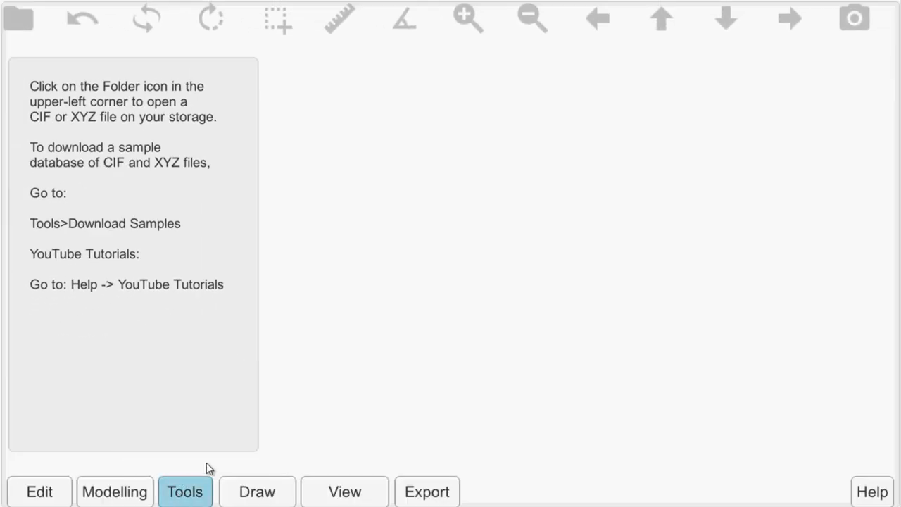
{"action": "left_click", "coordinate": [18, 18]}
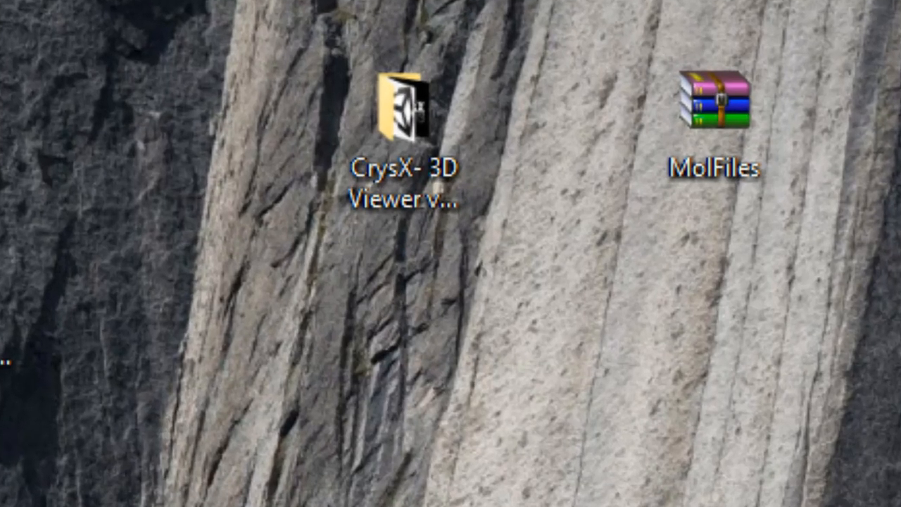
{"action": "double_click", "coordinate": [399, 109]}
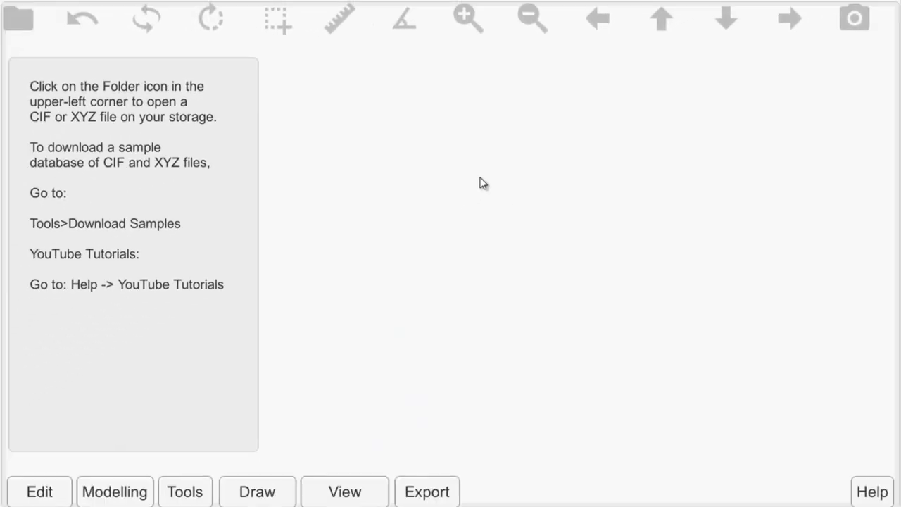
{"action": "mouse_move", "coordinate": [473, 178]}
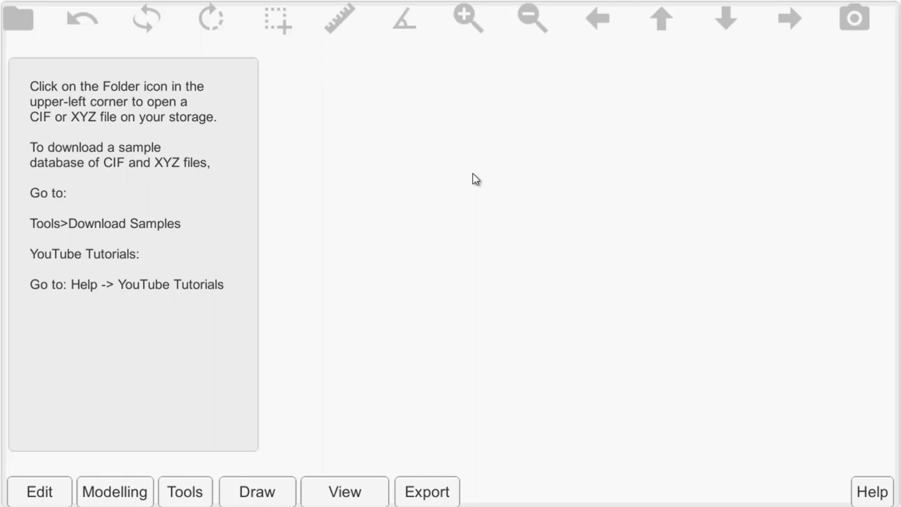
{"action": "mouse_move", "coordinate": [365, 90]}
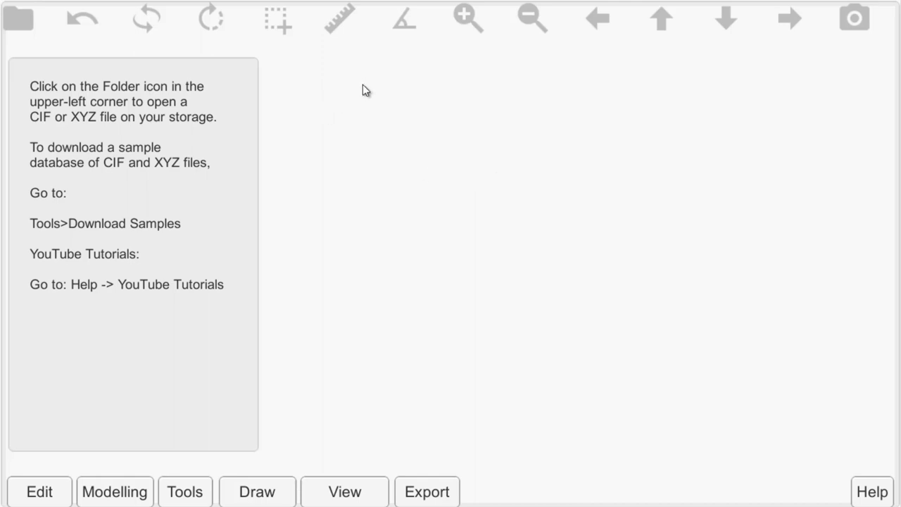
{"action": "mouse_move", "coordinate": [345, 150]}
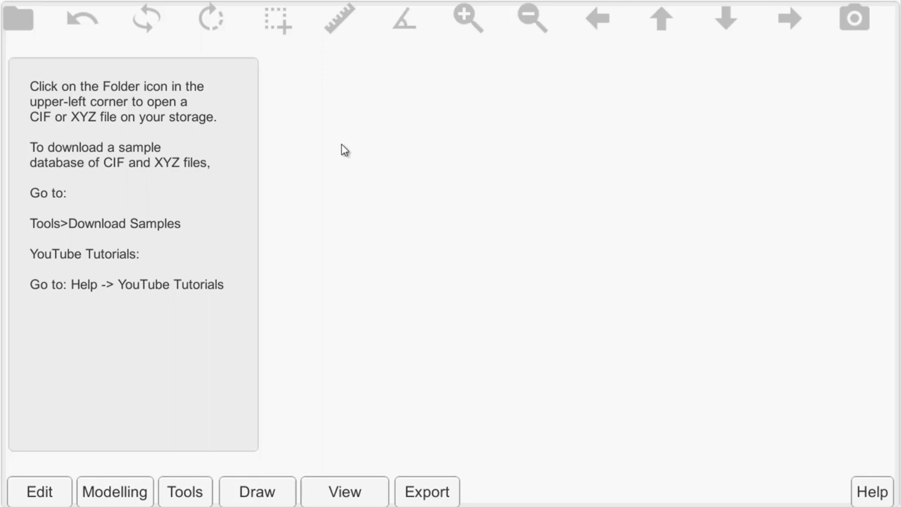
{"action": "mouse_move", "coordinate": [172, 116]}
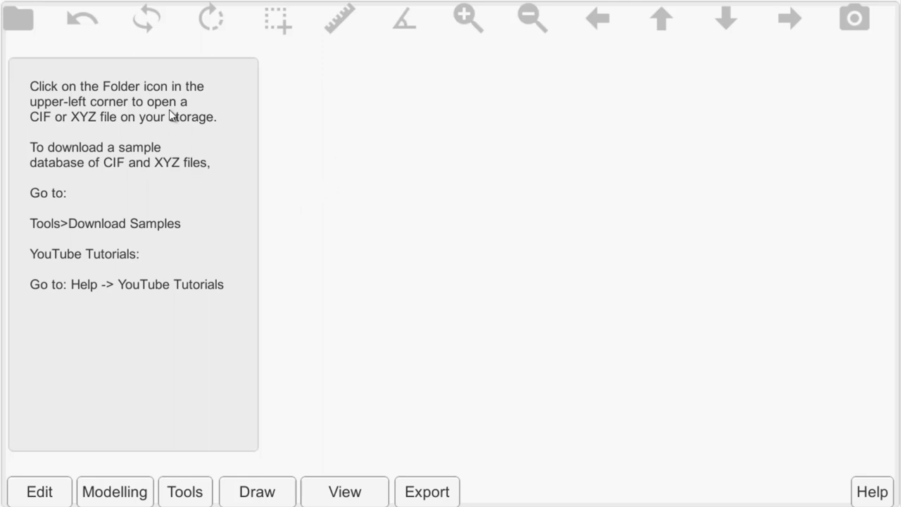
Load SiC.cif from Desktop > MolFiles > CIF > elements into the viewer.
{"action": "left_click", "coordinate": [17, 18]}
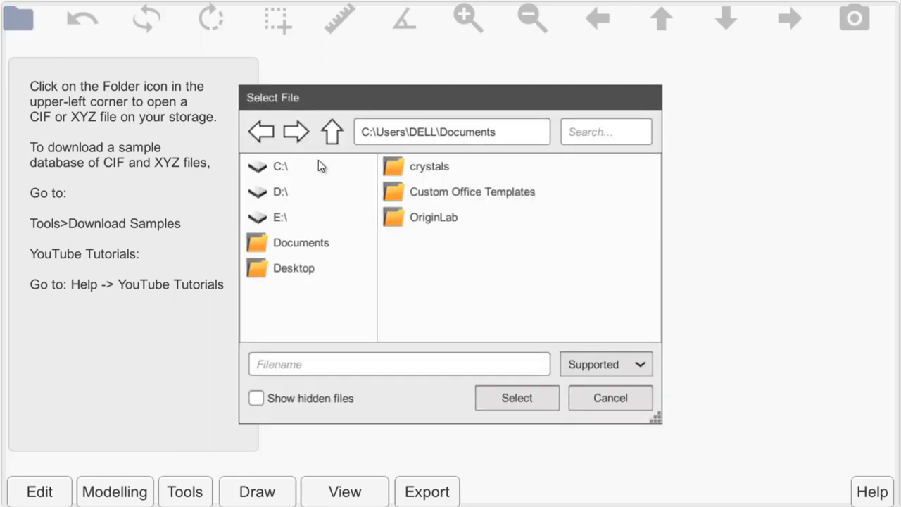
{"action": "left_click", "coordinate": [604, 364]}
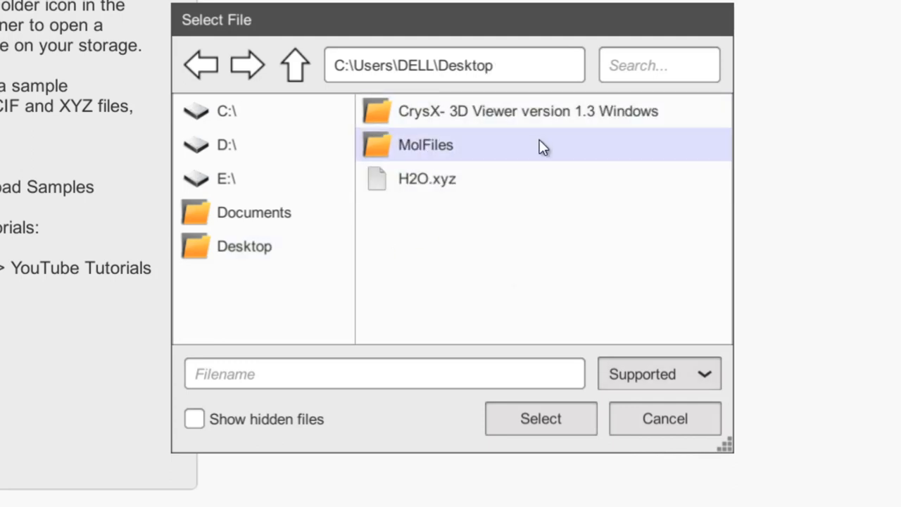
{"action": "double_click", "coordinate": [425, 145]}
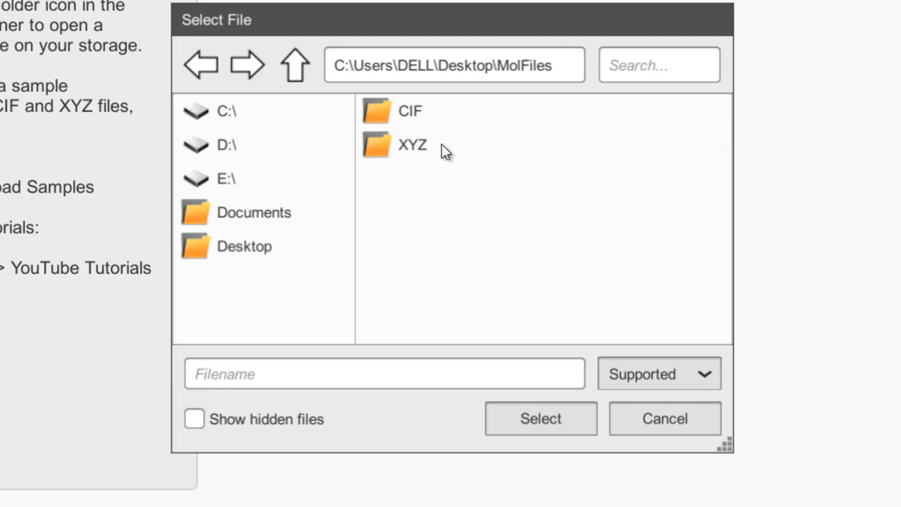
{"action": "double_click", "coordinate": [410, 111]}
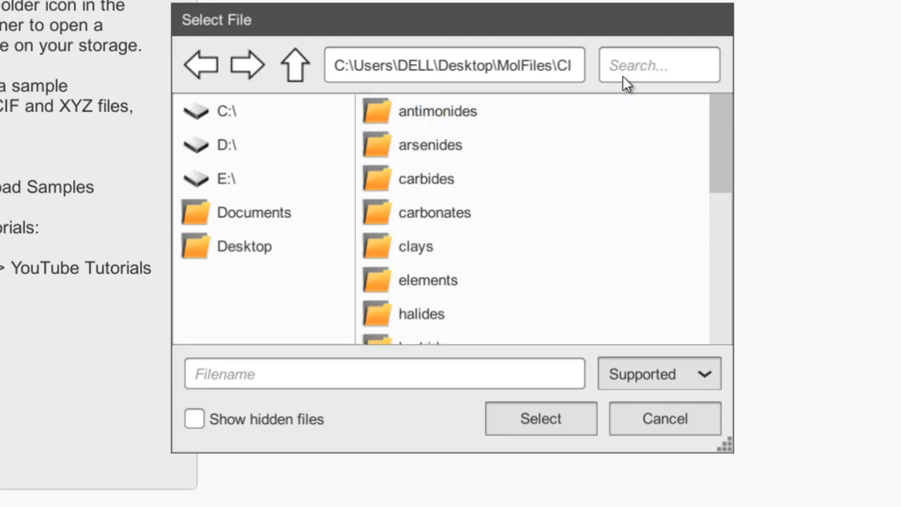
{"action": "left_click", "coordinate": [428, 280]}
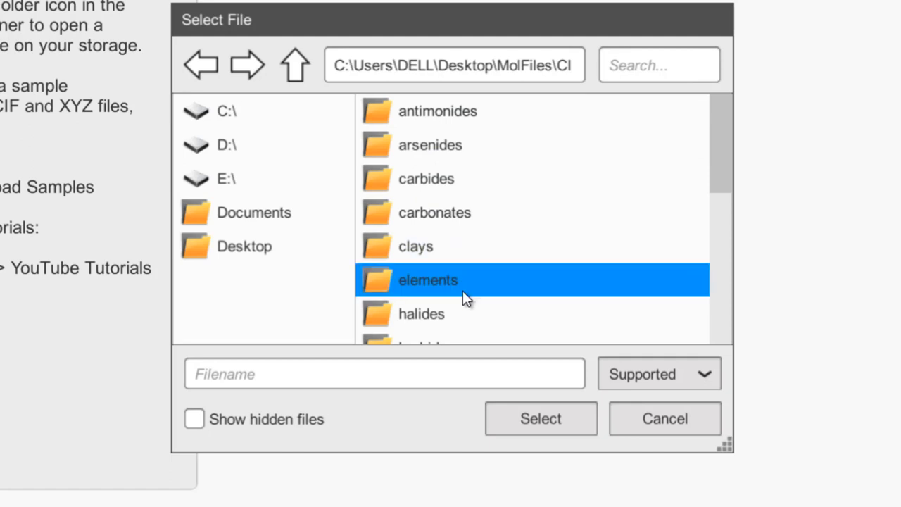
{"action": "double_click", "coordinate": [427, 279]}
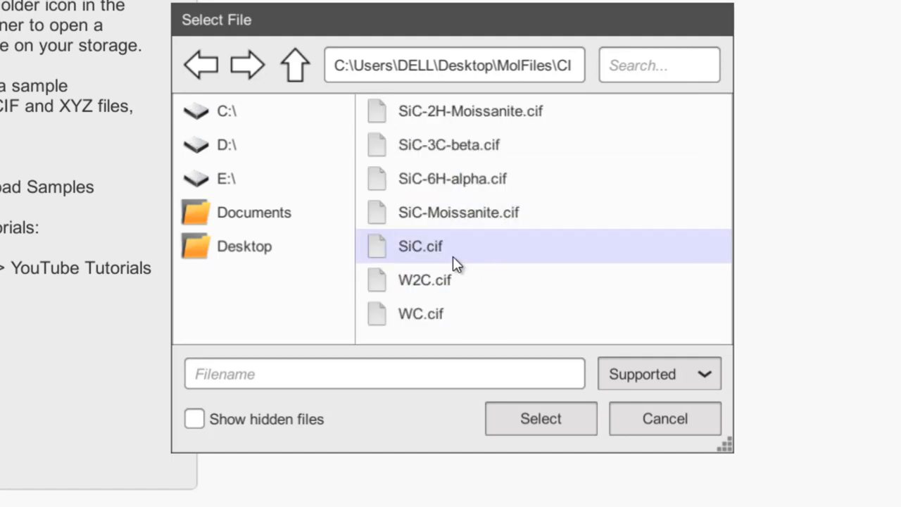
{"action": "left_click", "coordinate": [420, 246]}
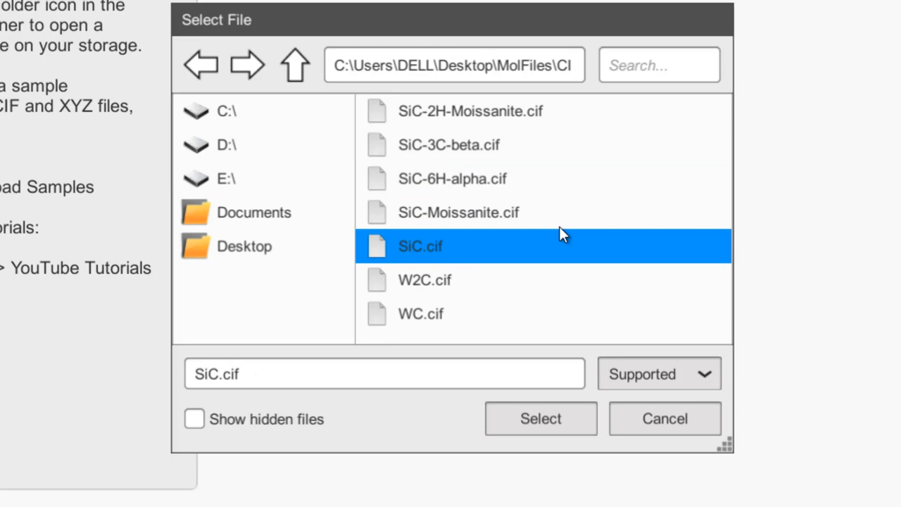
{"action": "left_click", "coordinate": [540, 418]}
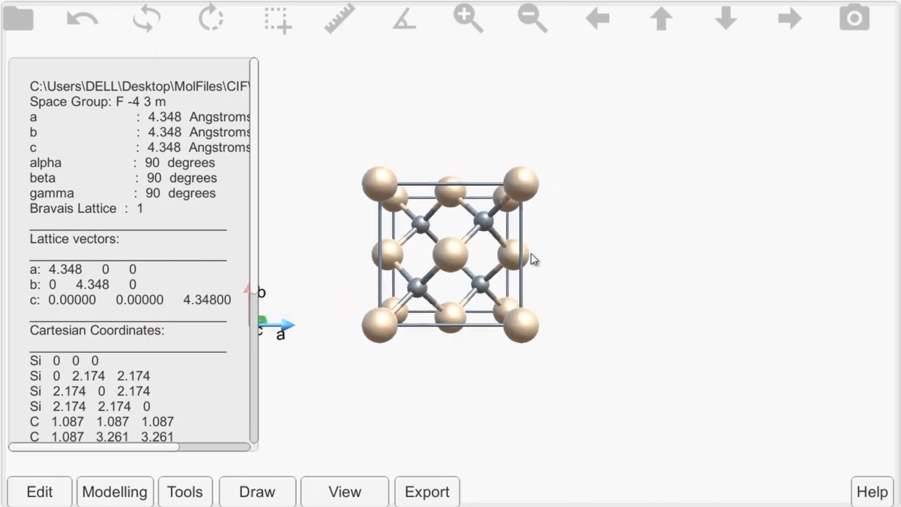
{"action": "mouse_move", "coordinate": [721, 93]}
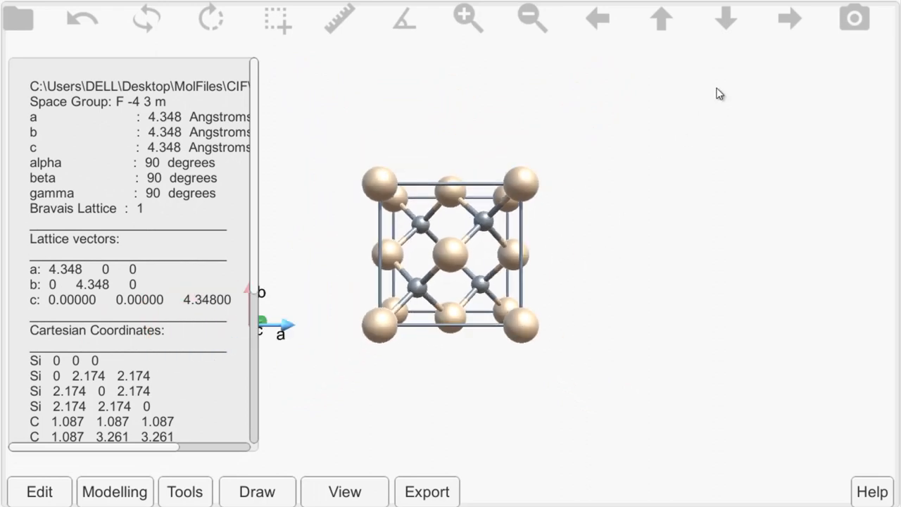
Shift and zoom the SiC unit cell, then drag it into an oblique 3D view.
{"action": "left_click", "coordinate": [789, 18]}
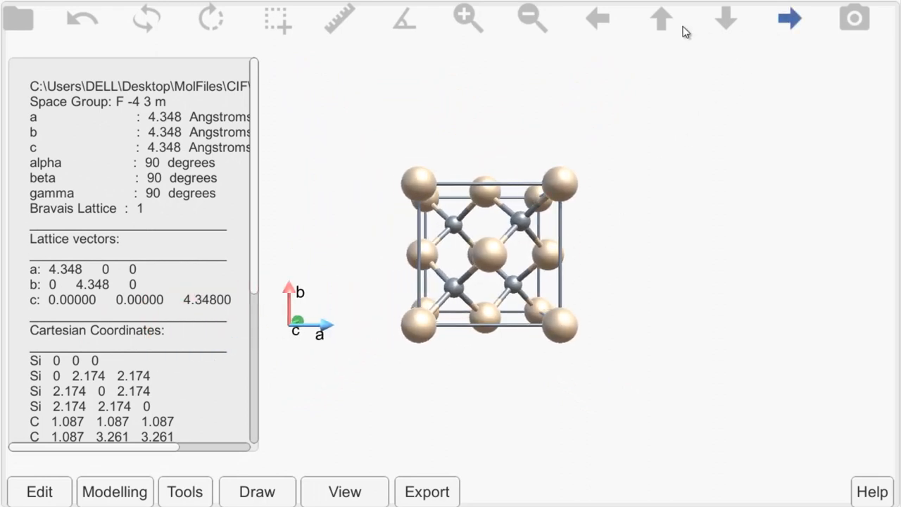
{"action": "left_click", "coordinate": [726, 19]}
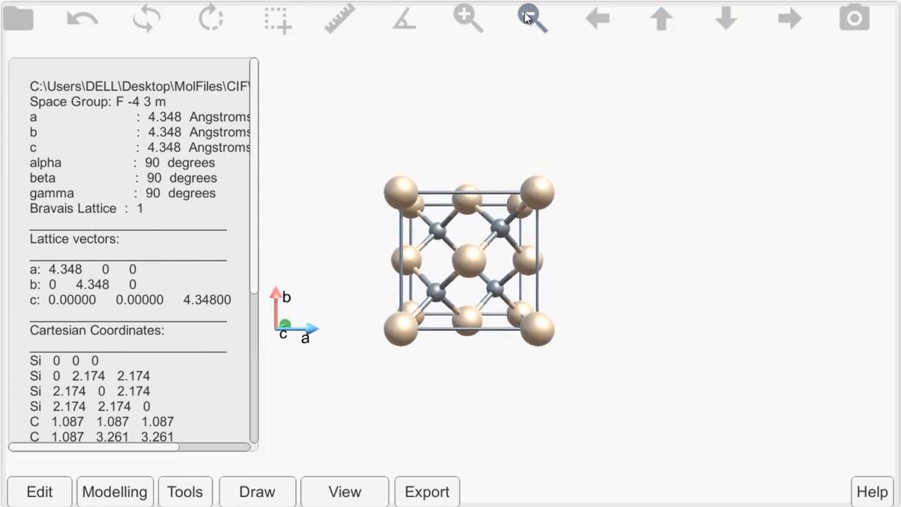
{"action": "left_click", "coordinate": [467, 18]}
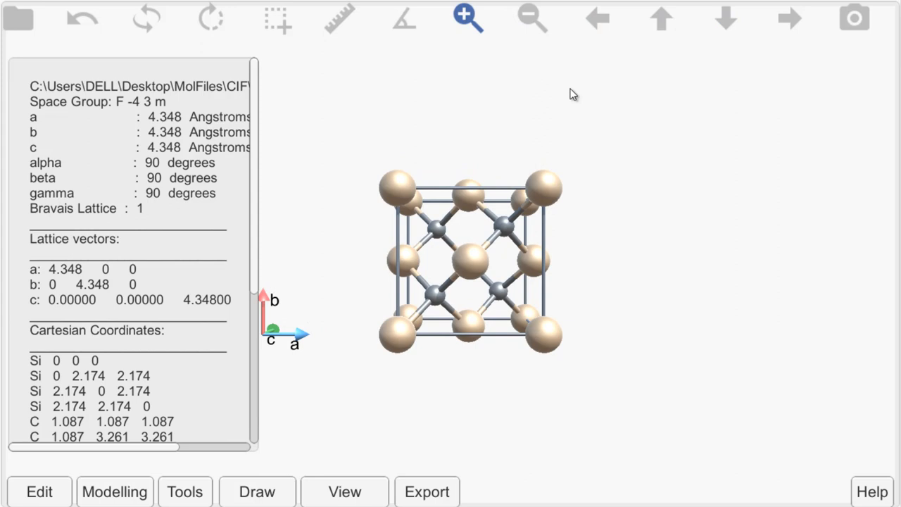
{"action": "left_click", "coordinate": [467, 18]}
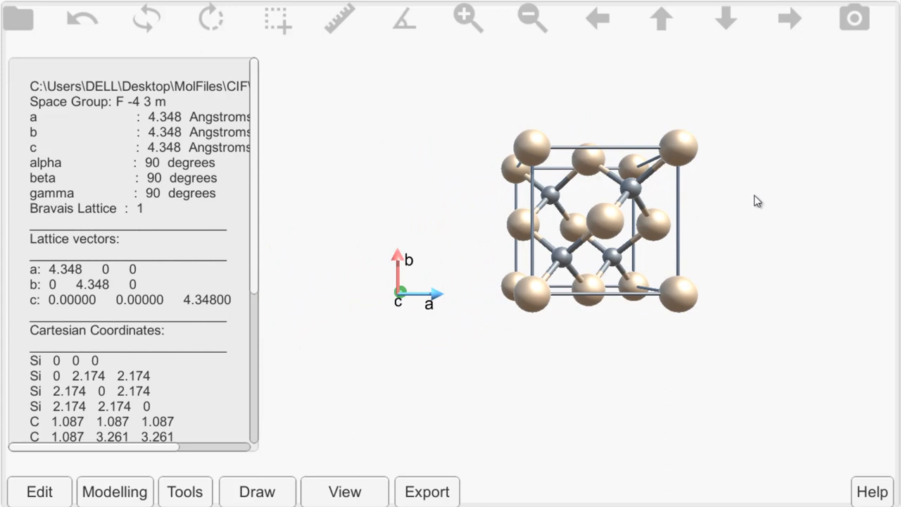
{"action": "mouse_move", "coordinate": [773, 191]}
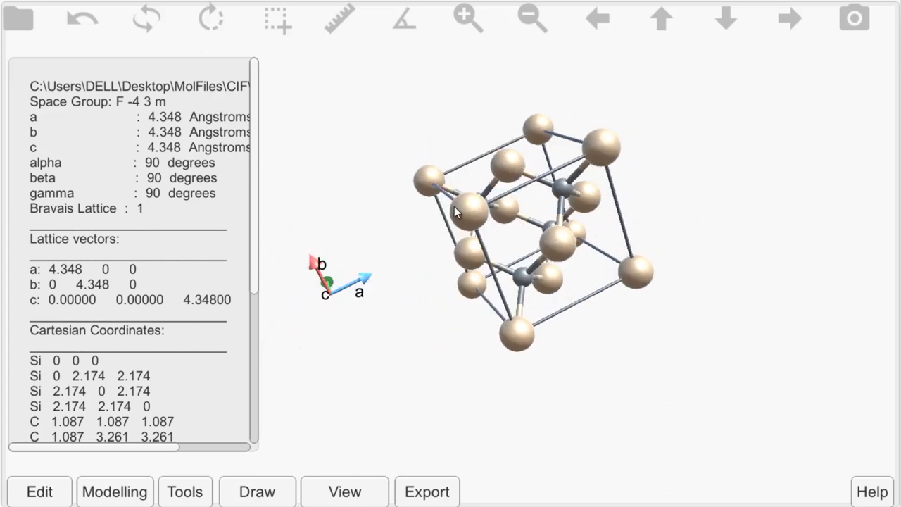
{"action": "left_click_drag", "start_coordinate": [456, 213], "coordinate": [399, 215]}
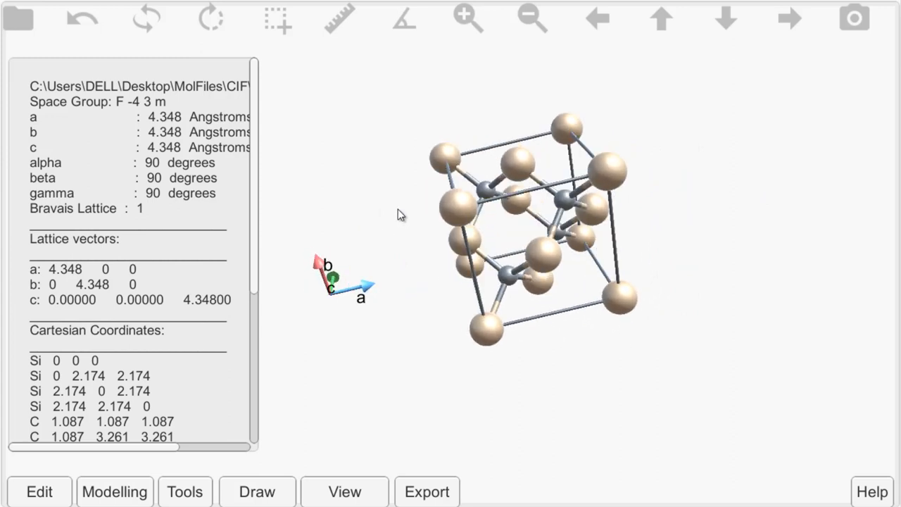
Scroll through the SiC lattice data panel, then bring up the file chooser.
{"action": "scroll", "scroll_direction": "down", "scroll_amount": 3}
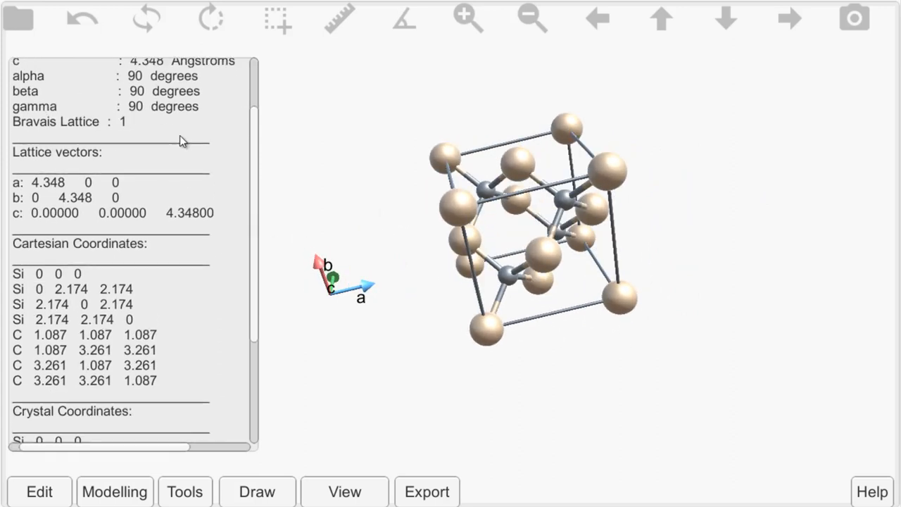
{"action": "scroll", "scroll_direction": "down", "scroll_amount": 3}
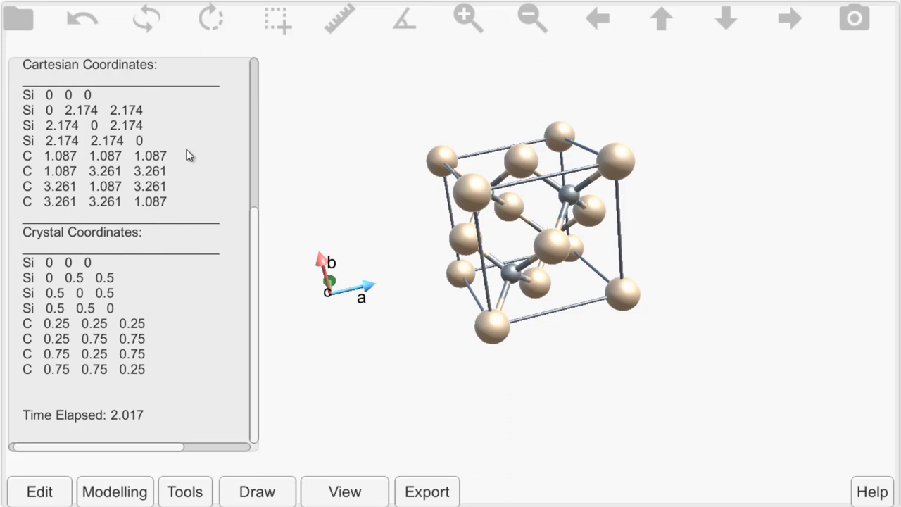
{"action": "scroll", "scroll_direction": "up", "scroll_amount": 3}
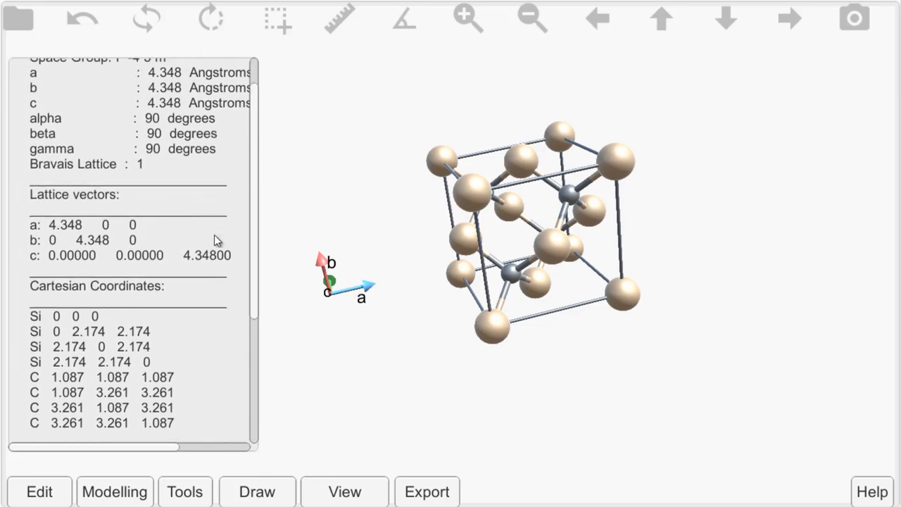
{"action": "scroll", "scroll_direction": "up", "scroll_amount": 3}
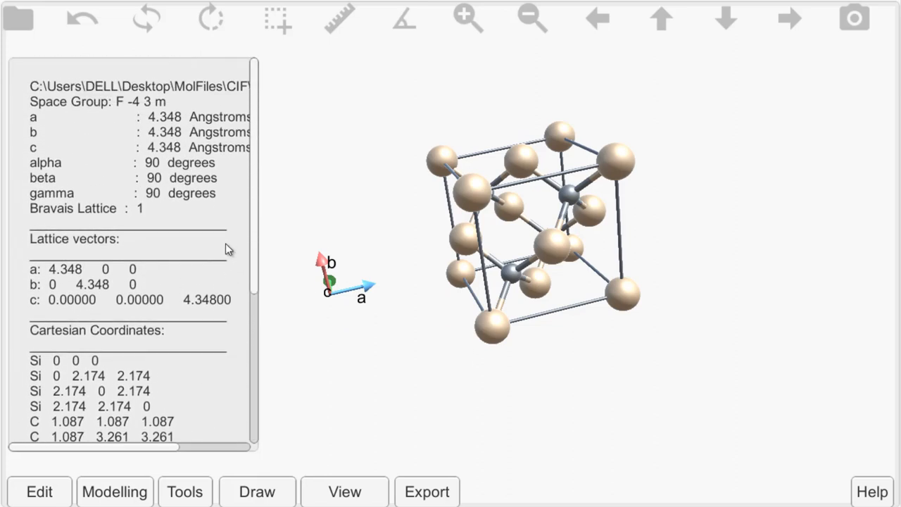
{"action": "mouse_move", "coordinate": [179, 148]}
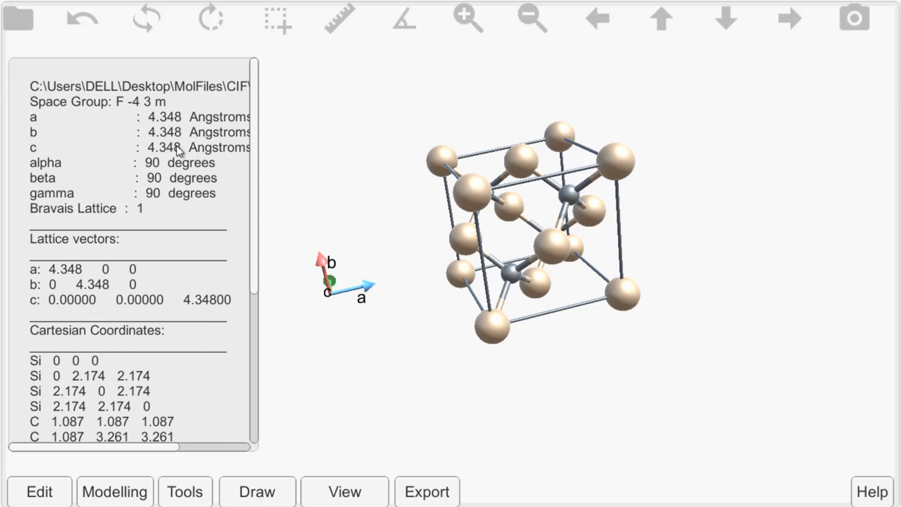
{"action": "mouse_move", "coordinate": [140, 199]}
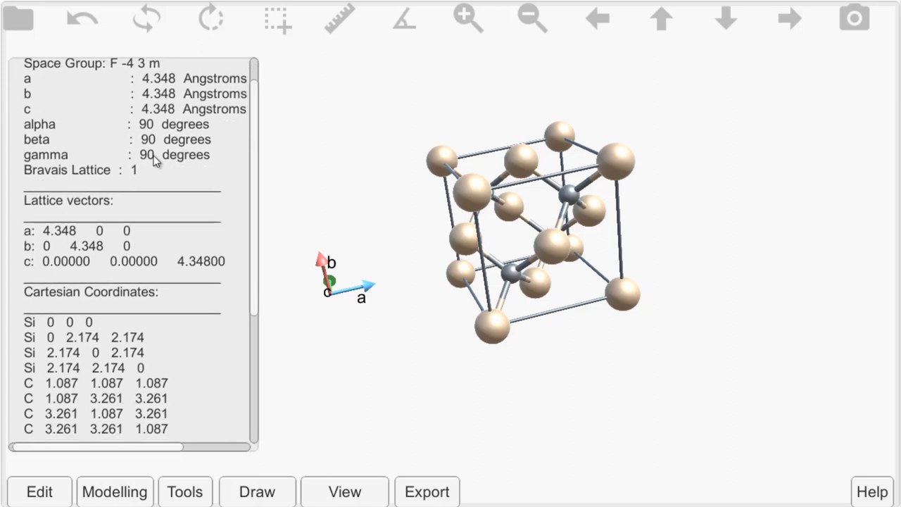
{"action": "scroll", "scroll_direction": "down", "scroll_amount": 3}
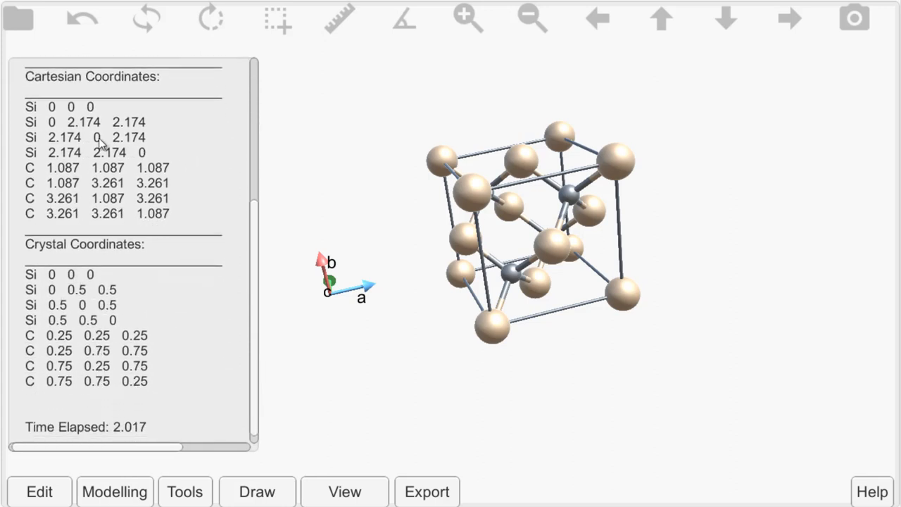
{"action": "scroll", "scroll_direction": "up", "scroll_amount": 3}
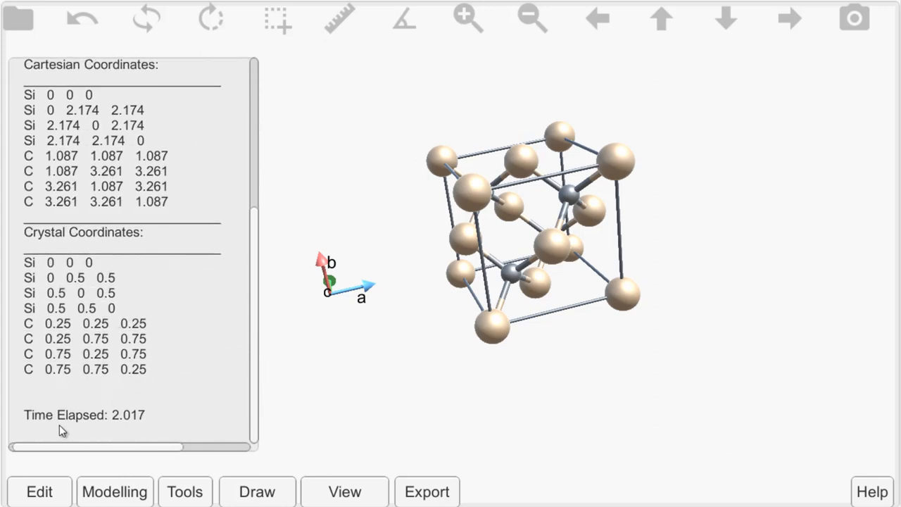
{"action": "mouse_move", "coordinate": [398, 293]}
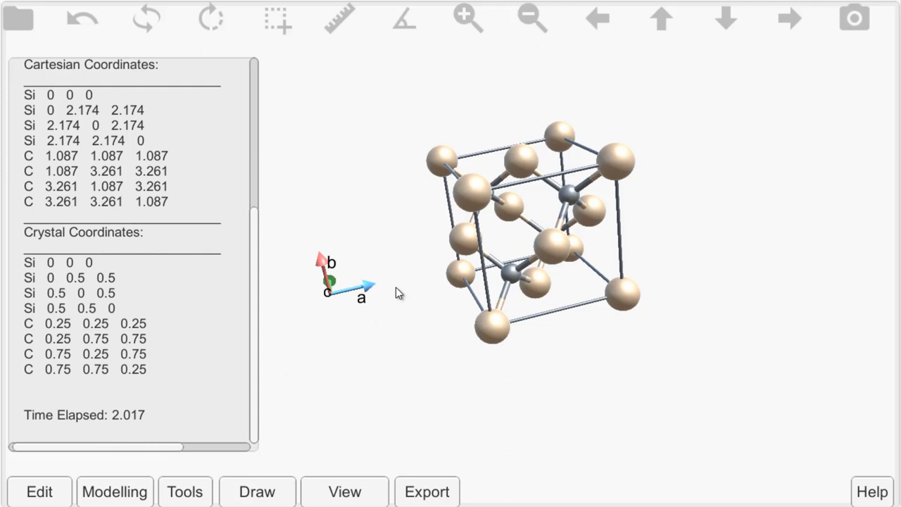
{"action": "scroll", "scroll_direction": "up", "scroll_amount": 3}
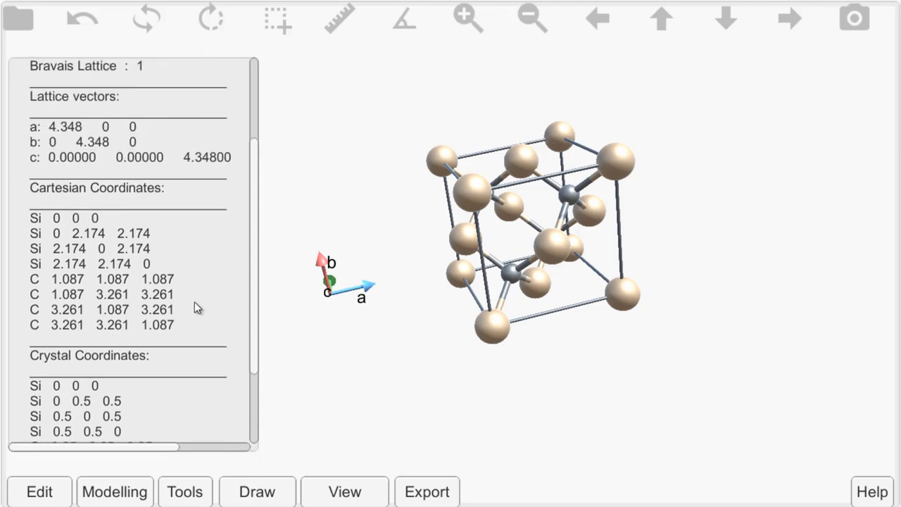
{"action": "scroll", "scroll_direction": "up", "scroll_amount": 3}
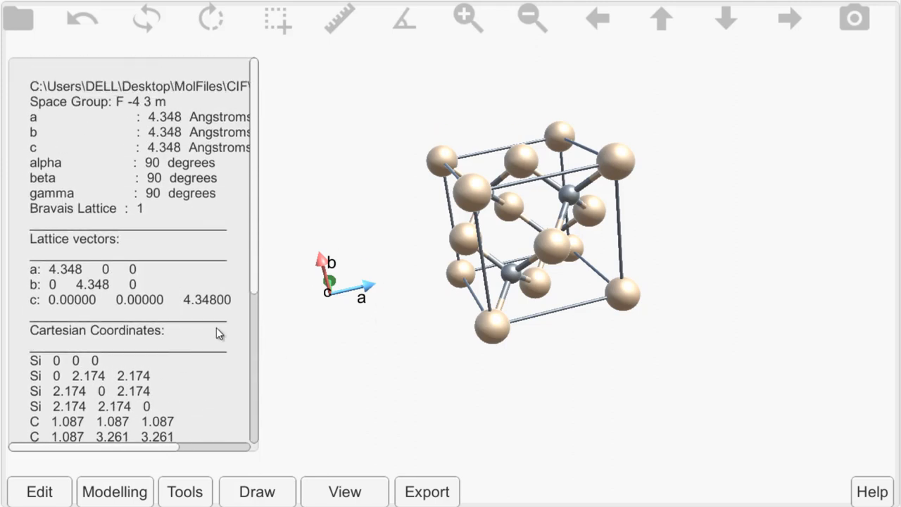
{"action": "scroll", "scroll_direction": "down", "scroll_amount": 3}
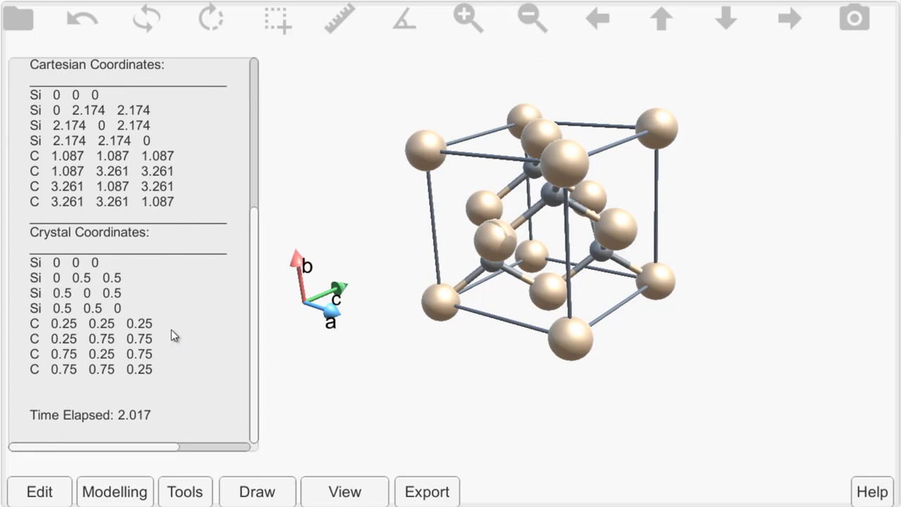
{"action": "mouse_move", "coordinate": [154, 437]}
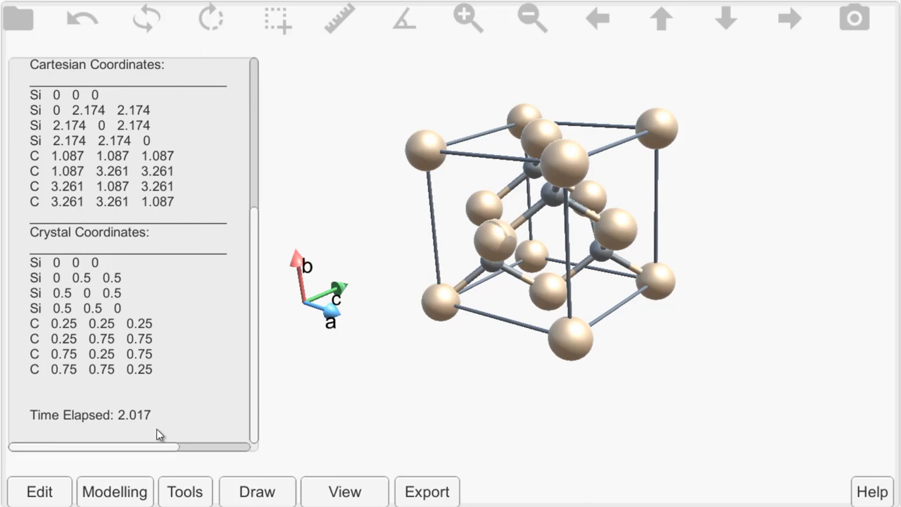
{"action": "mouse_move", "coordinate": [183, 412]}
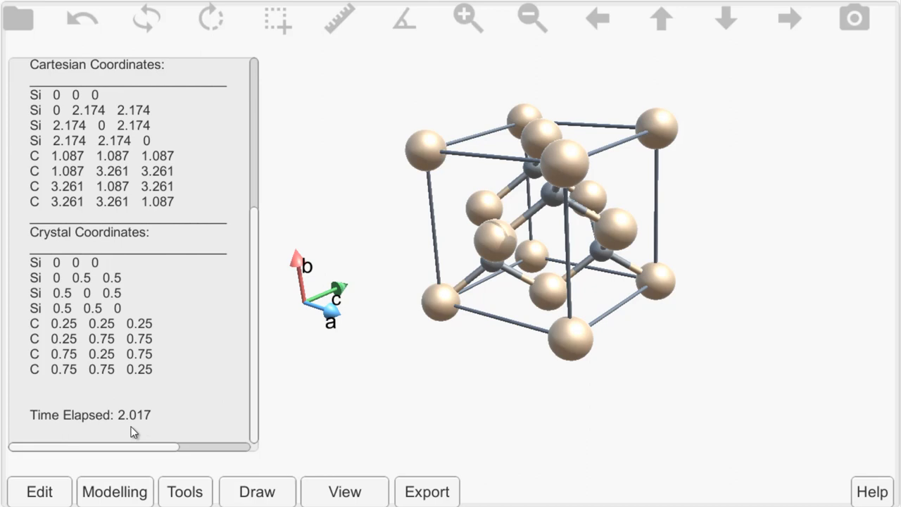
{"action": "mouse_move", "coordinate": [412, 206]}
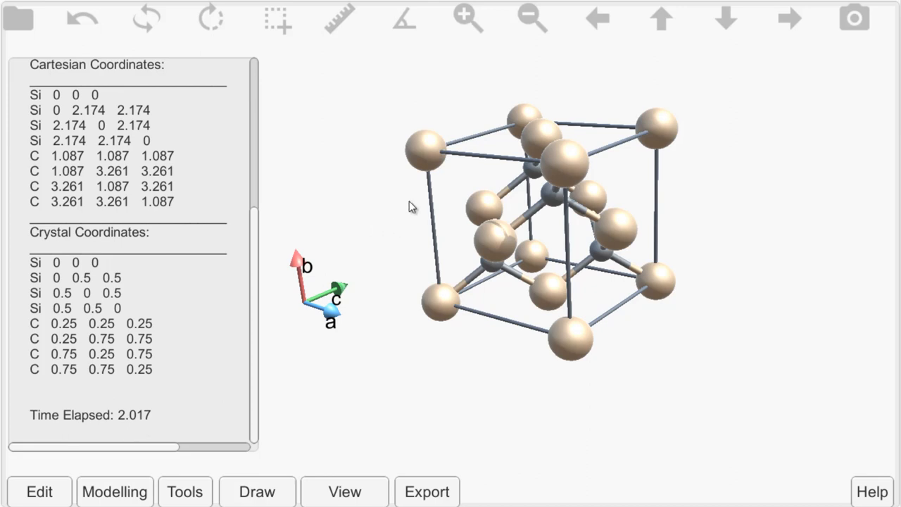
{"action": "scroll", "scroll_direction": "up", "scroll_amount": 3}
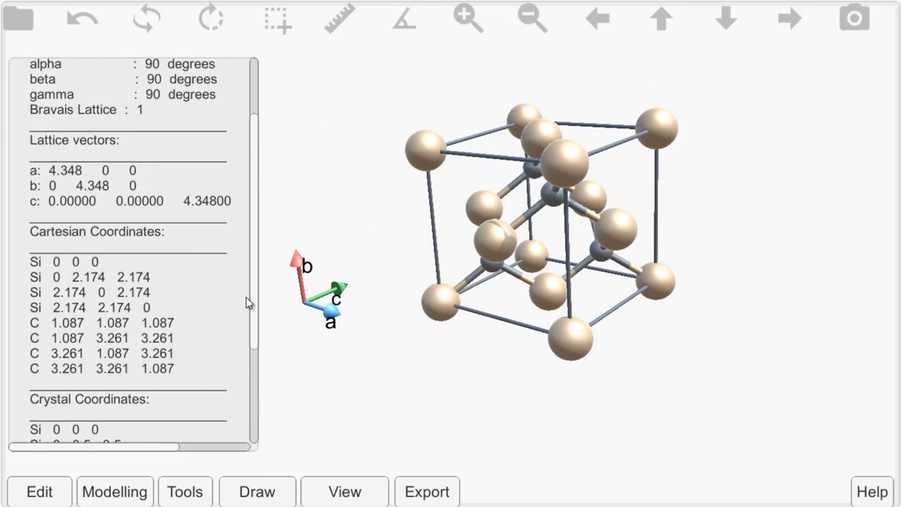
{"action": "scroll", "scroll_direction": "up", "scroll_amount": 3}
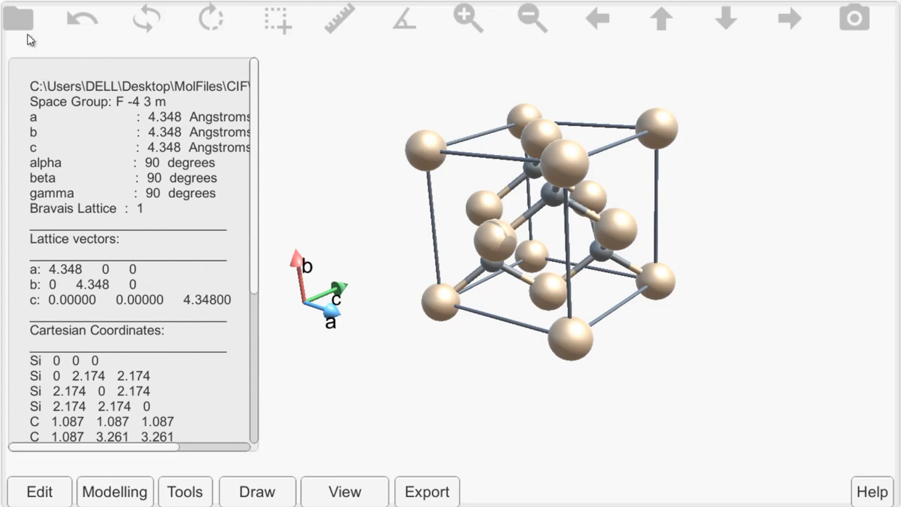
{"action": "left_click", "coordinate": [19, 20]}
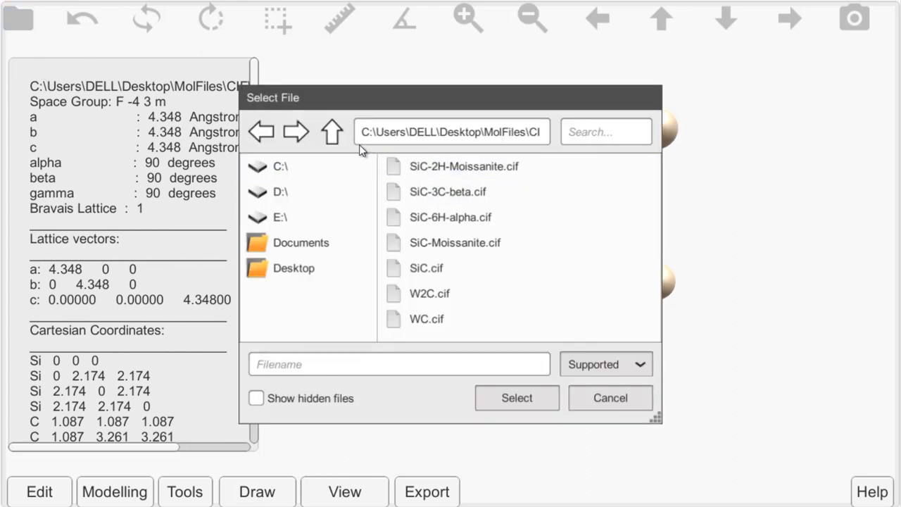
Enter the XYZ molecule files folder and search for 'gl'.
{"action": "left_click", "coordinate": [331, 132]}
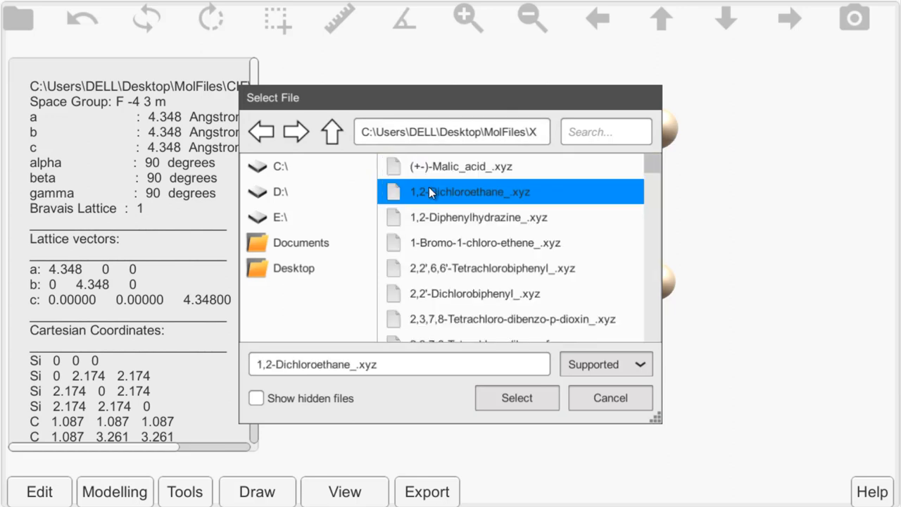
{"action": "mouse_move", "coordinate": [577, 155]}
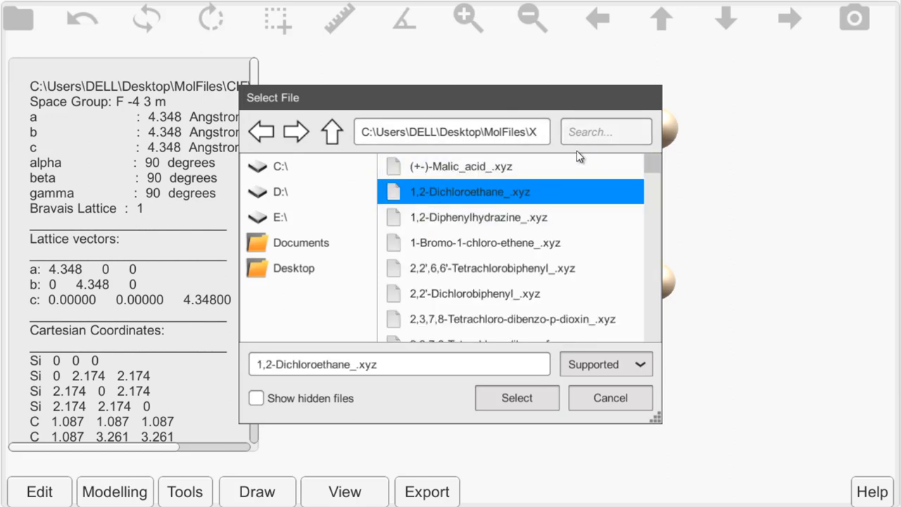
{"action": "type", "text": "gl"}
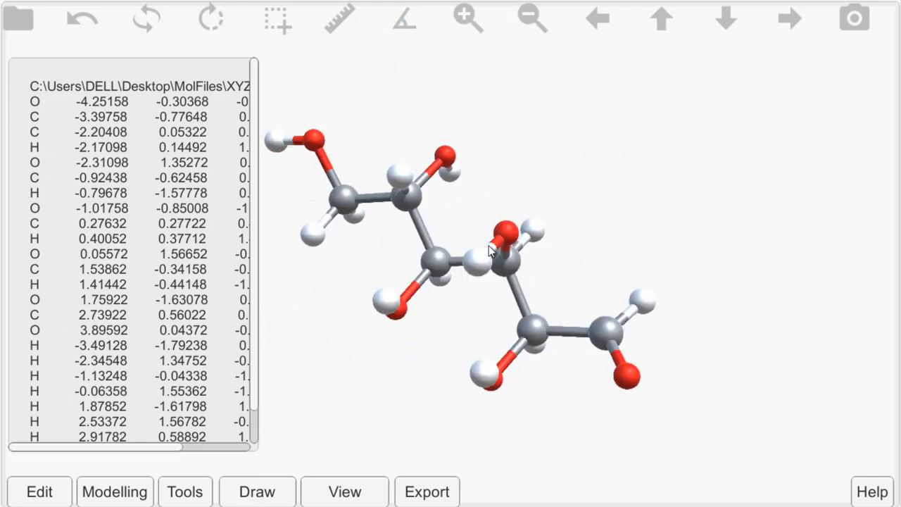
Search the samples for 'benzen' and load Benzene_.xyz.
{"action": "left_click", "coordinate": [17, 18]}
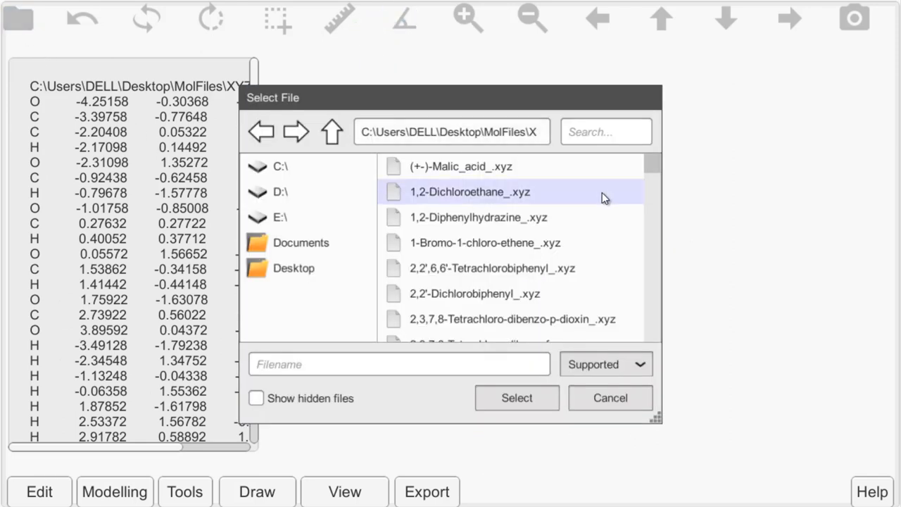
{"action": "type", "text": "be"}
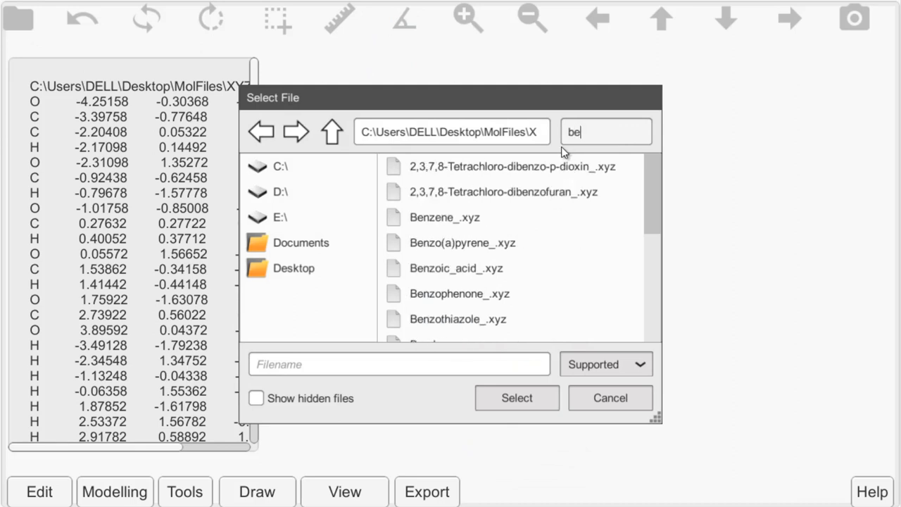
{"action": "type", "text": "n"}
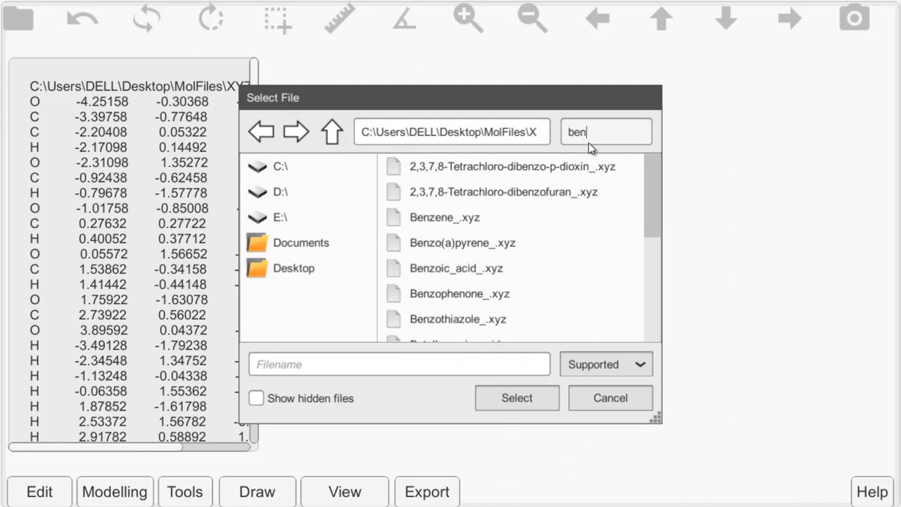
{"action": "type", "text": "zen"}
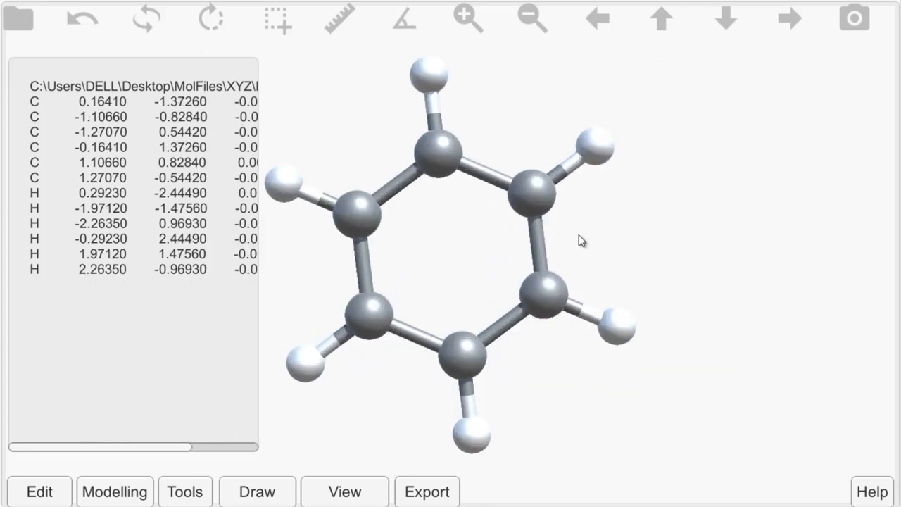
Toggle benzene spinning on and off, browse Draw and Modelling, and rotate the ring.
{"action": "left_click", "coordinate": [185, 491]}
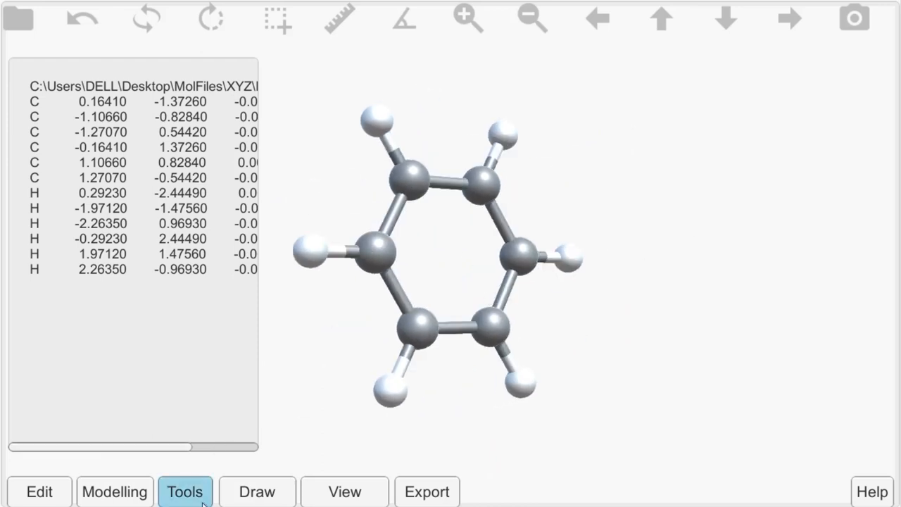
{"action": "left_click", "coordinate": [186, 492]}
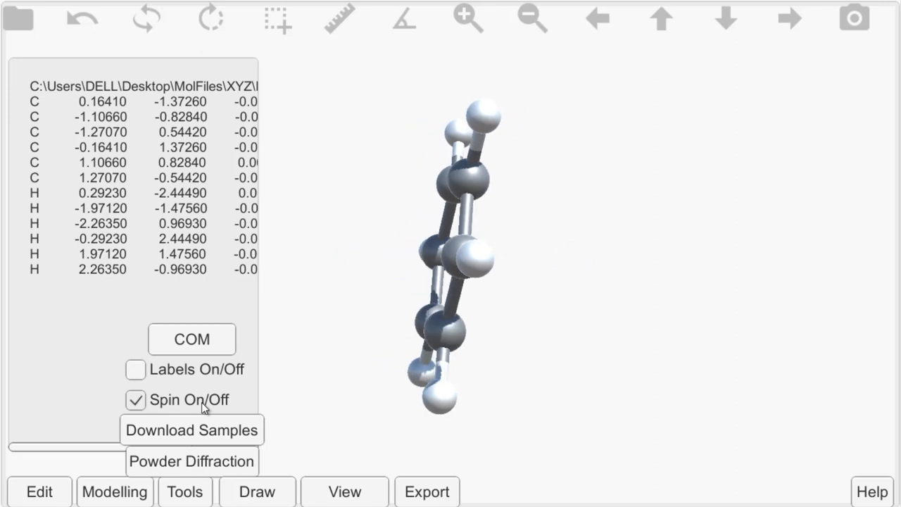
{"action": "left_click", "coordinate": [135, 399]}
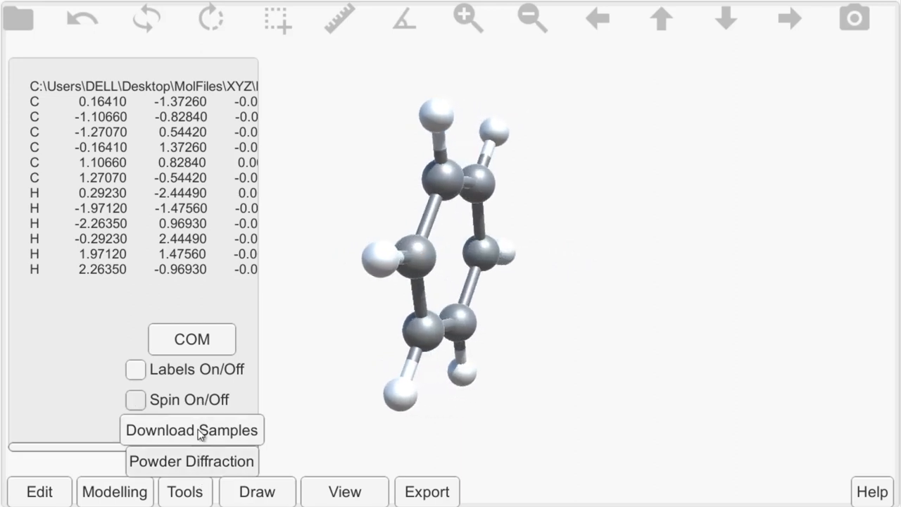
{"action": "left_click", "coordinate": [256, 491]}
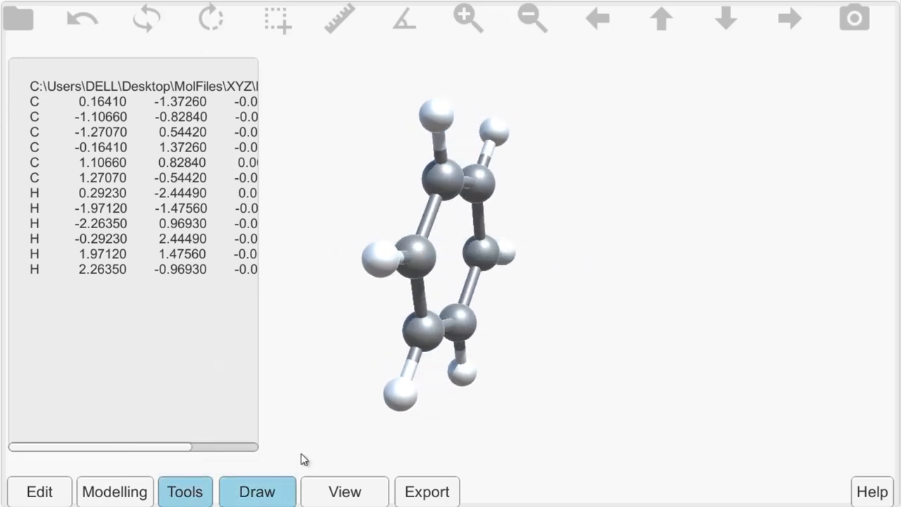
{"action": "left_click", "coordinate": [115, 492]}
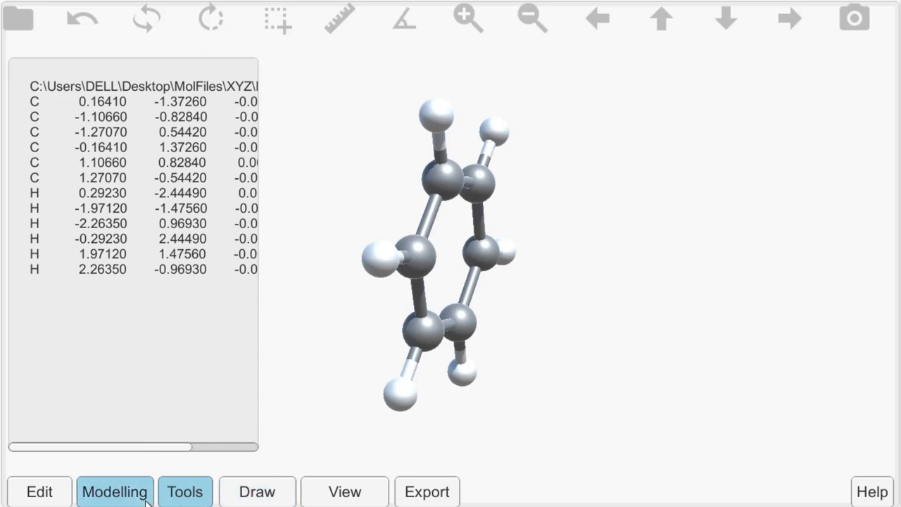
{"action": "left_click_drag", "start_coordinate": [437, 247], "coordinate": [383, 340]}
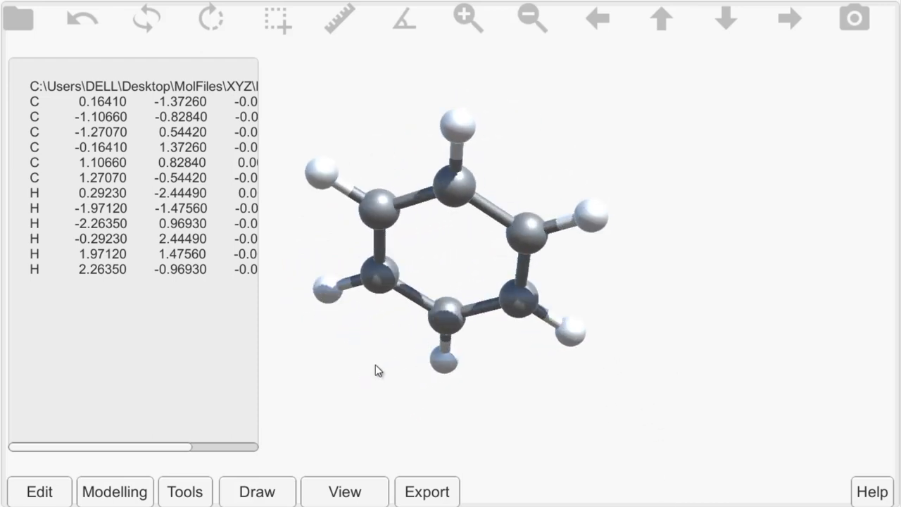
{"action": "left_click", "coordinate": [114, 490]}
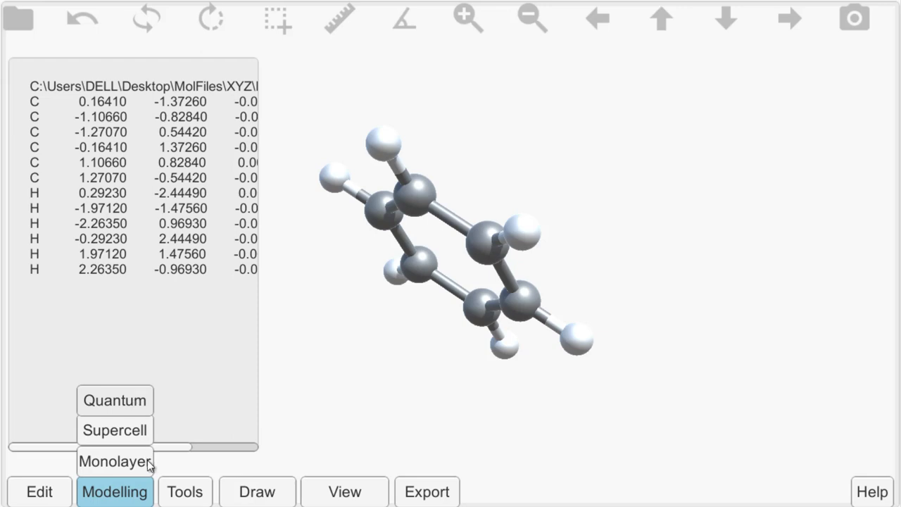
{"action": "left_click", "coordinate": [39, 492]}
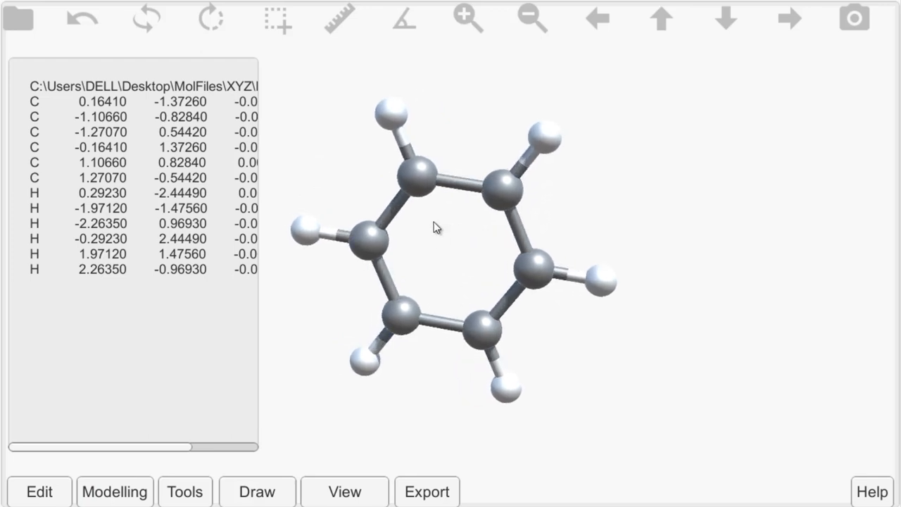
{"action": "mouse_move", "coordinate": [515, 116]}
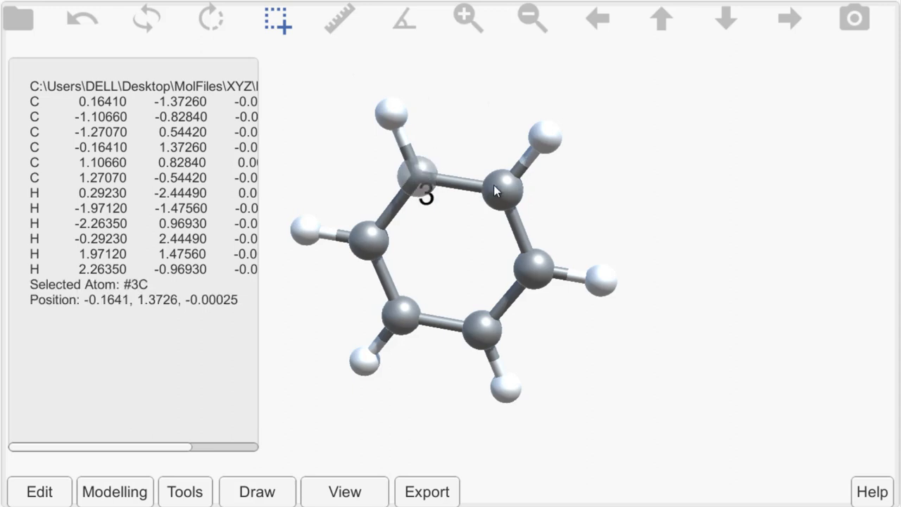
Select carbon atoms 3 and 2 and measure their bond length, 1.382321.
{"action": "left_click", "coordinate": [500, 183]}
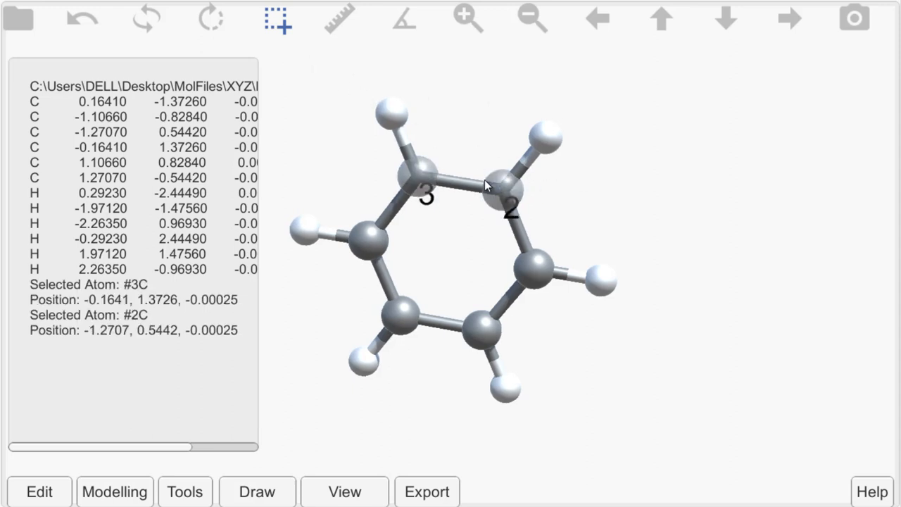
{"action": "left_click", "coordinate": [507, 188]}
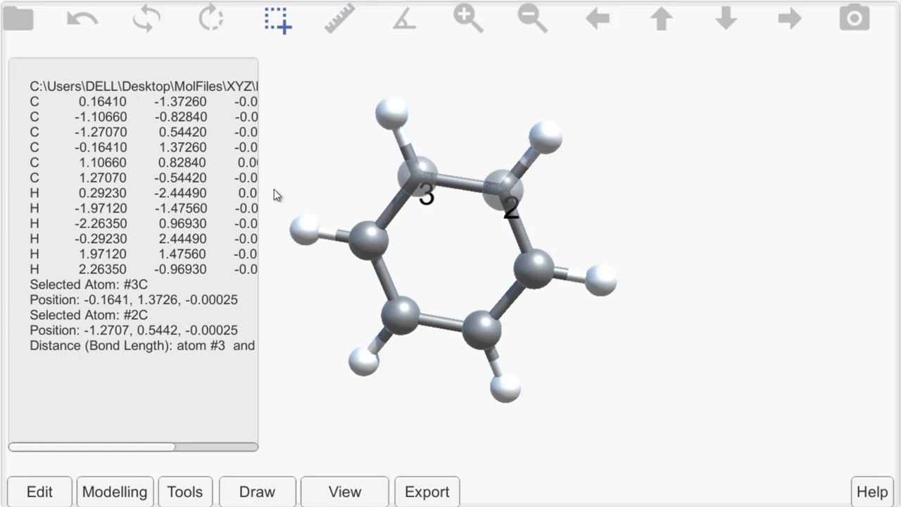
{"action": "scroll", "scroll_direction": "right", "scroll_amount": 3}
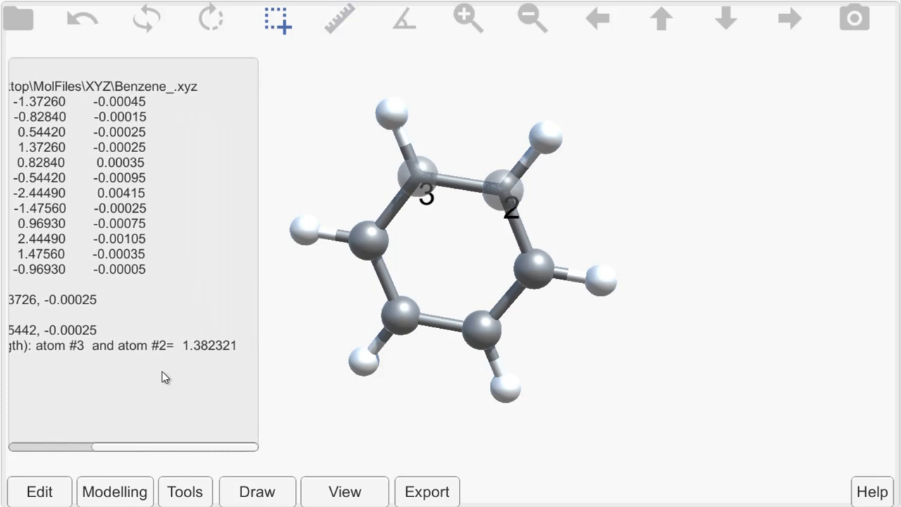
{"action": "mouse_move", "coordinate": [285, 256]}
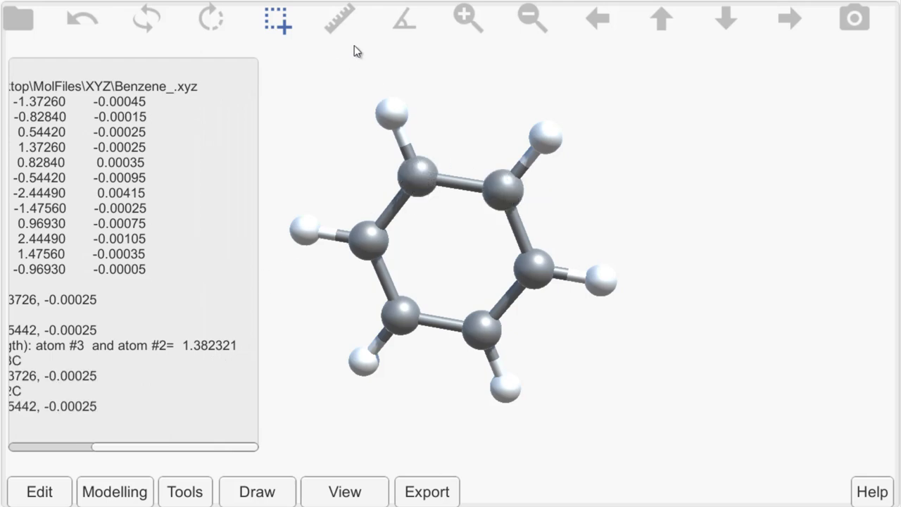
{"action": "mouse_move", "coordinate": [408, 185]}
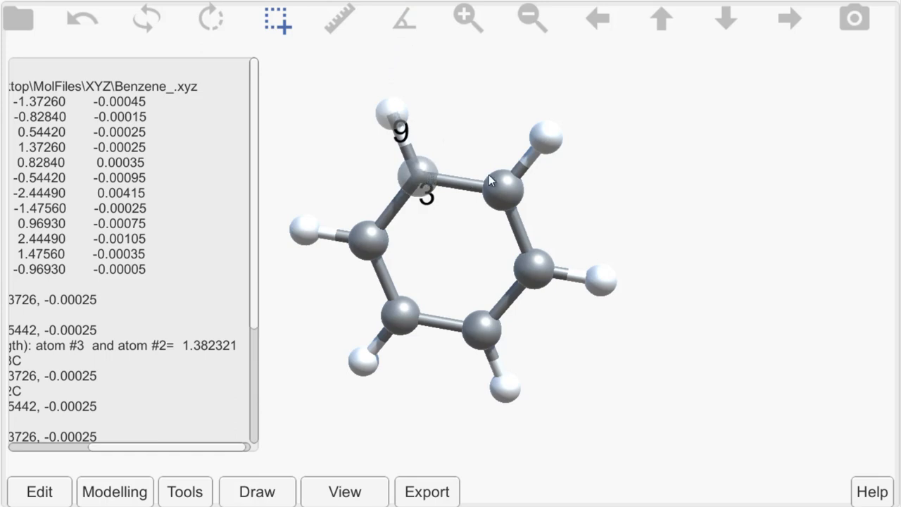
Measure the H9-C3-C2 (120.0008) and C4-C3-C2 (119.9976) bond angles.
{"action": "left_click", "coordinate": [404, 19]}
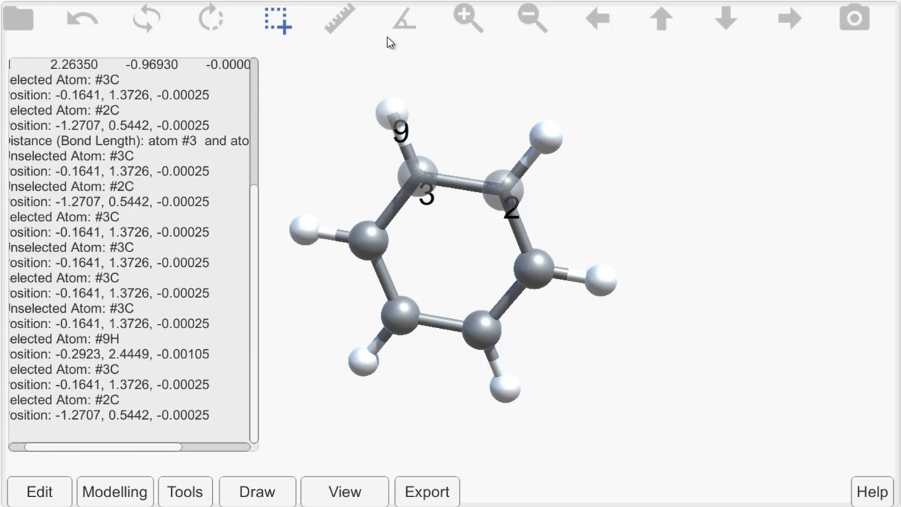
{"action": "left_click", "coordinate": [403, 19]}
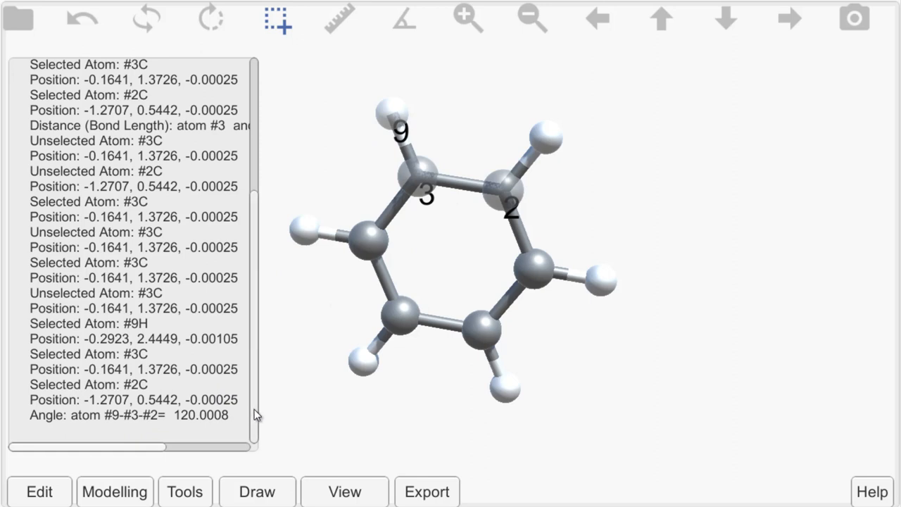
{"action": "mouse_move", "coordinate": [390, 118]}
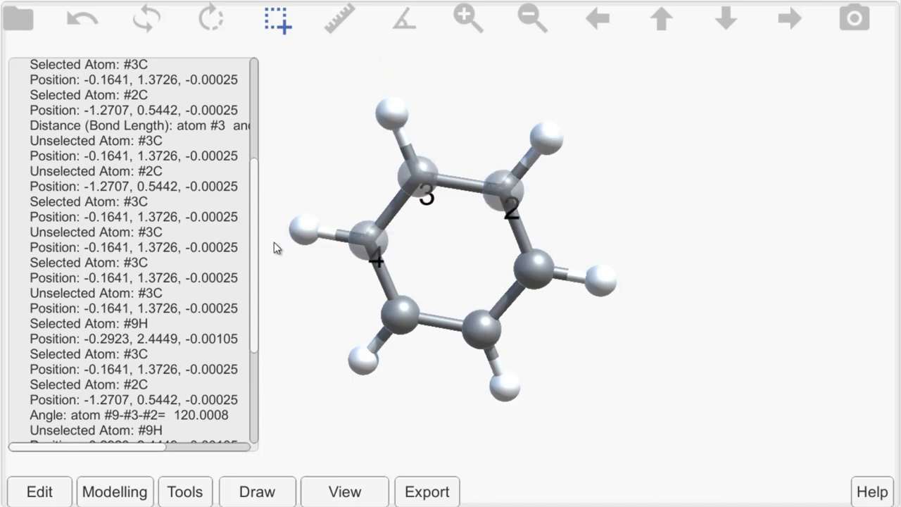
{"action": "scroll", "scroll_direction": "down", "scroll_amount": 3}
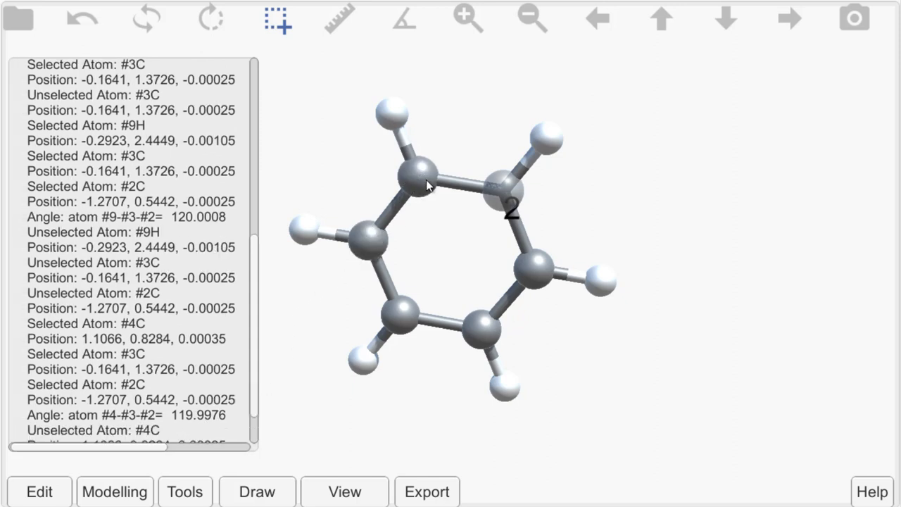
Tilt the benzene molecule and save a PNG screenshot of the view.
{"action": "left_click_drag", "start_coordinate": [426, 187], "coordinate": [496, 289]}
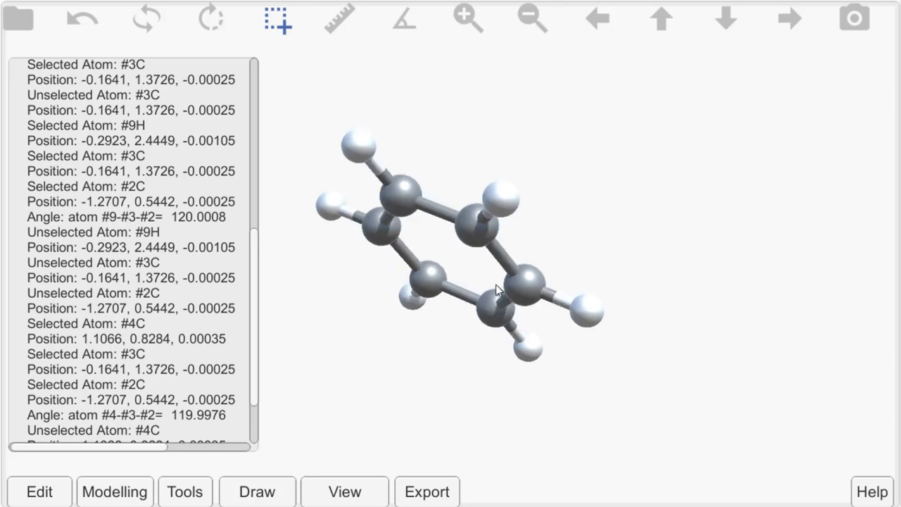
{"action": "left_click", "coordinate": [854, 19]}
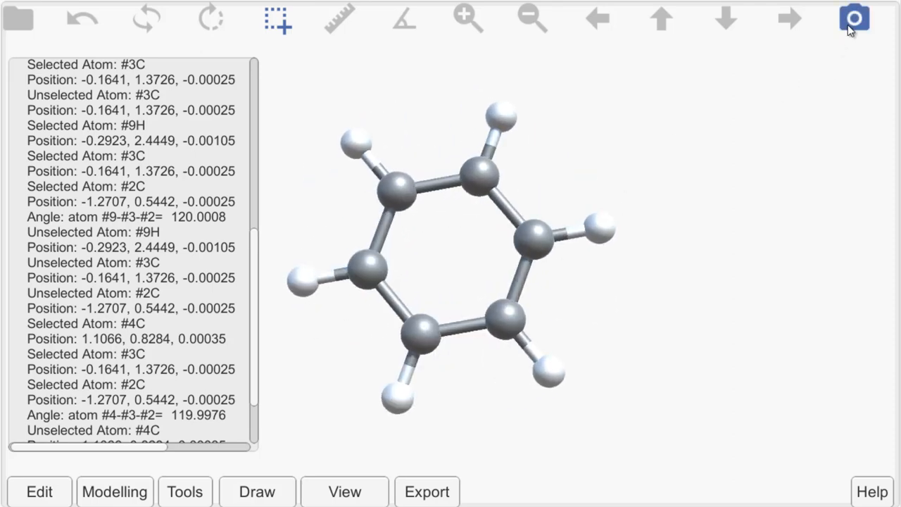
{"action": "left_click", "coordinate": [854, 19]}
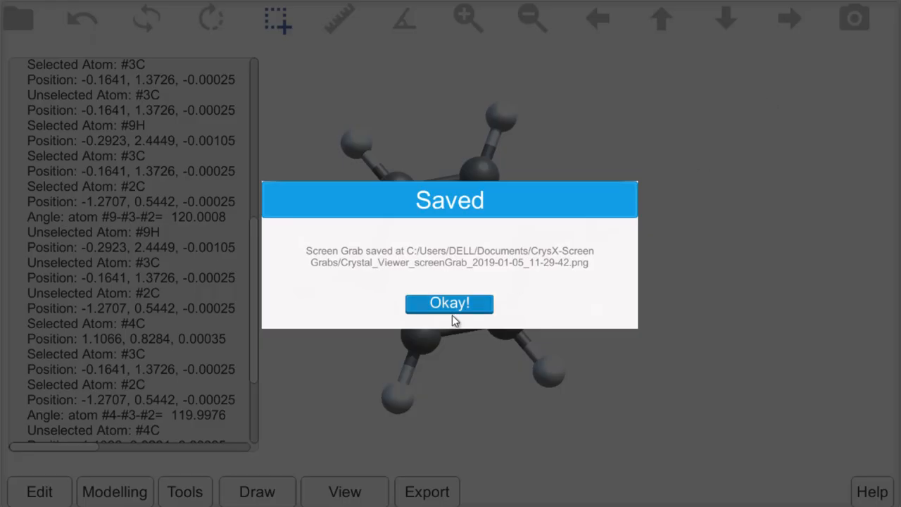
{"action": "left_click", "coordinate": [449, 303]}
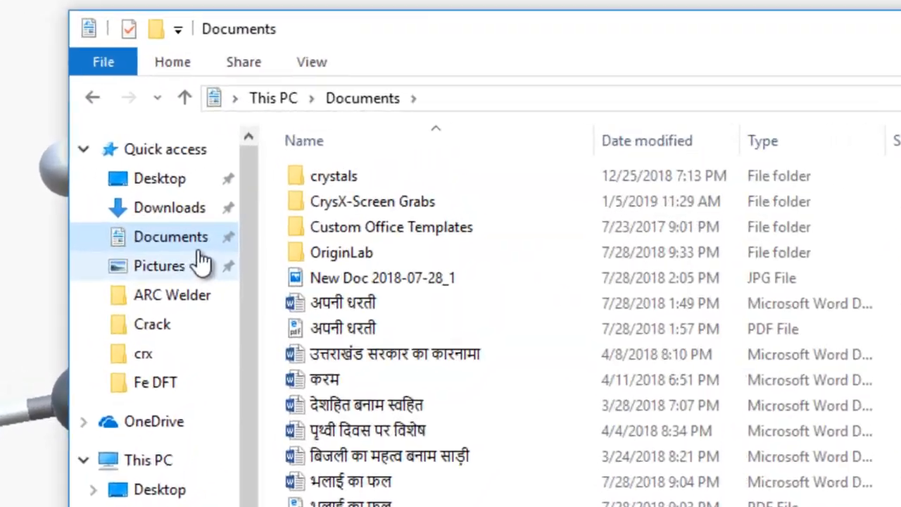
Open the first benzene screenshot in Photos, zoom in on it, then close it.
{"action": "double_click", "coordinate": [372, 200]}
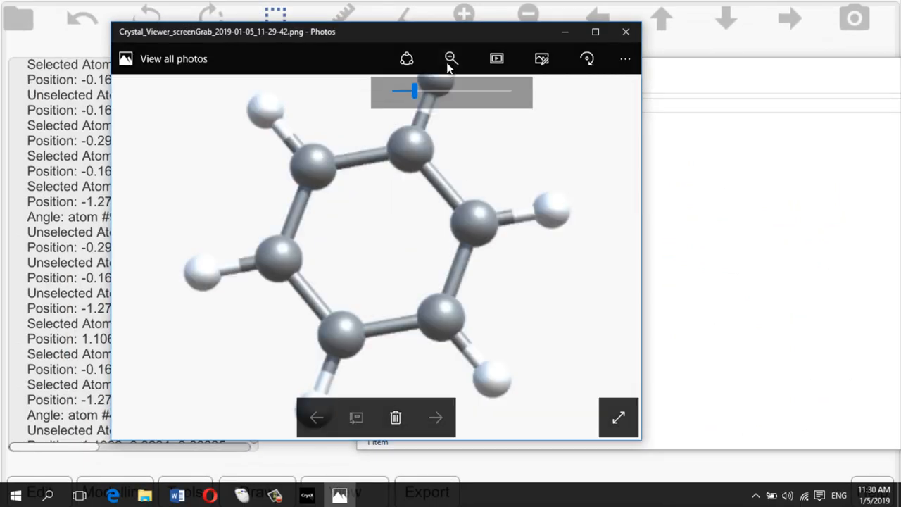
{"action": "mouse_move", "coordinate": [464, 114]}
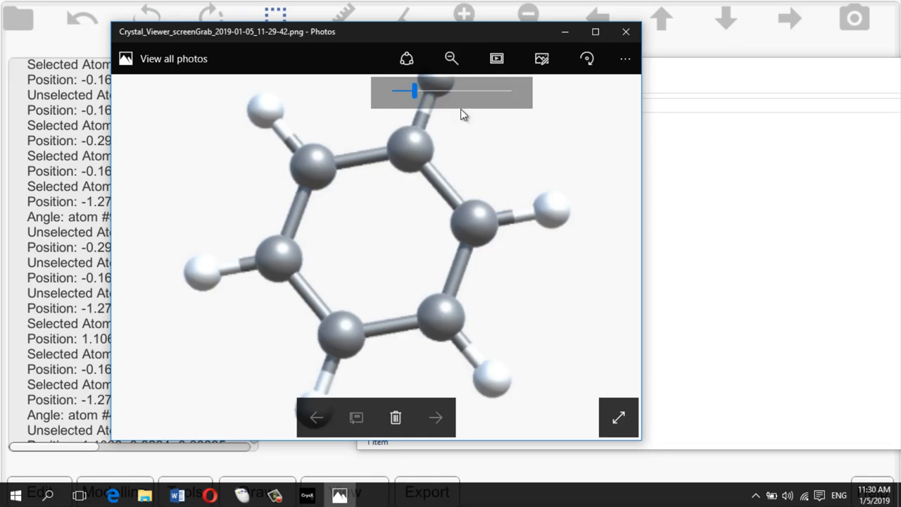
{"action": "left_click_drag", "start_coordinate": [415, 92], "coordinate": [401, 91]}
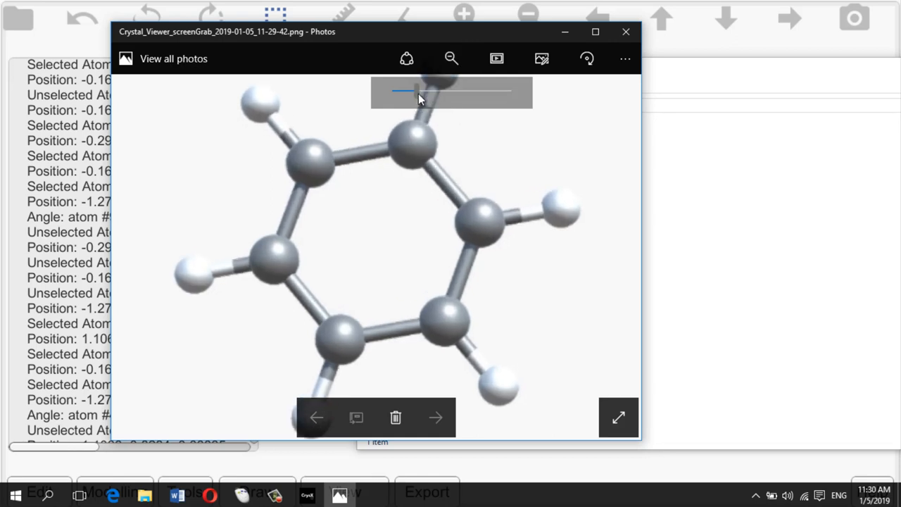
{"action": "left_click_drag", "start_coordinate": [402, 91], "coordinate": [454, 92]}
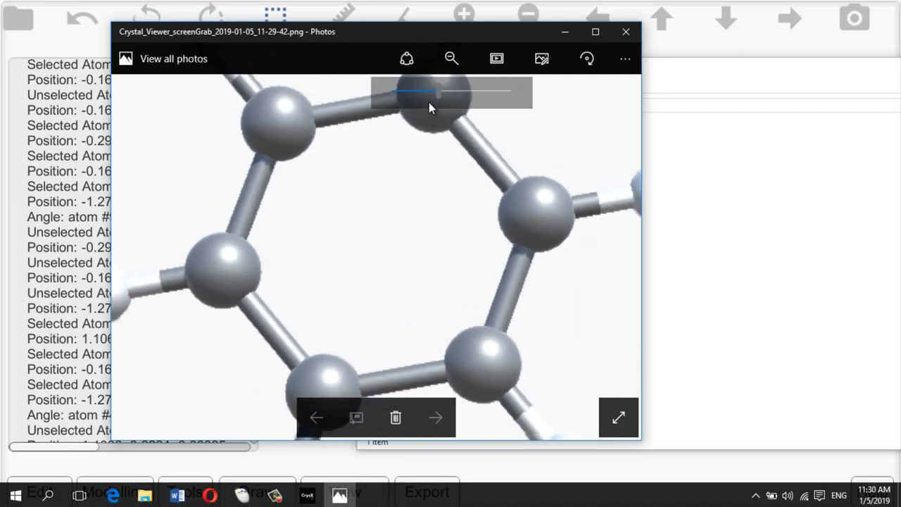
{"action": "left_click", "coordinate": [625, 31]}
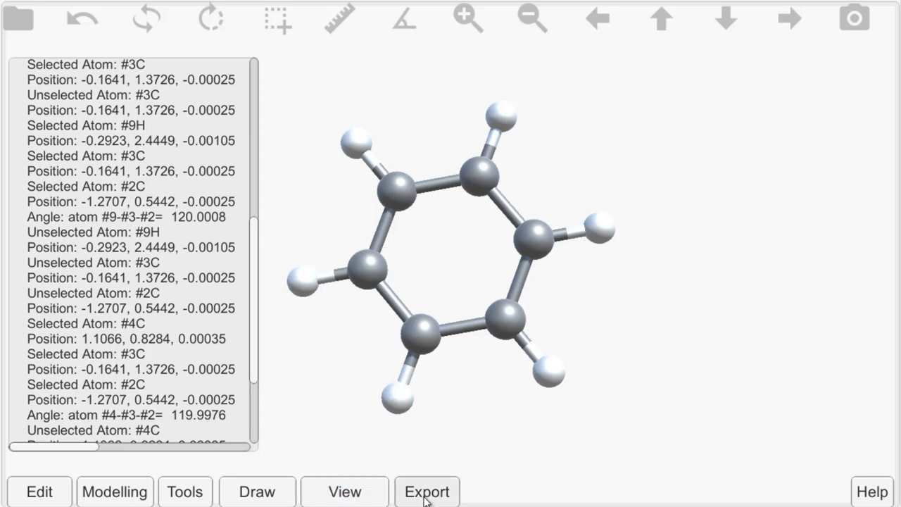
Export the benzene view as a High-Res PNG, then switch to another window.
{"action": "left_click", "coordinate": [426, 491]}
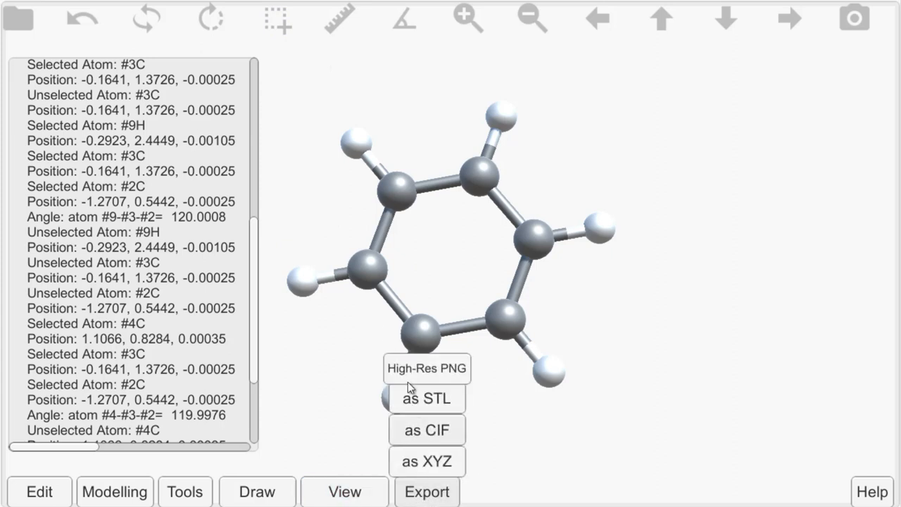
{"action": "mouse_move", "coordinate": [426, 368]}
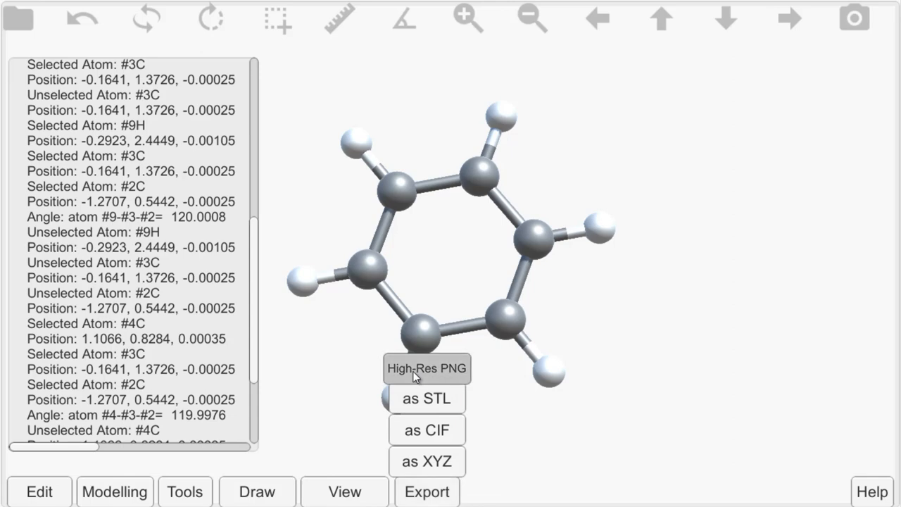
{"action": "mouse_move", "coordinate": [442, 308]}
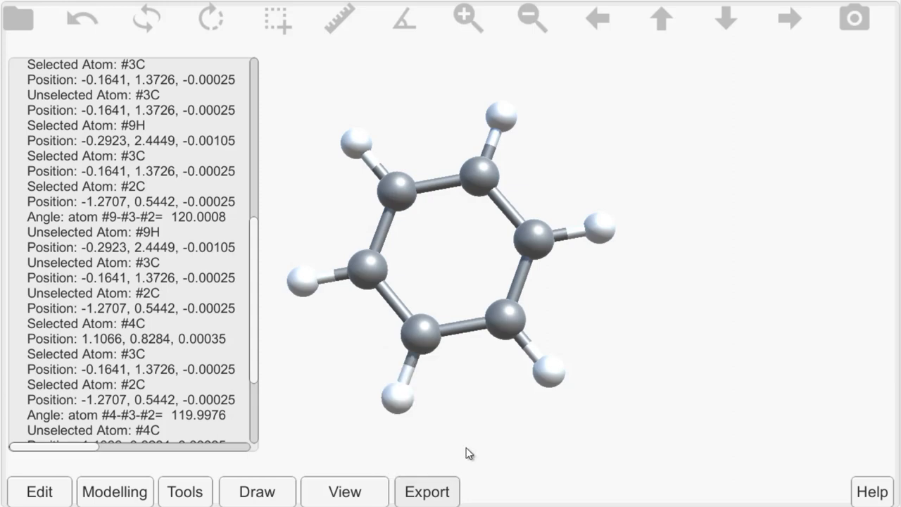
{"action": "key", "text": "alt+tab"}
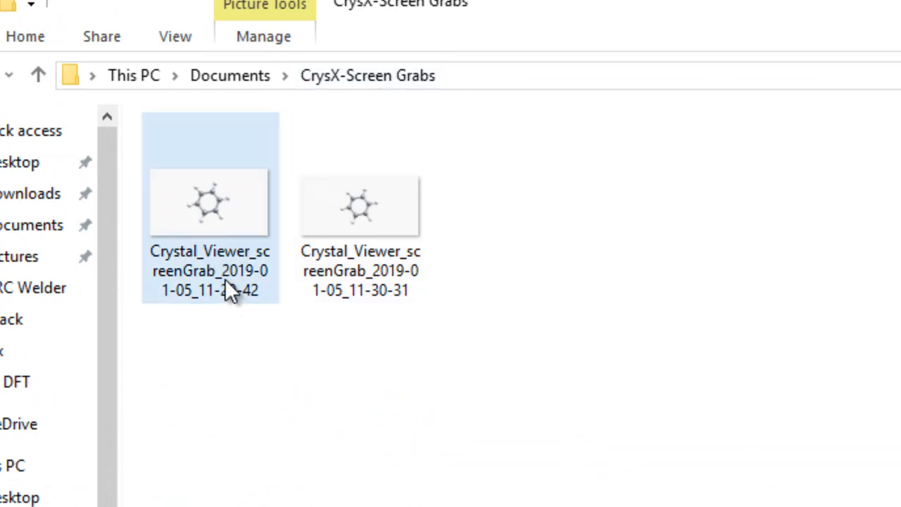
{"action": "mouse_move", "coordinate": [299, 347]}
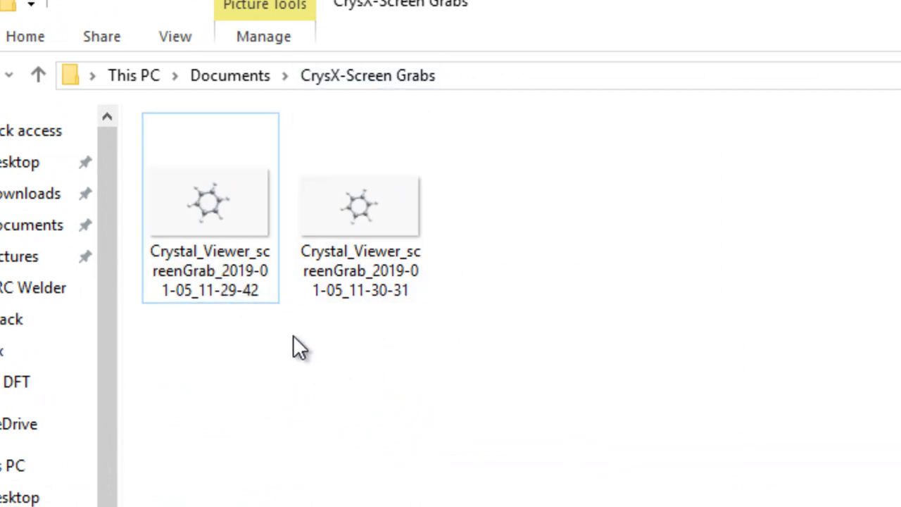
Open the normal and high-resolution benzene screenshots from CrysX-Screen Grabs.
{"action": "double_click", "coordinate": [209, 204]}
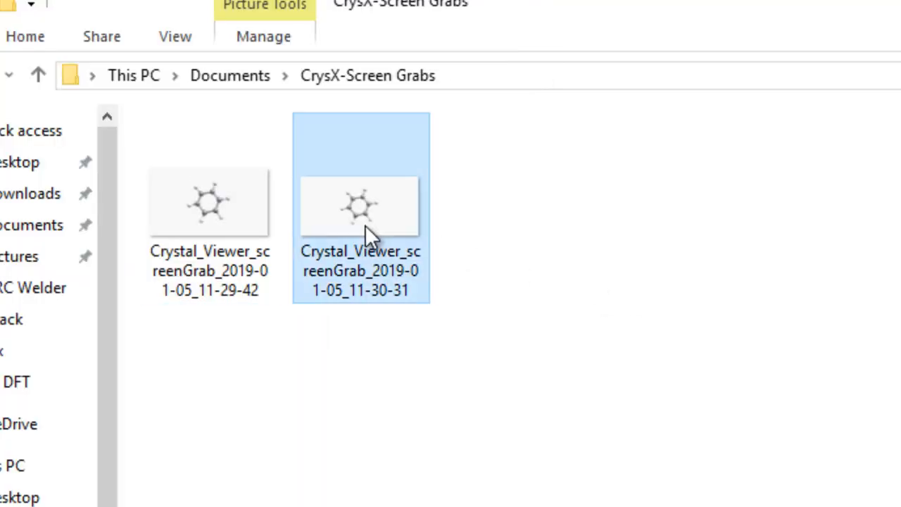
{"action": "mouse_move", "coordinate": [378, 281]}
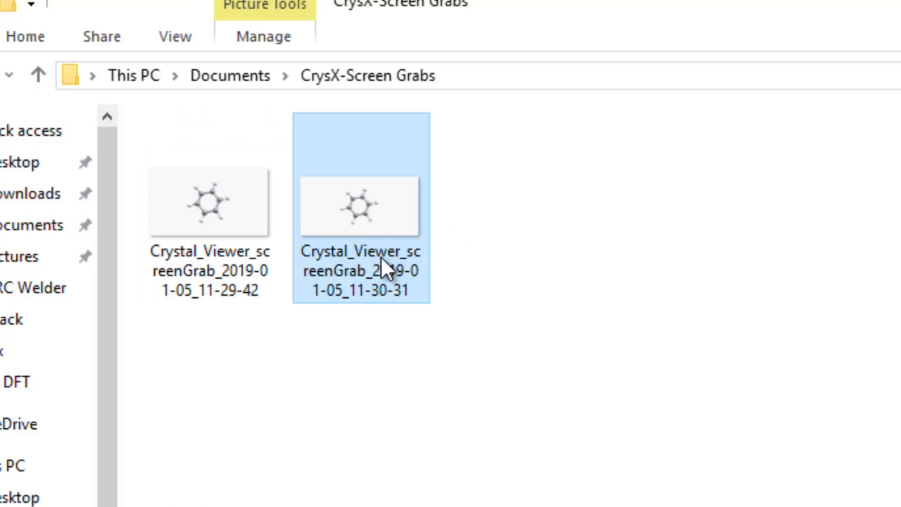
{"action": "double_click", "coordinate": [360, 206]}
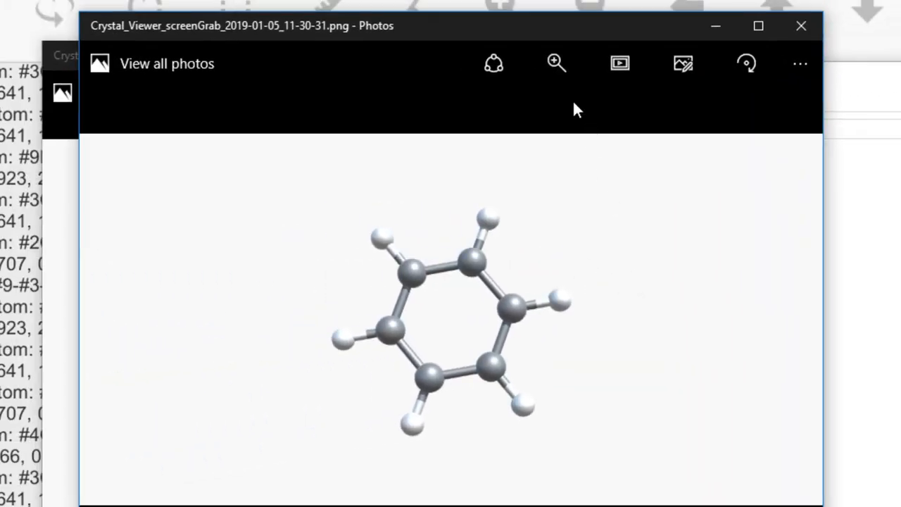
Zoom into the high-res and normal-resolution benzene images in Photos.
{"action": "left_click", "coordinate": [556, 63]}
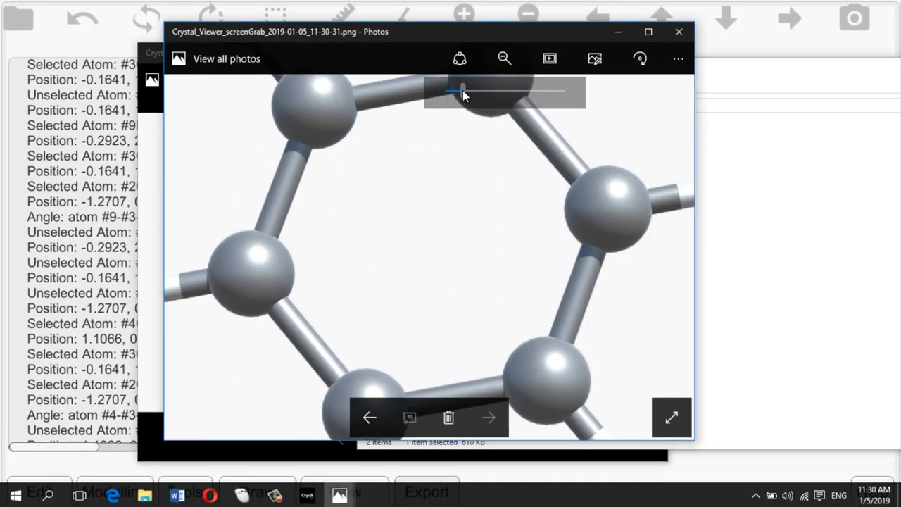
{"action": "left_click_drag", "start_coordinate": [461, 91], "coordinate": [473, 91]}
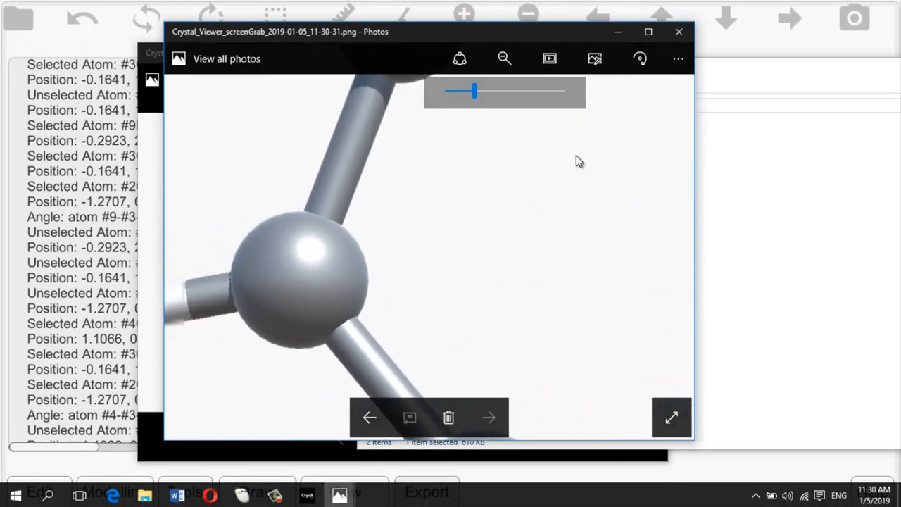
{"action": "left_click_drag", "start_coordinate": [473, 91], "coordinate": [454, 91]}
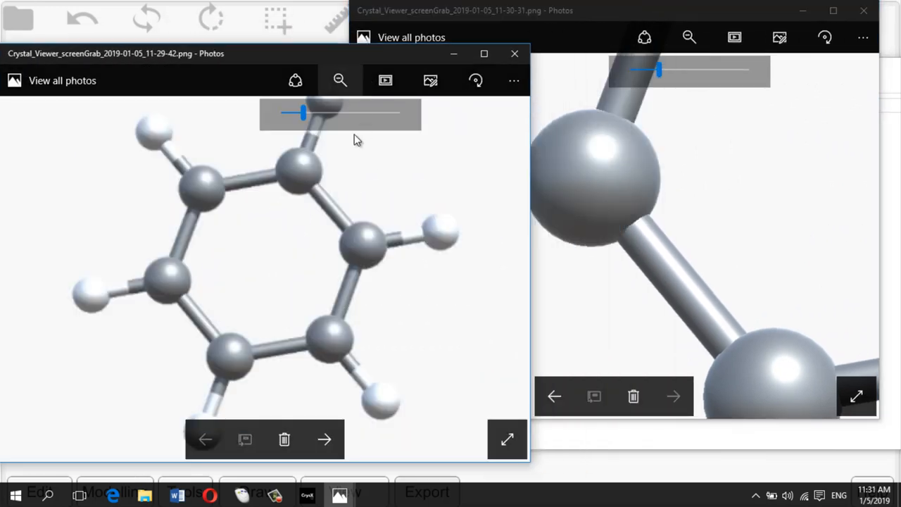
{"action": "left_click_drag", "start_coordinate": [299, 113], "coordinate": [359, 112]}
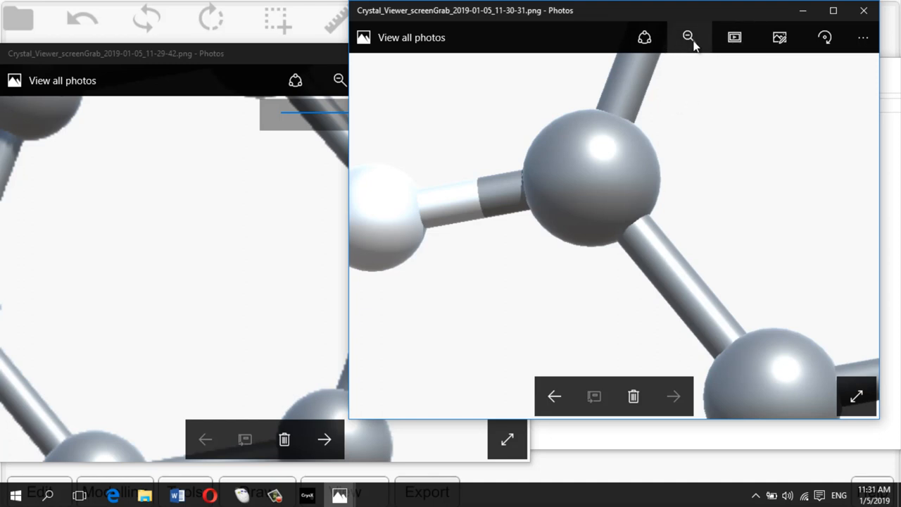
Magnify the high-res image to match the other, then close Photos.
{"action": "left_click", "coordinate": [689, 37]}
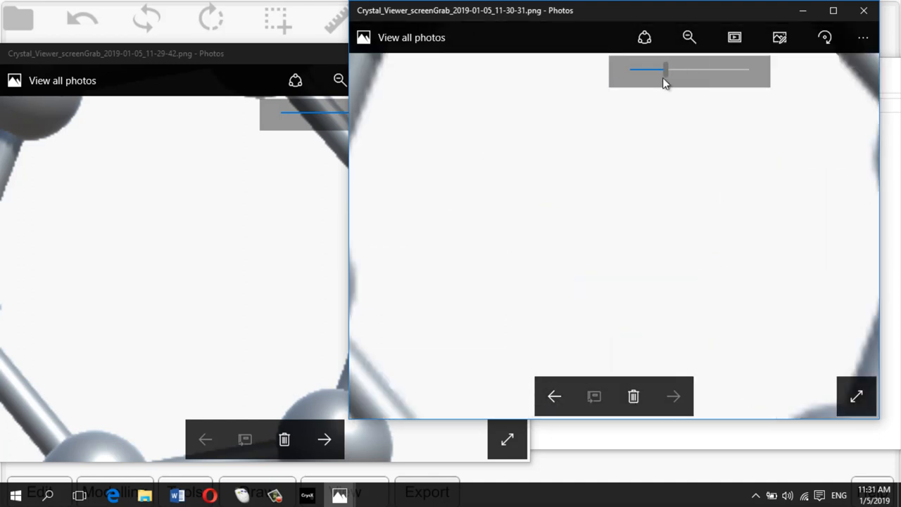
{"action": "left_click_drag", "start_coordinate": [646, 69], "coordinate": [657, 69]}
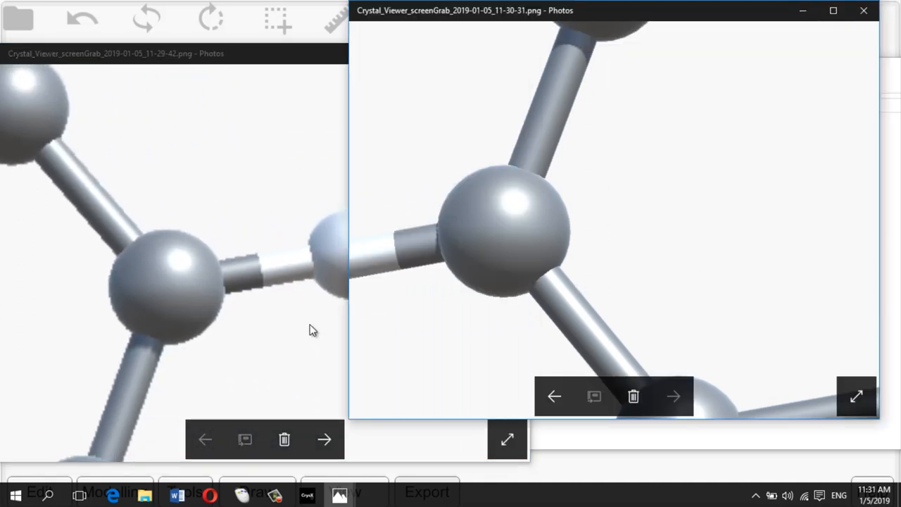
{"action": "left_click", "coordinate": [864, 10]}
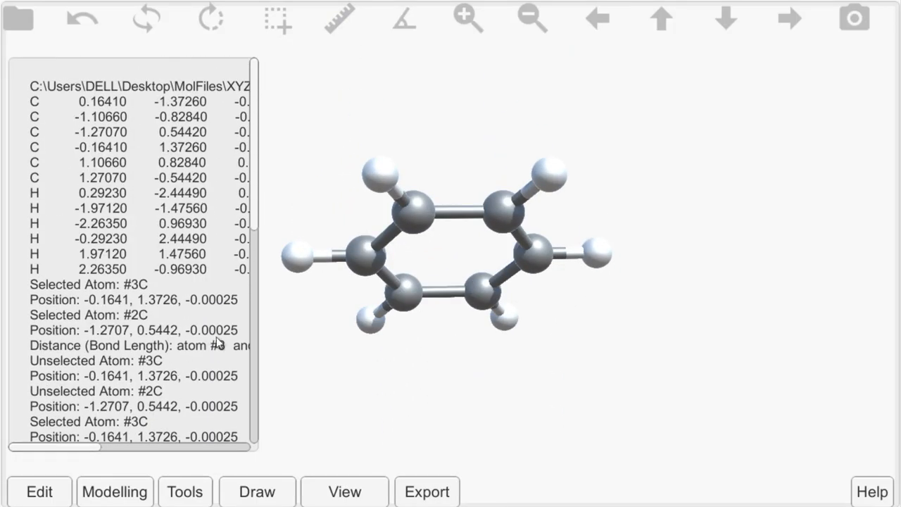
{"action": "left_click", "coordinate": [257, 490]}
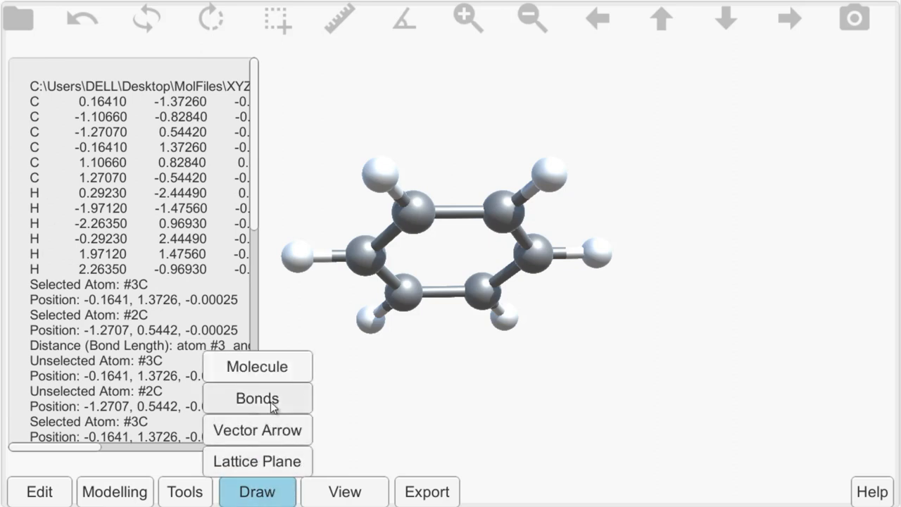
{"action": "mouse_move", "coordinate": [275, 402]}
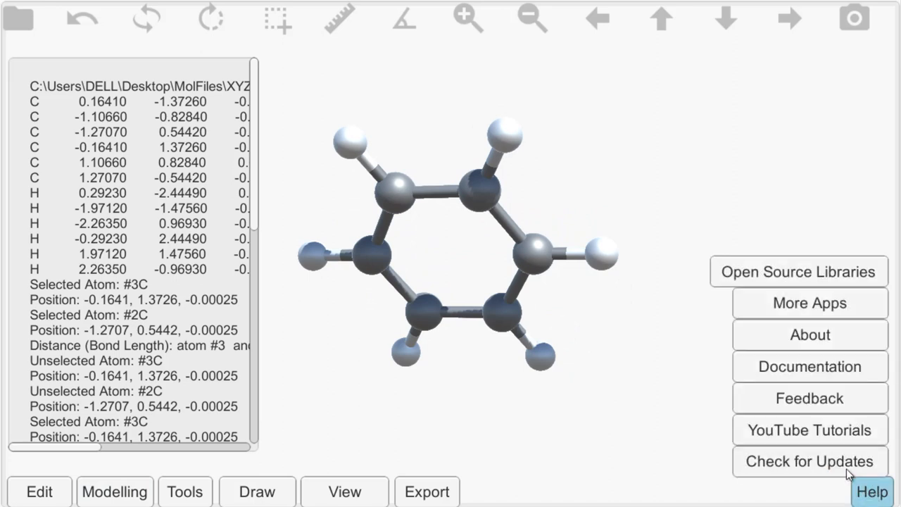
{"action": "mouse_move", "coordinate": [809, 430]}
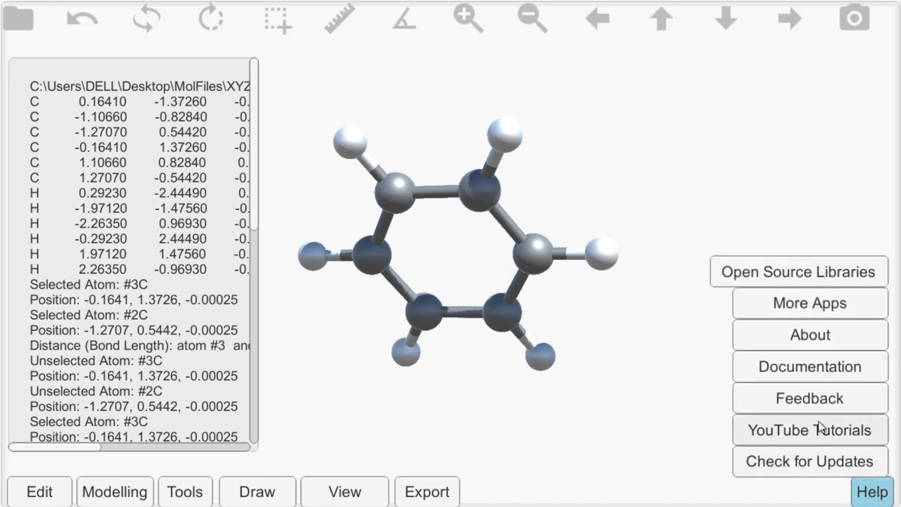
{"action": "mouse_move", "coordinate": [809, 367]}
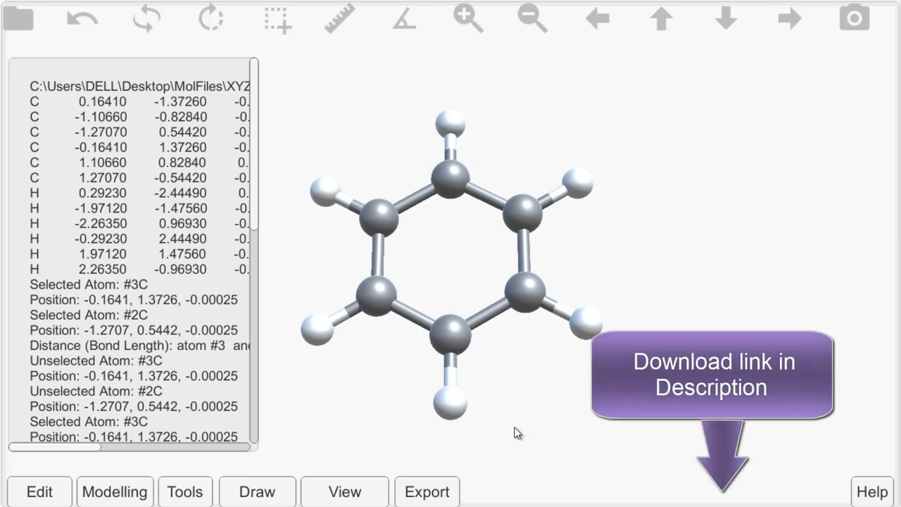
{"action": "mouse_move", "coordinate": [286, 401]}
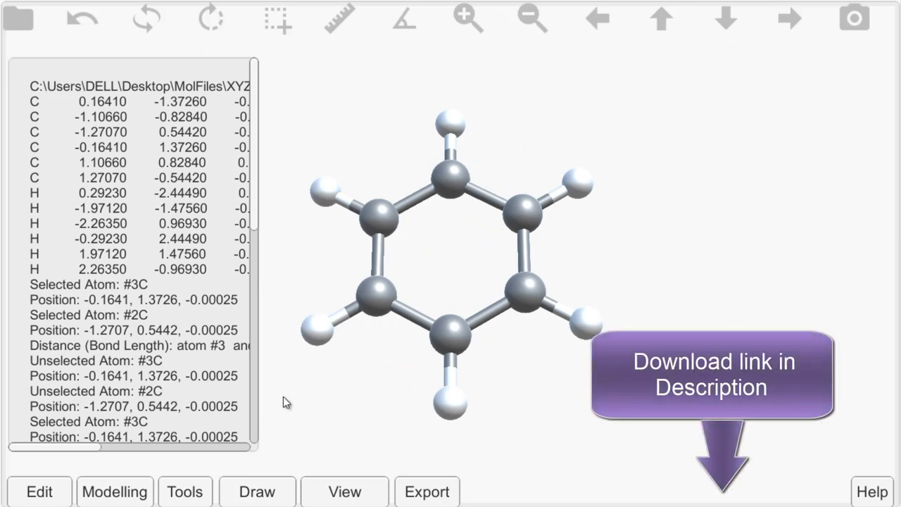
Turn on Spin On/Off from the Tools menu to rotate benzene continuously.
{"action": "left_click", "coordinate": [185, 491]}
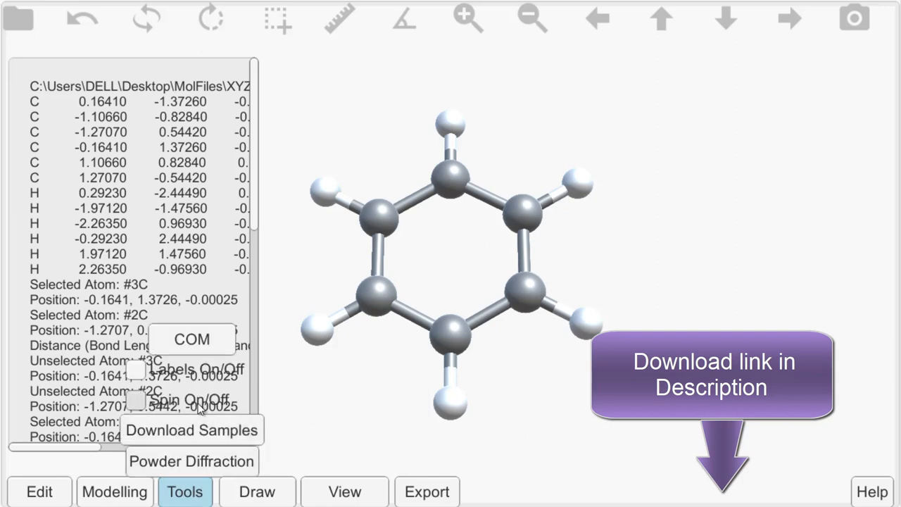
{"action": "left_click", "coordinate": [195, 399]}
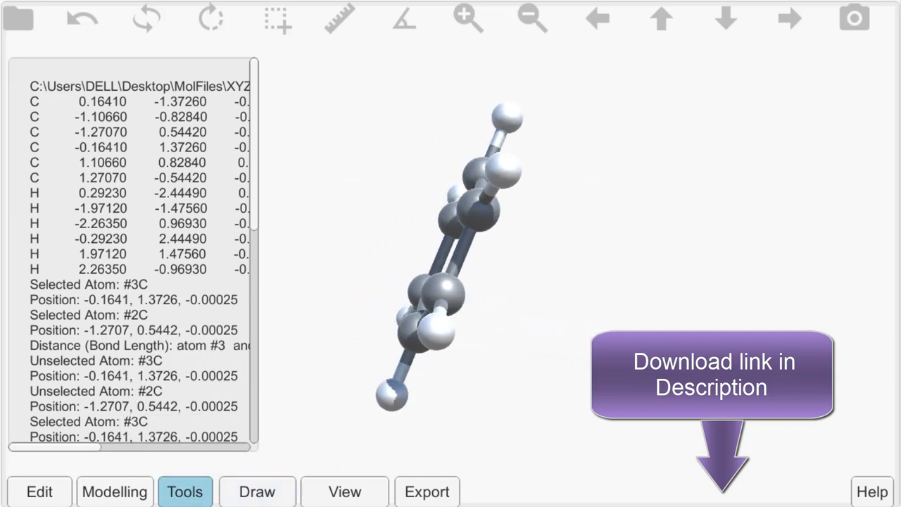